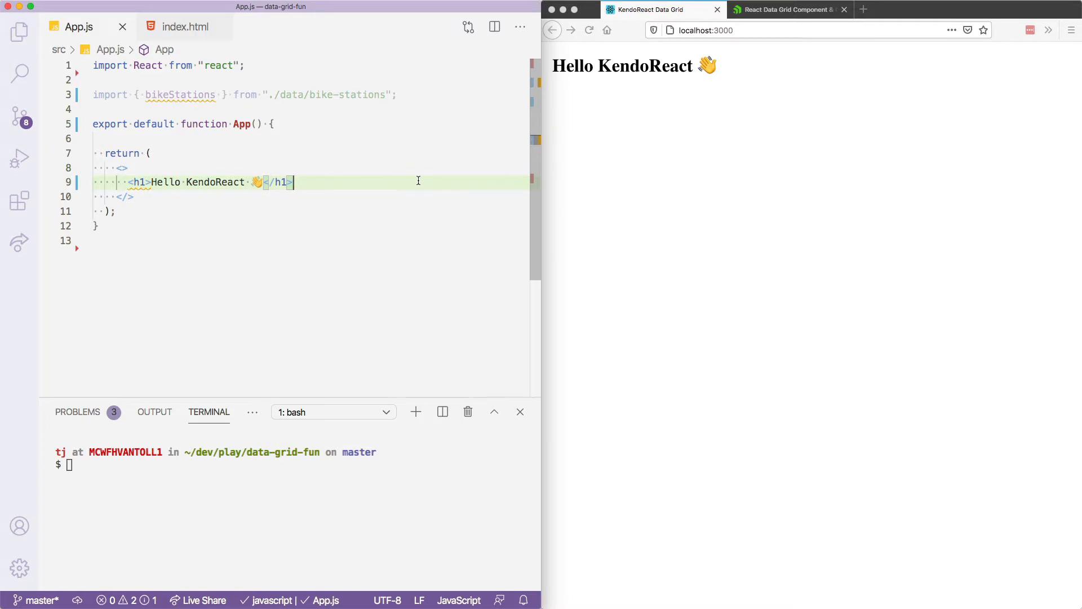
mouse_move(210, 138)
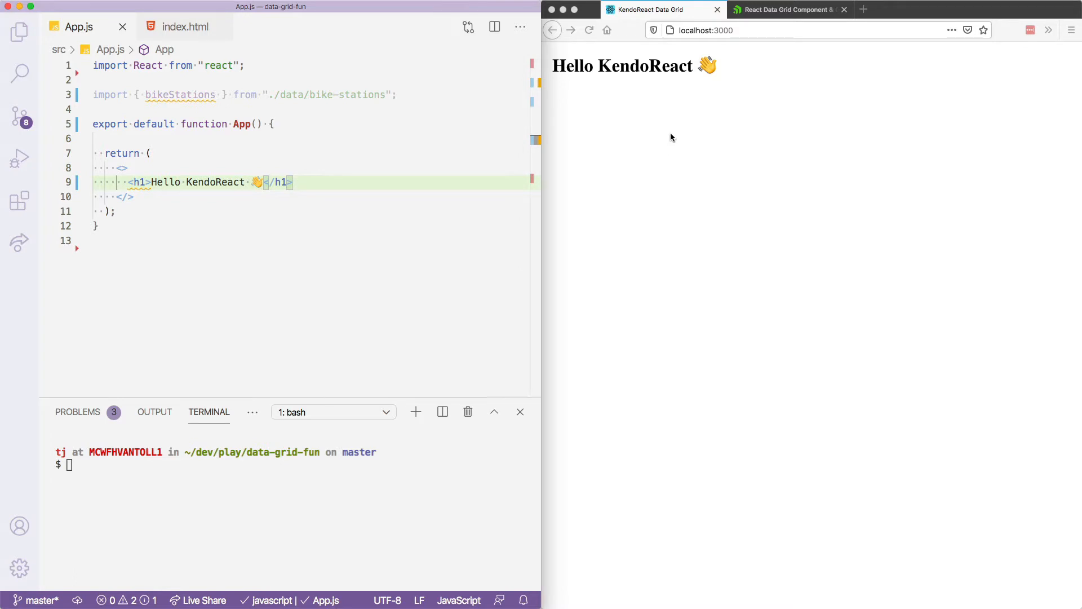
mouse_move(725, 99)
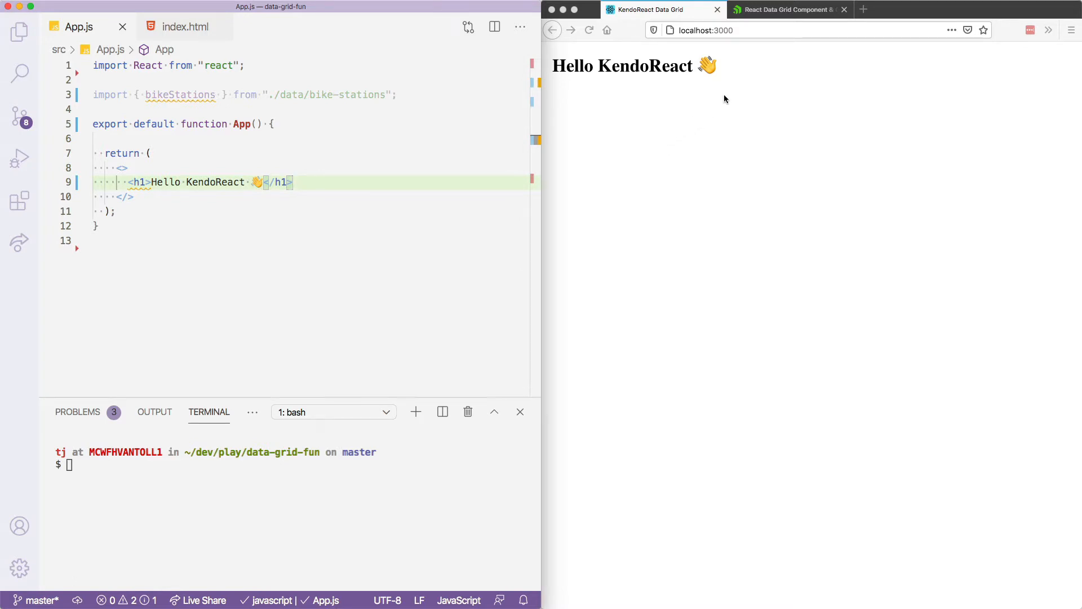
mouse_move(728, 75)
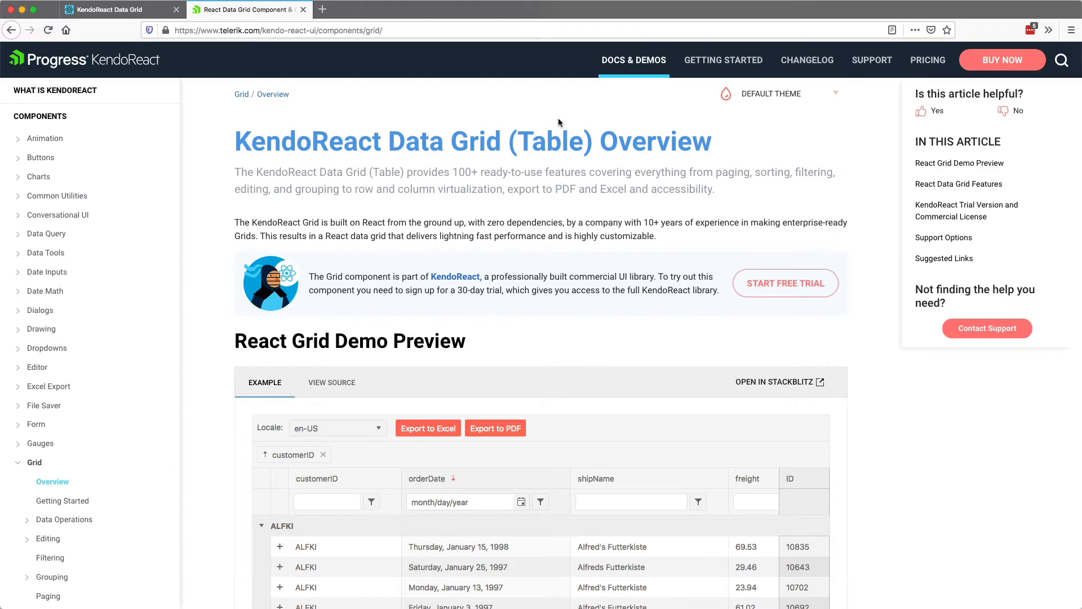
Go to the Data Grid Getting Started Installation section in the docs and expand Styling & Themes
click(634, 60)
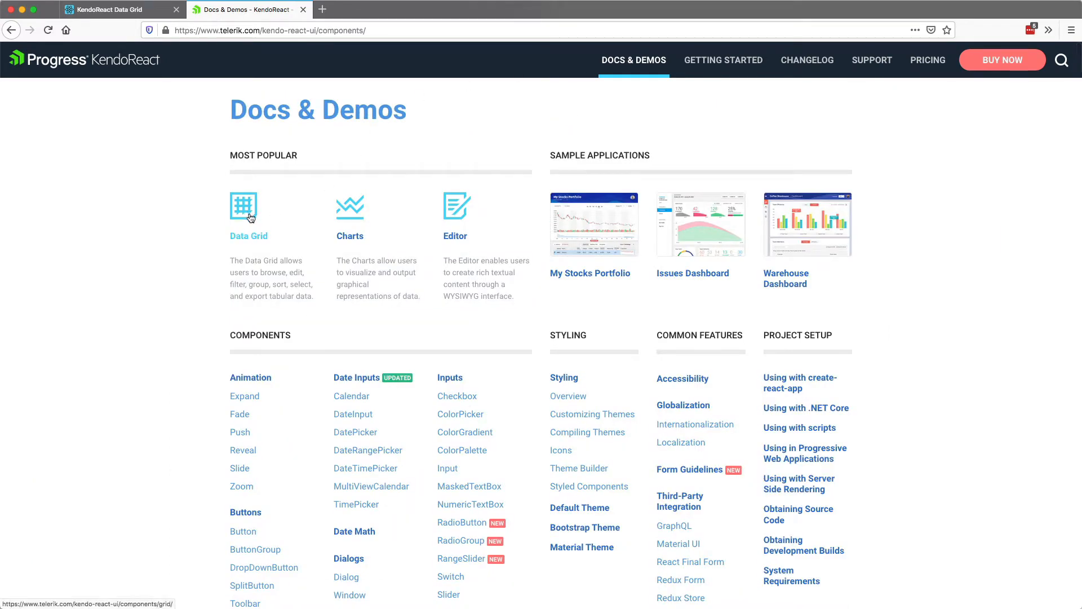
click(243, 206)
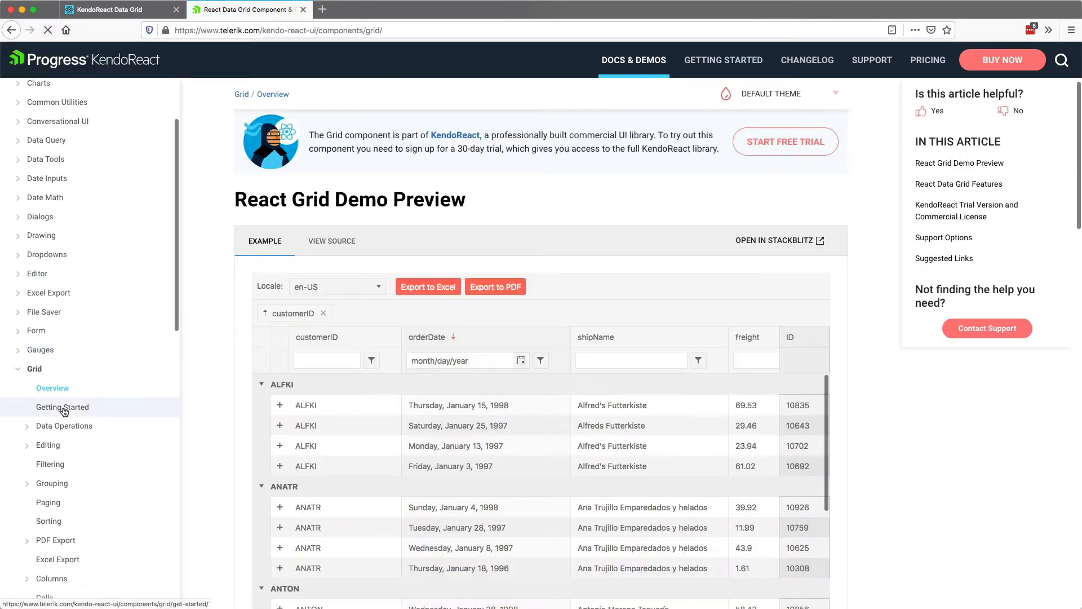
click(62, 406)
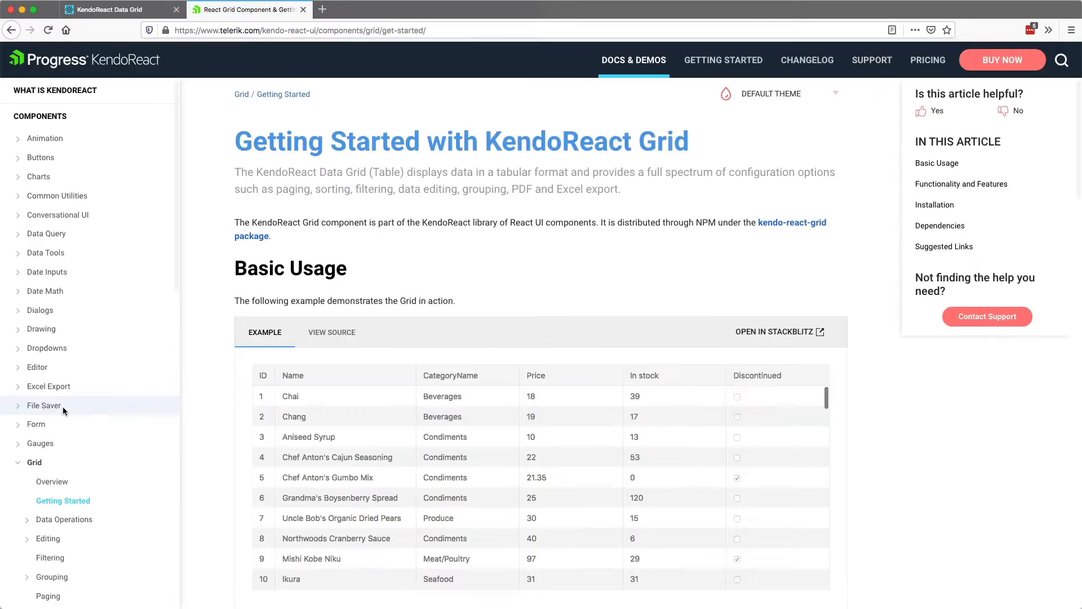
scroll(down, 3)
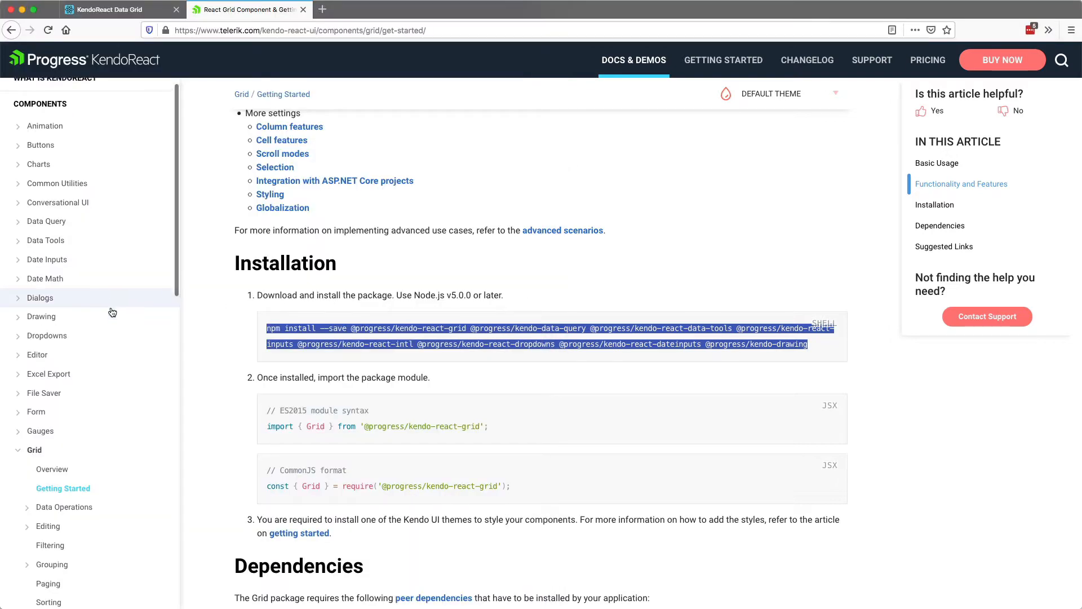
scroll(down, 3)
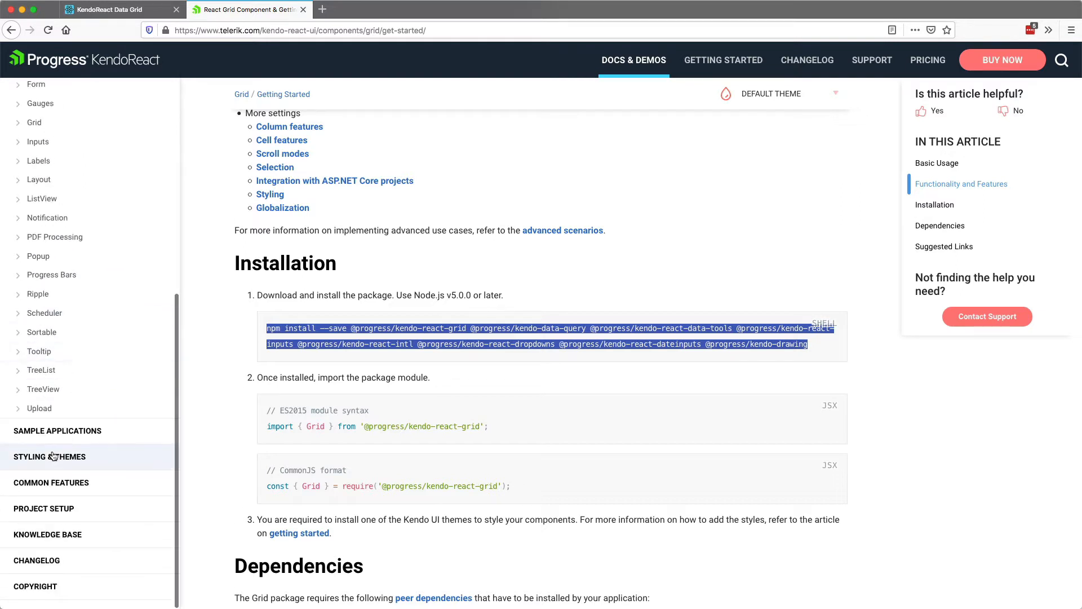
click(50, 457)
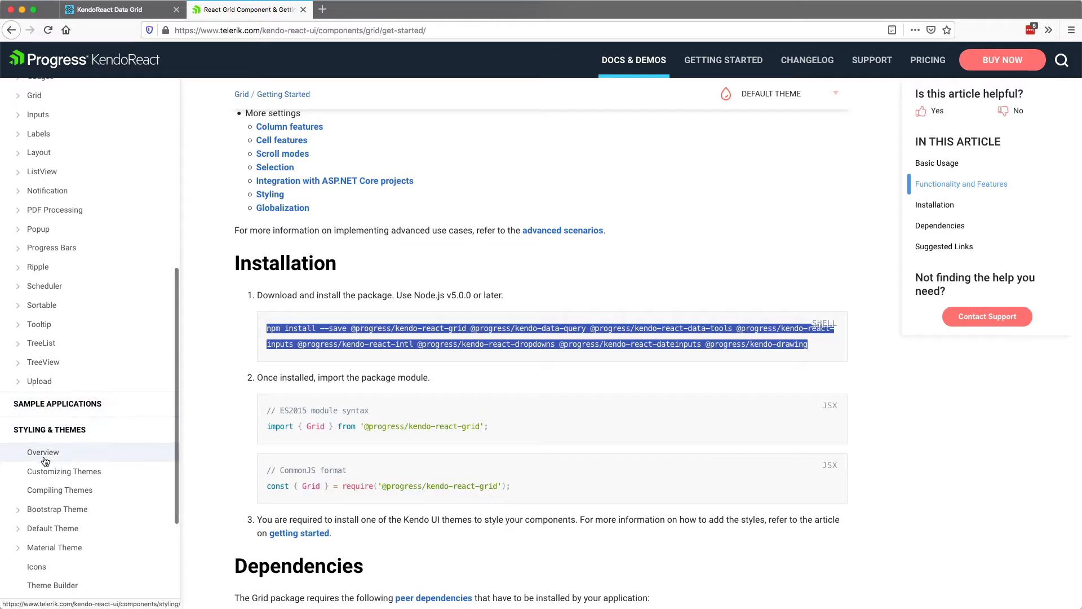
Open the Material theme overview and select the Roboto font stylesheet link snippet
click(43, 452)
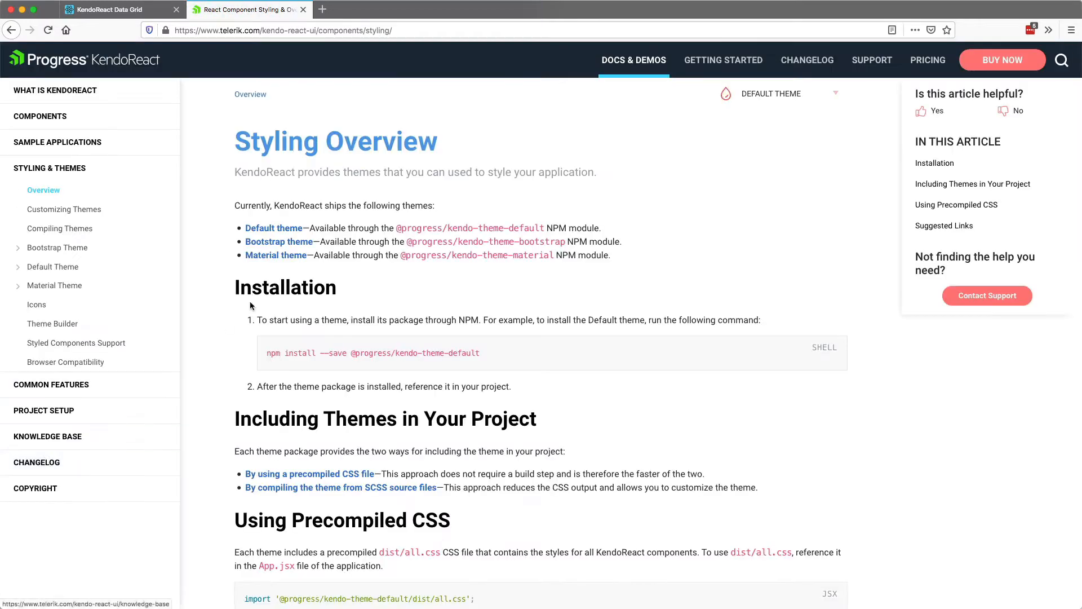
mouse_move(275, 255)
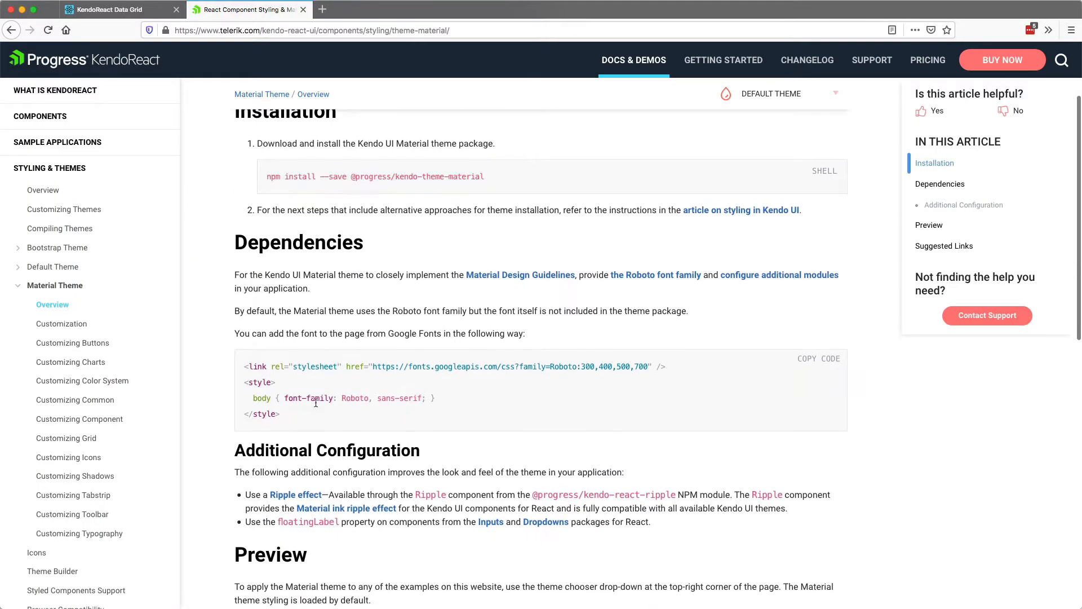
drag(245, 367, 280, 413)
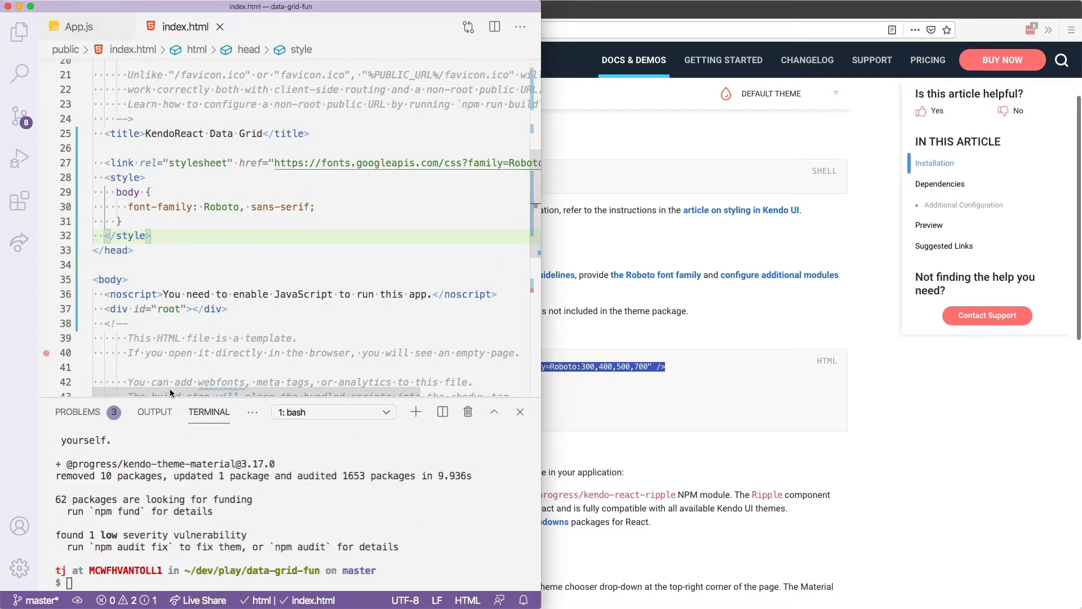
Restart the dev server with npm run start and return to App.js
text(npm run)
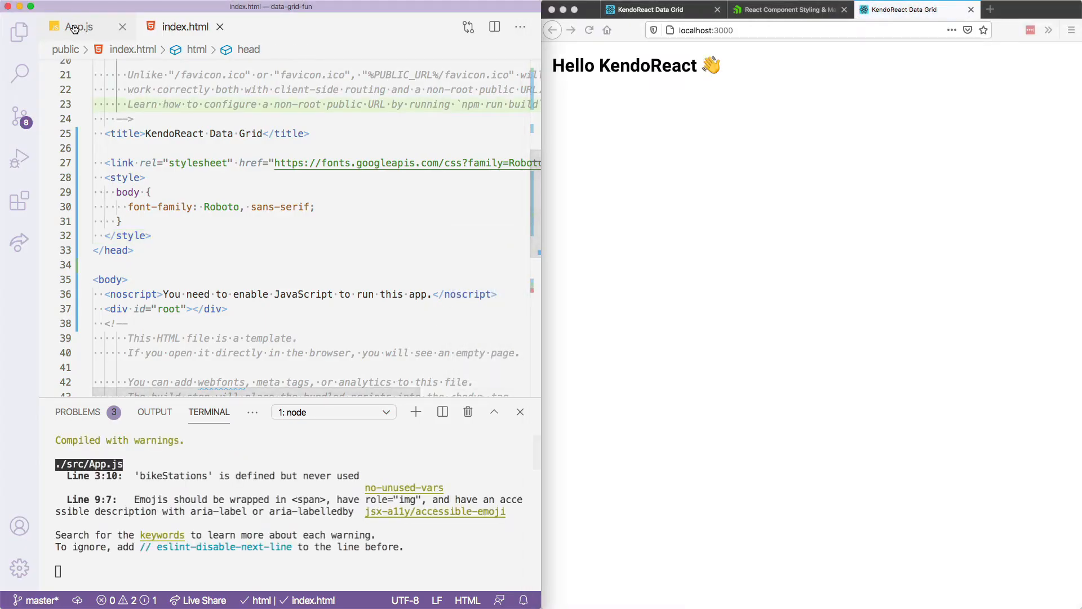
click(80, 26)
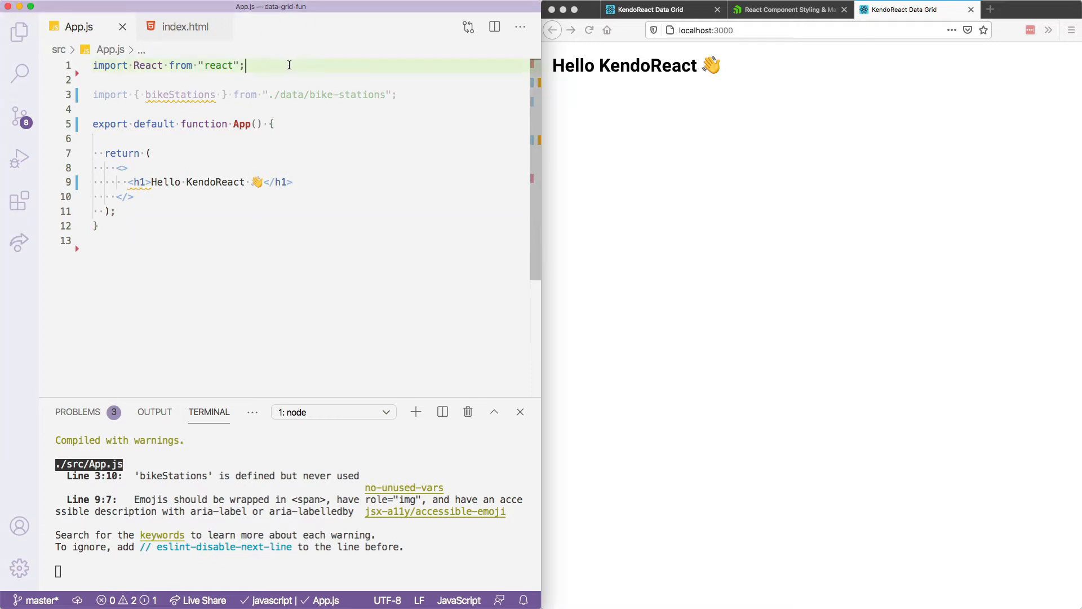
text(import { Grid, GridColumn } from "@progress/kendo-react-grid";)
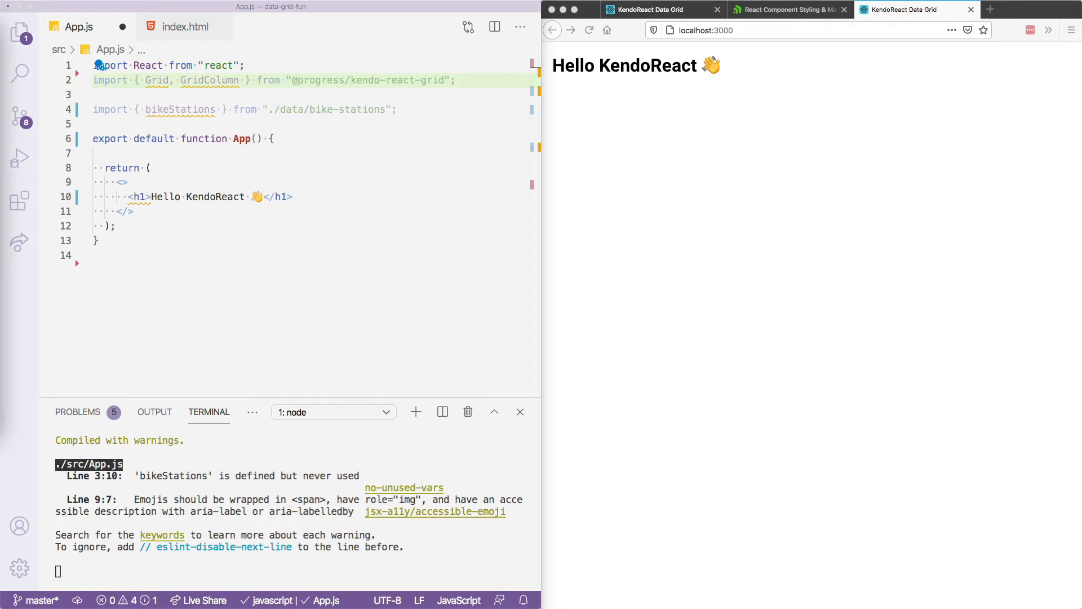
key(Enter)
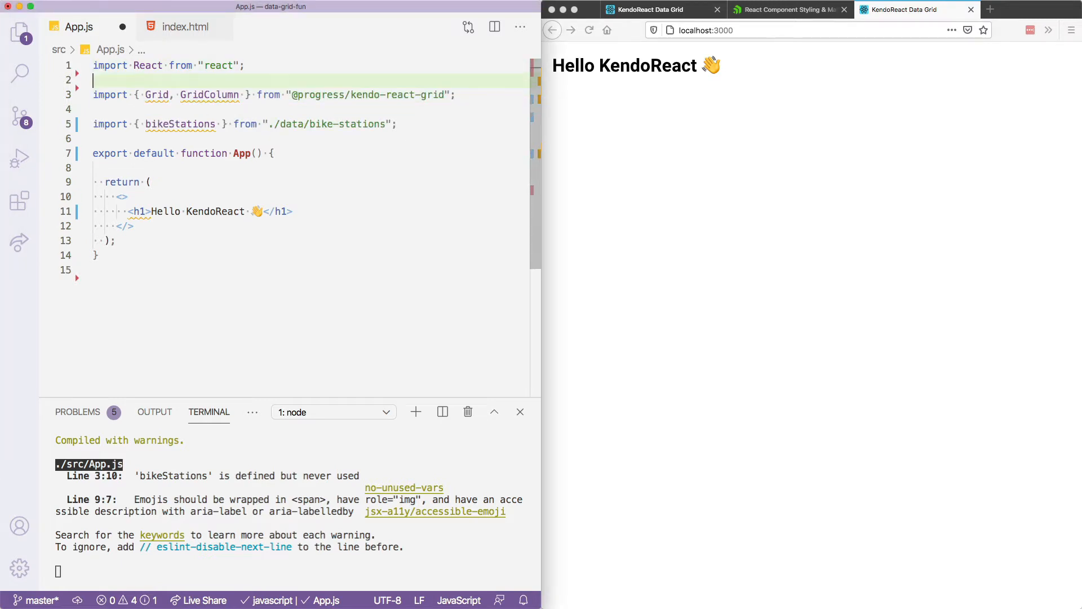
text(import "@progress/kendo-theme-material/dist/all.css";)
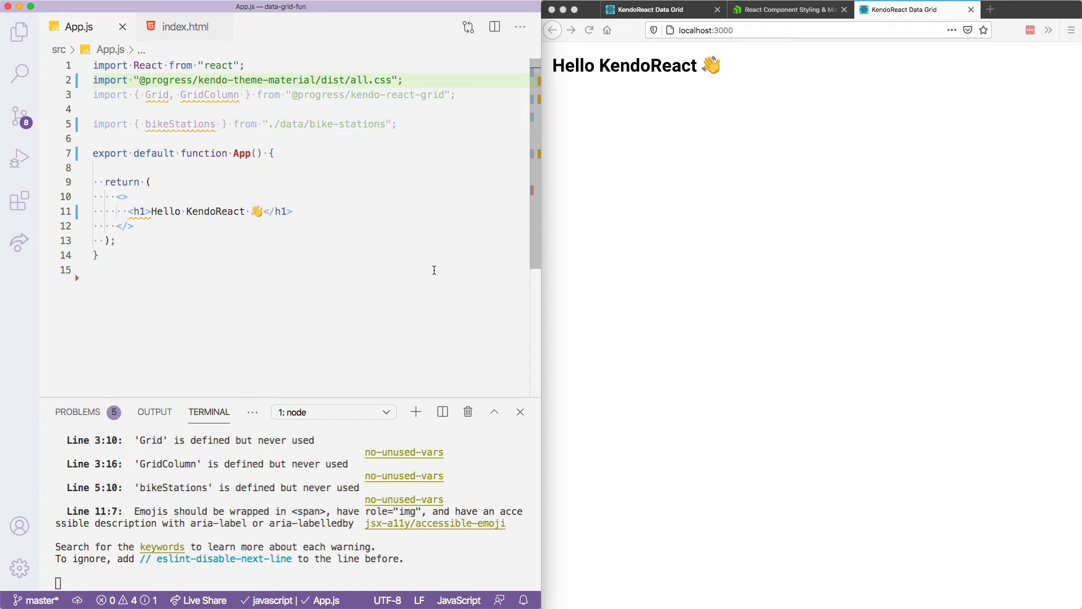
Replace the heading markup with <Grid data={bikeStations}></Grid>
click(403, 80)
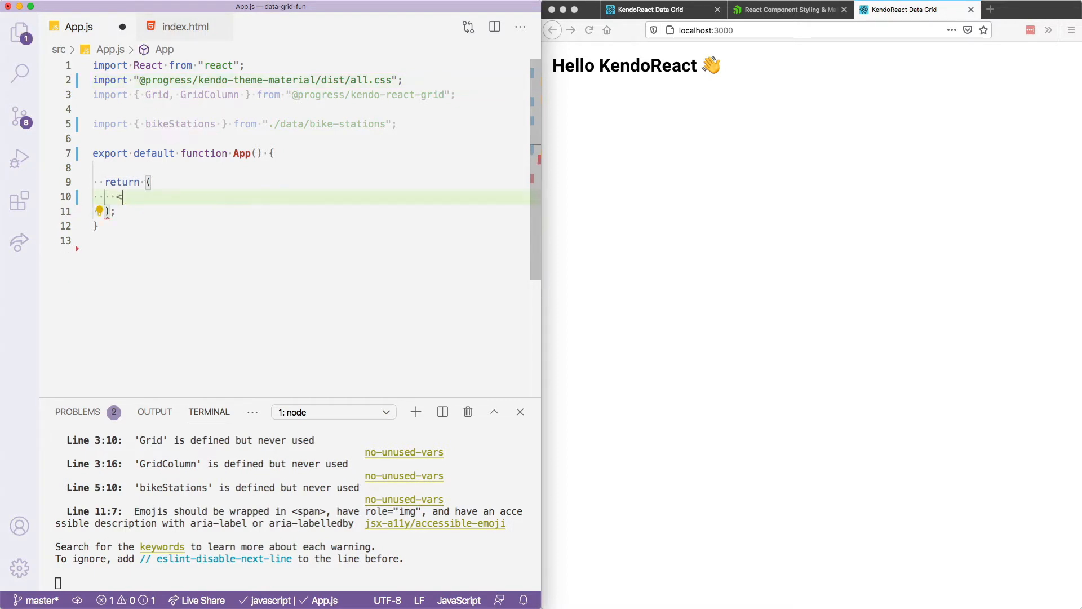
text(Gir)
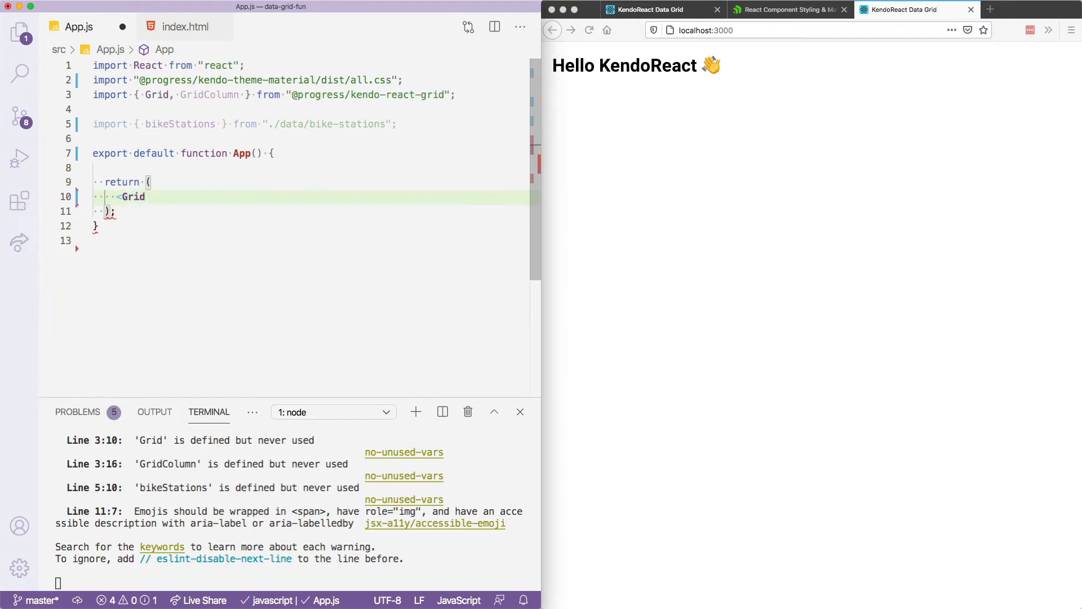
text(data)
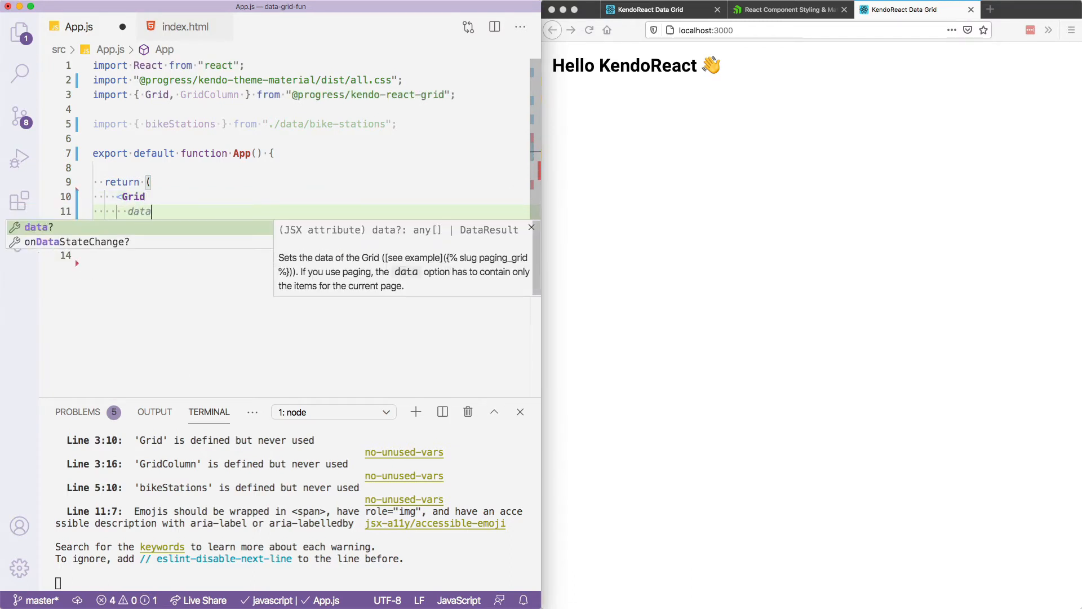
text(={bikeStations})
text(>)
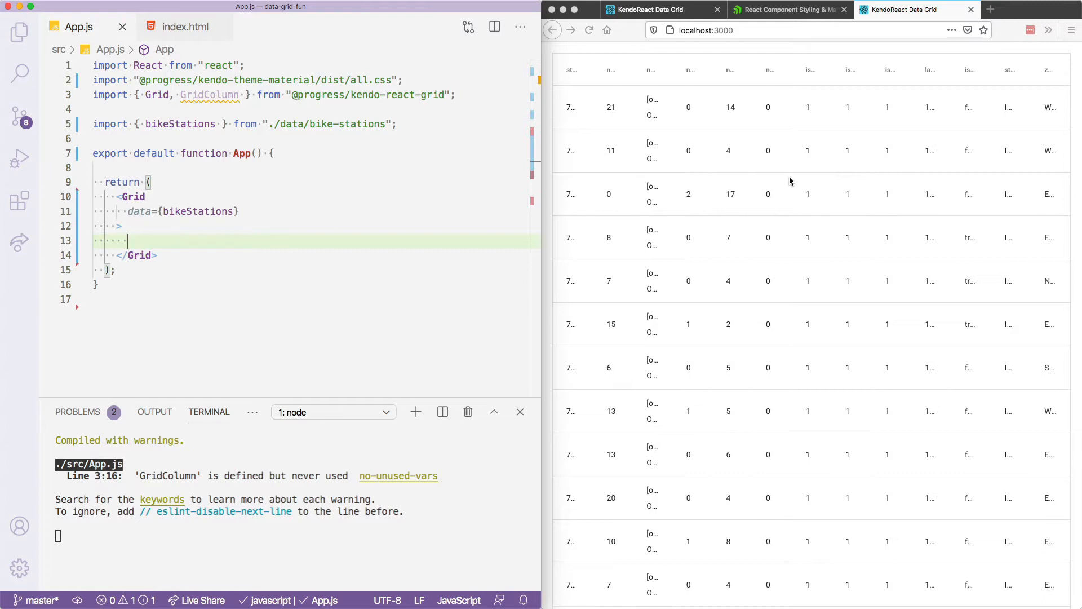
mouse_move(762, 226)
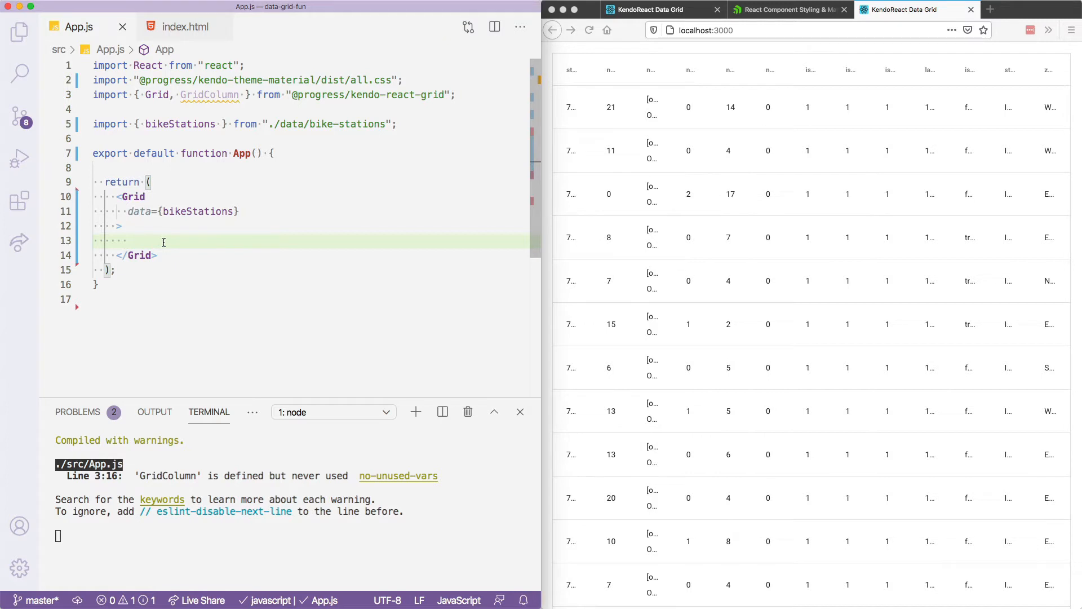
mouse_move(212, 94)
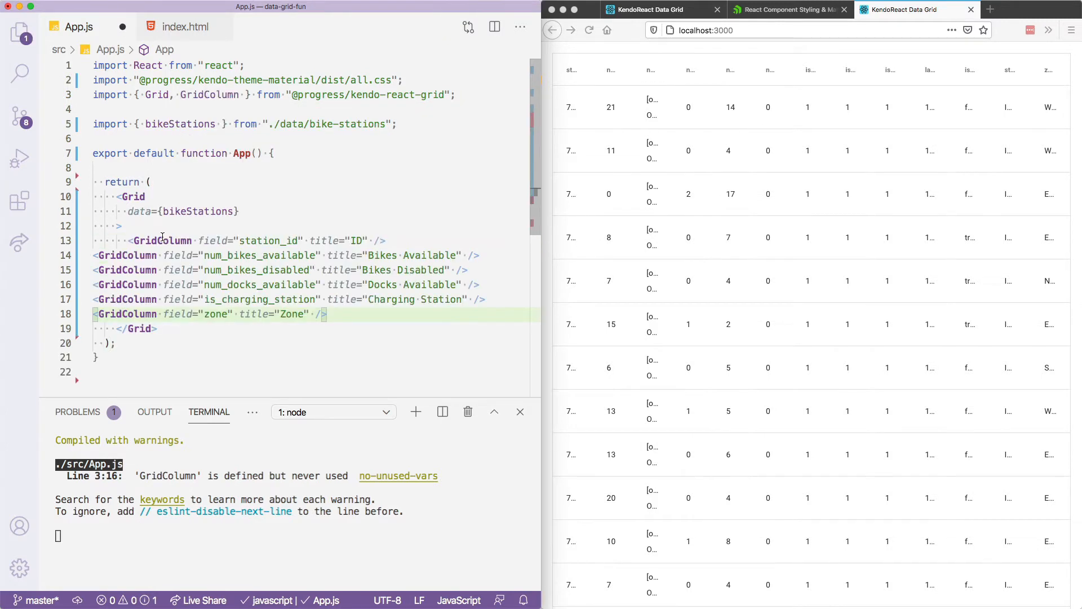
mouse_move(163, 241)
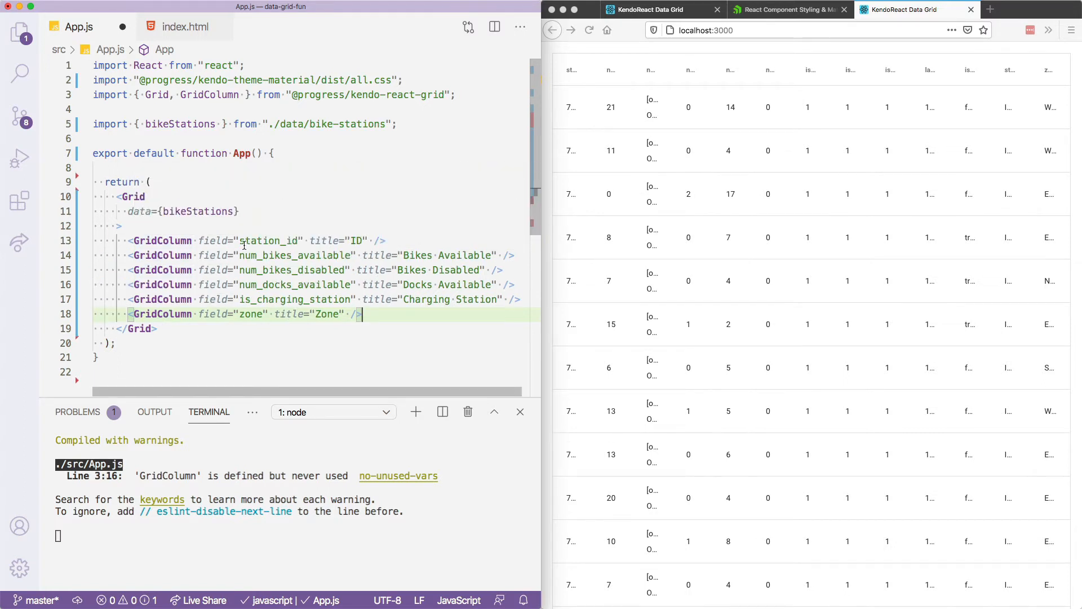
Add GridColumns for ID, Bikes Available, Bikes Disabled, Docks Available, Charging Station and Zone
double_click(268, 240)
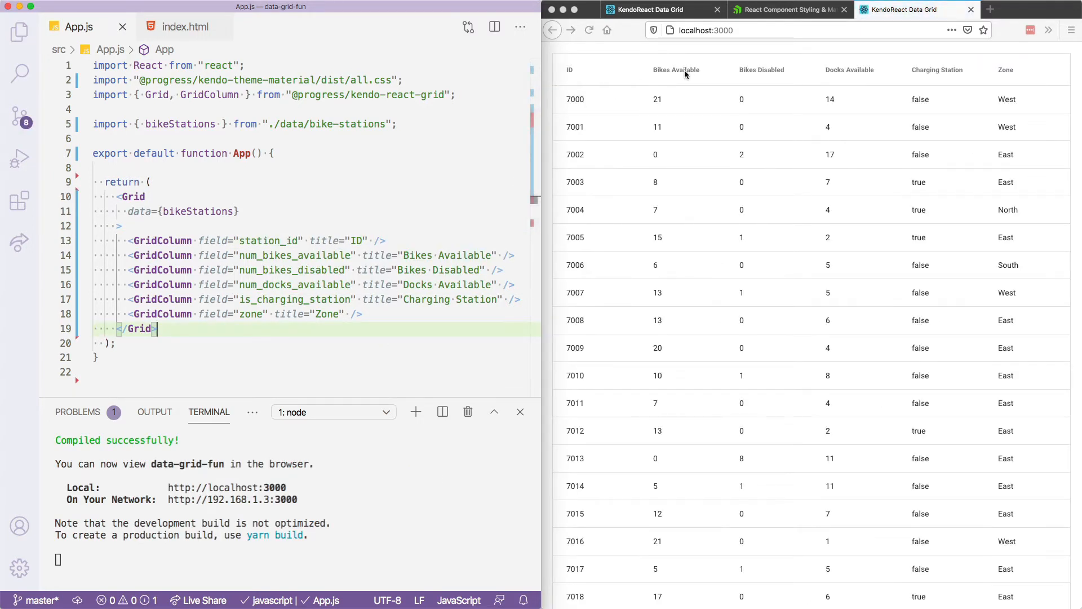
mouse_move(701, 75)
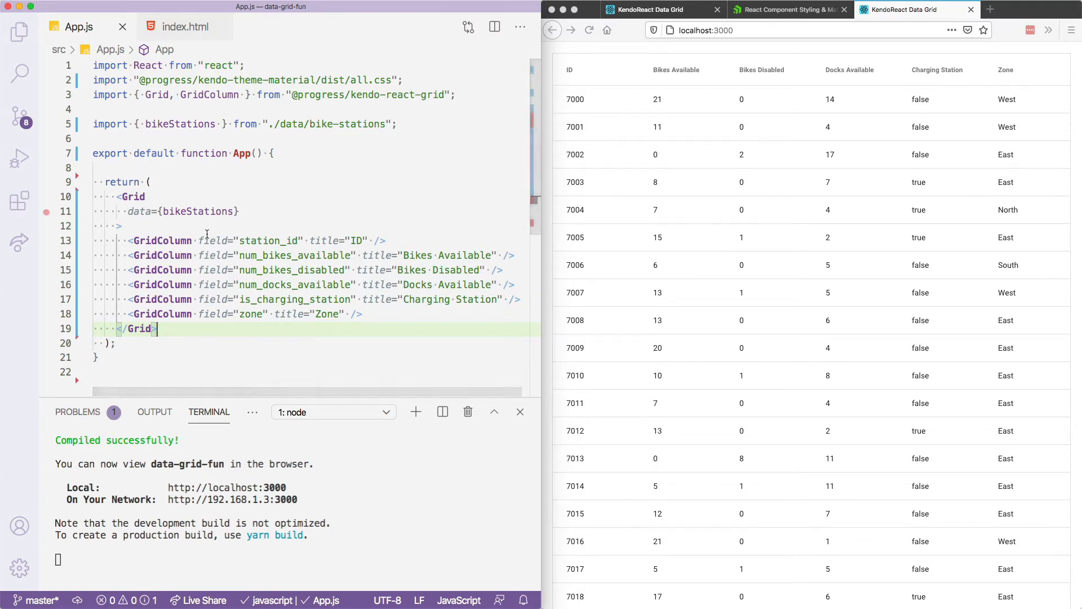
scroll(down, 3)
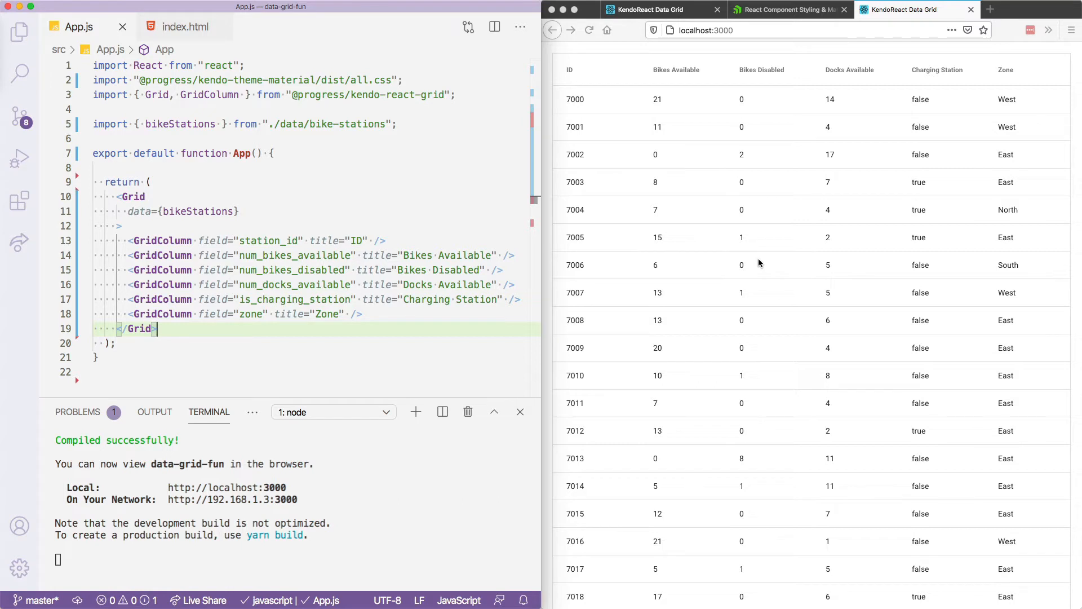
mouse_move(914, 140)
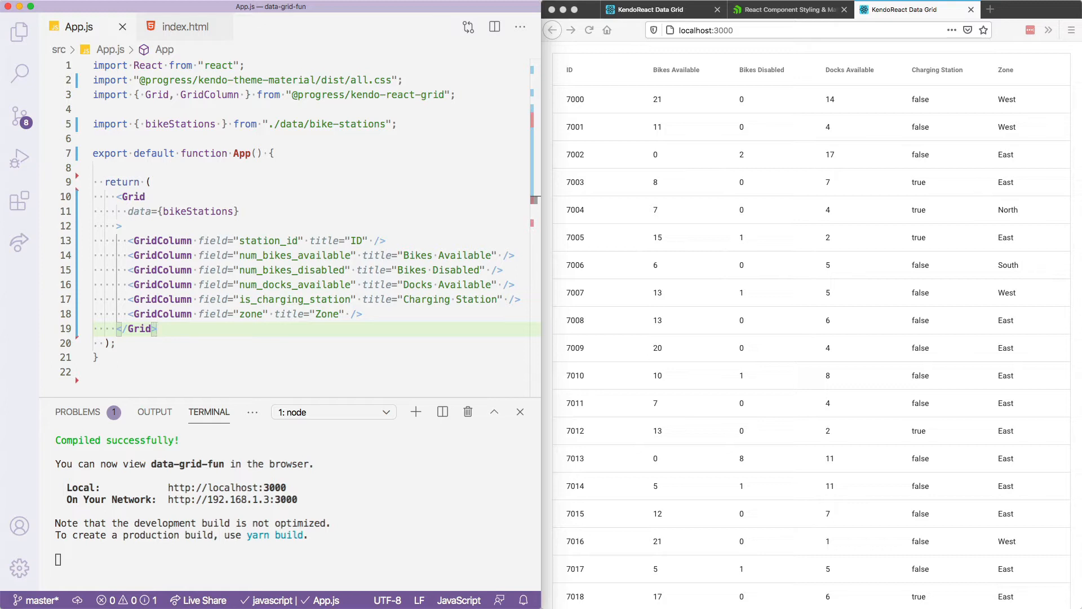
scroll(down, 3)
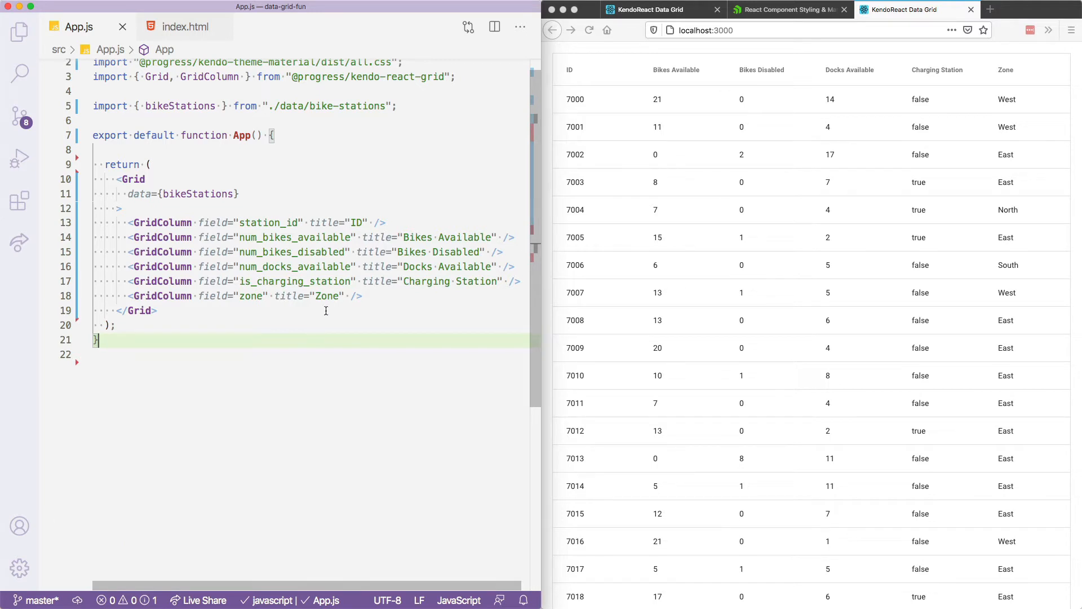
mouse_move(383, 335)
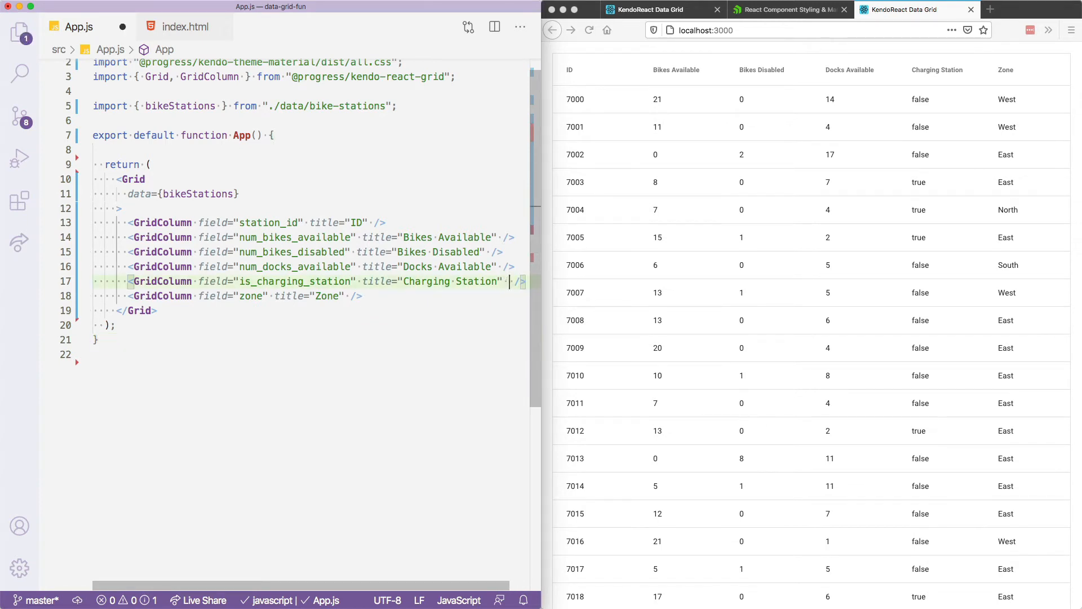
Add cell={BooleanCell} to the Charging Station column and declare the BooleanCell component
text(cell=)
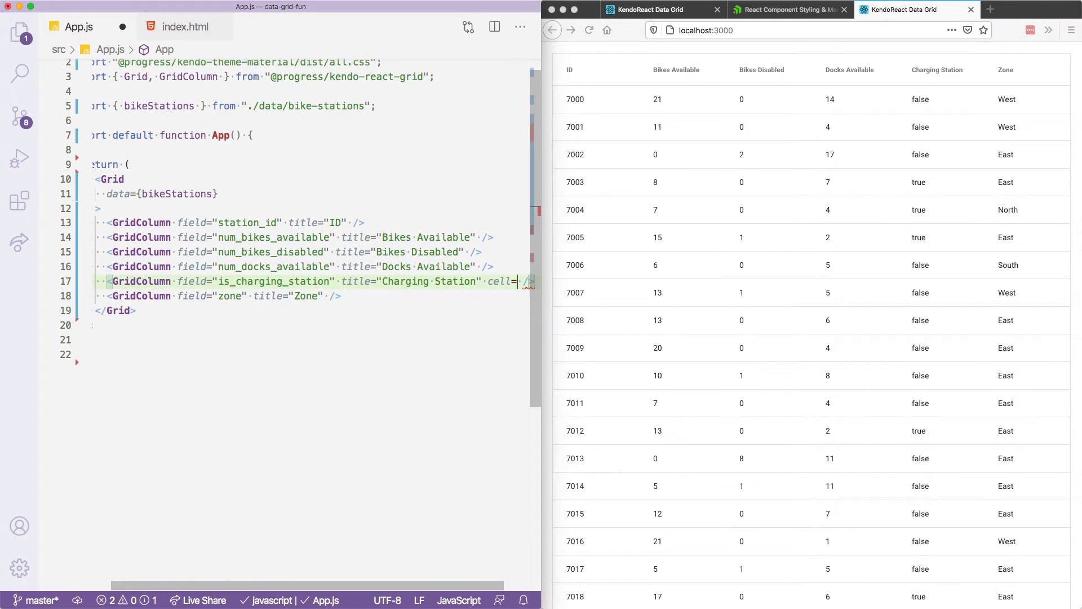
text({B)
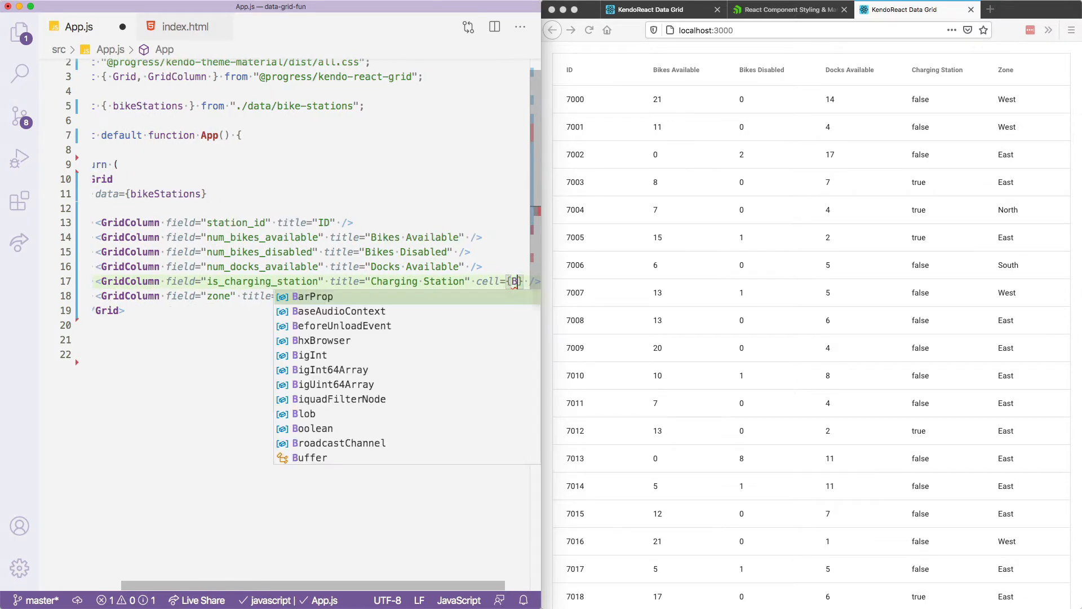
text(BooleanCell)
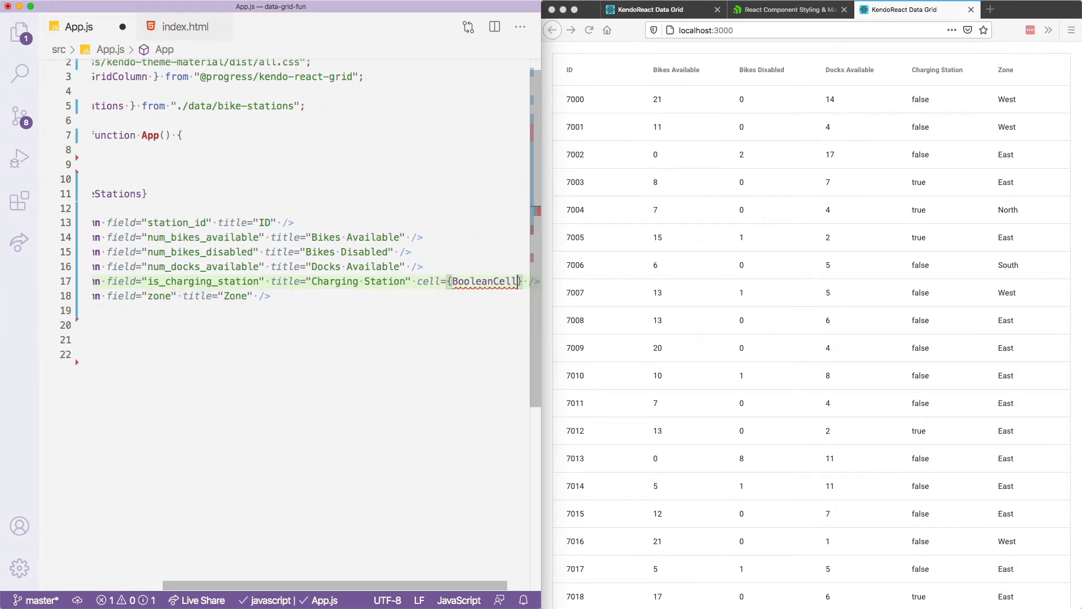
mouse_move(483, 281)
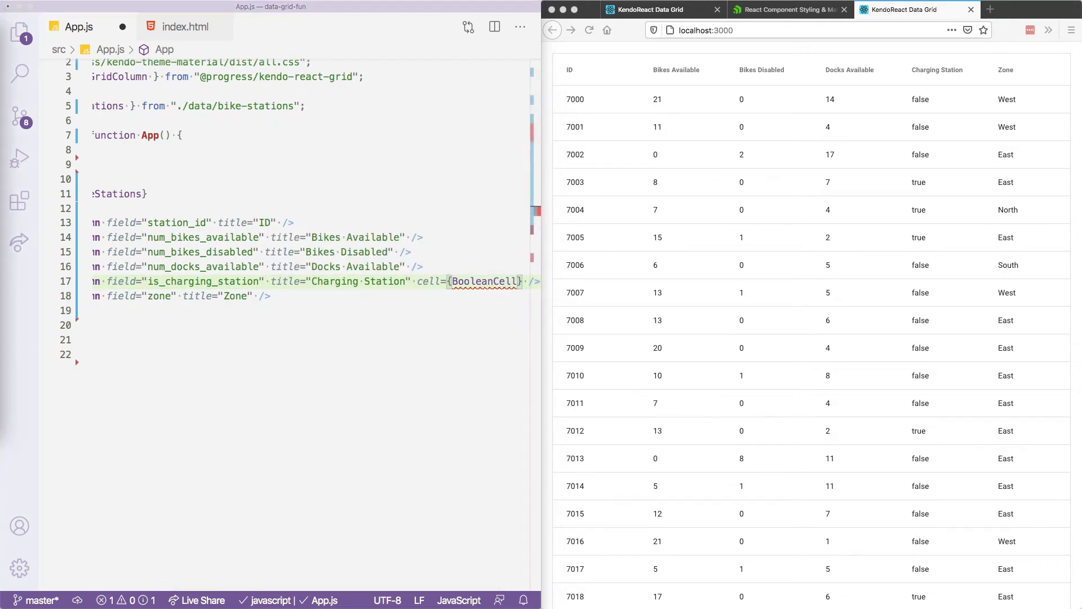
scroll(left, 3)
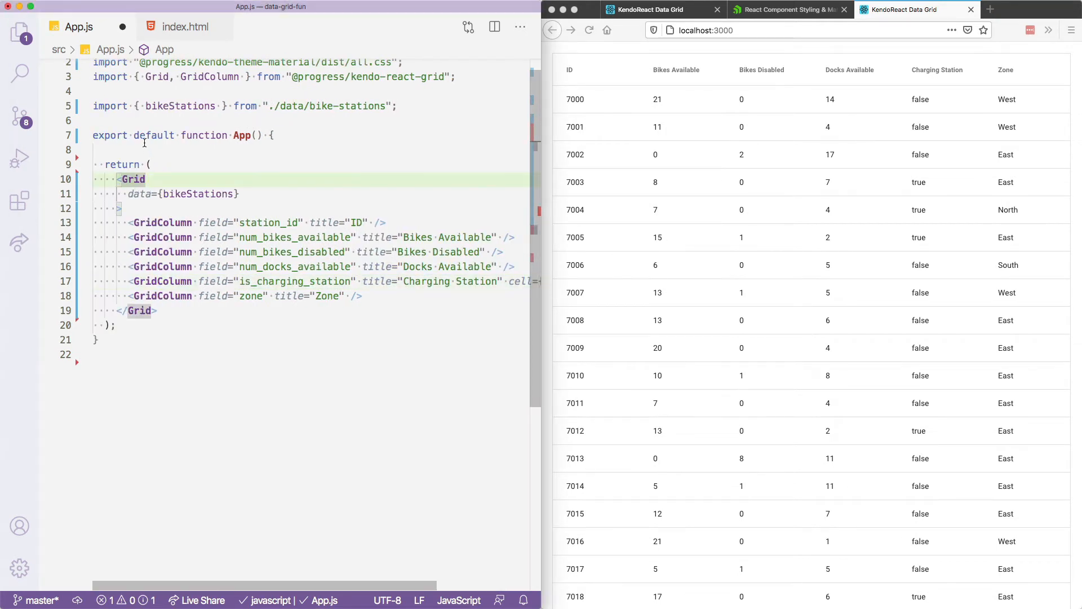
text(const BooleanCell = (props) => {)
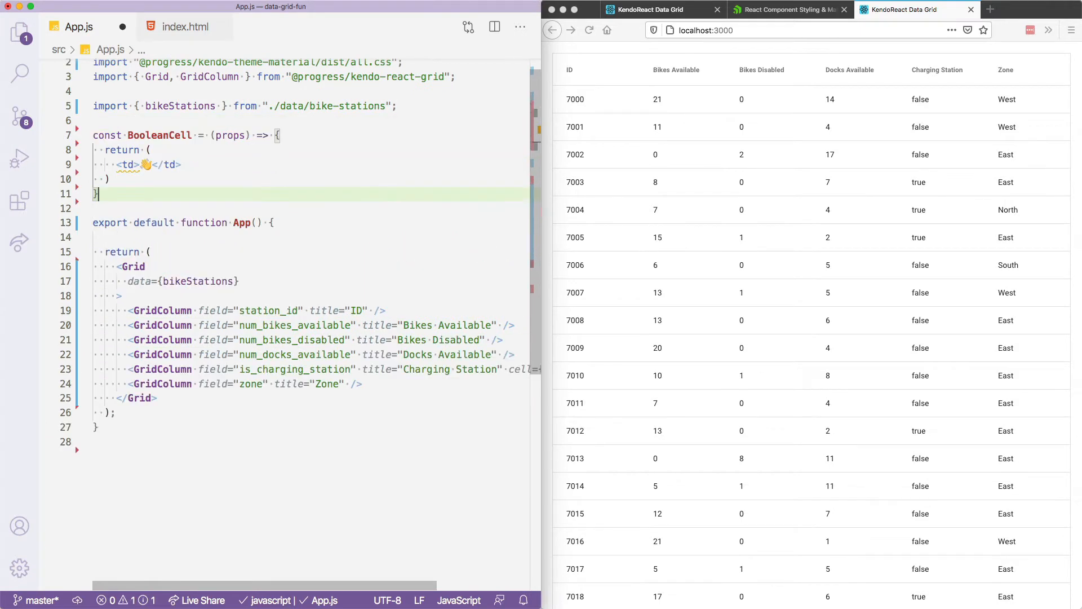
click(214, 165)
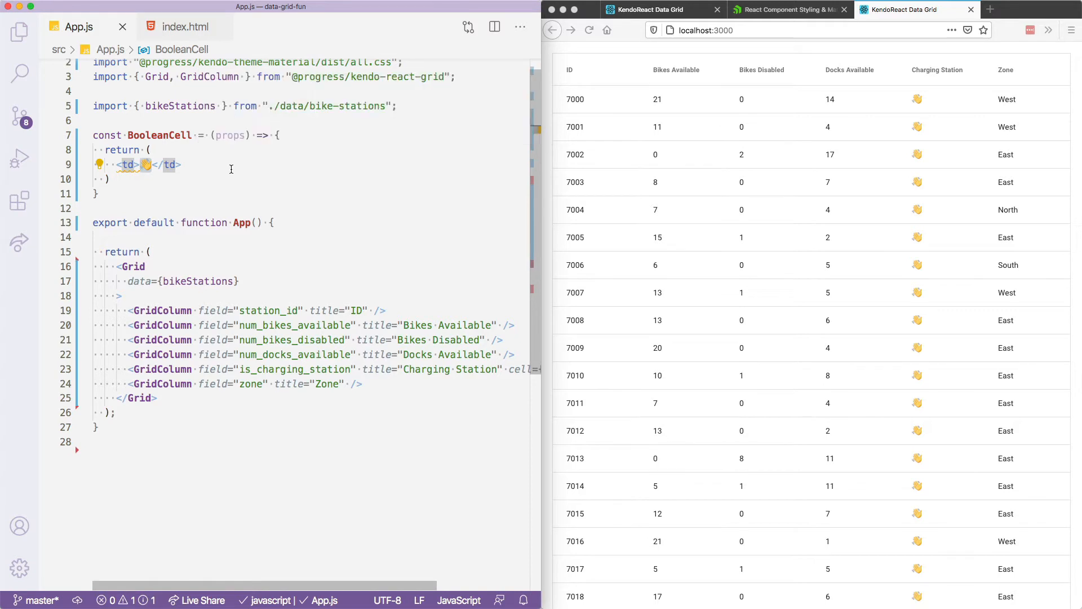
Make BooleanCell render ✅ or ❌ based on props.dataItem[props.field]
text({props)
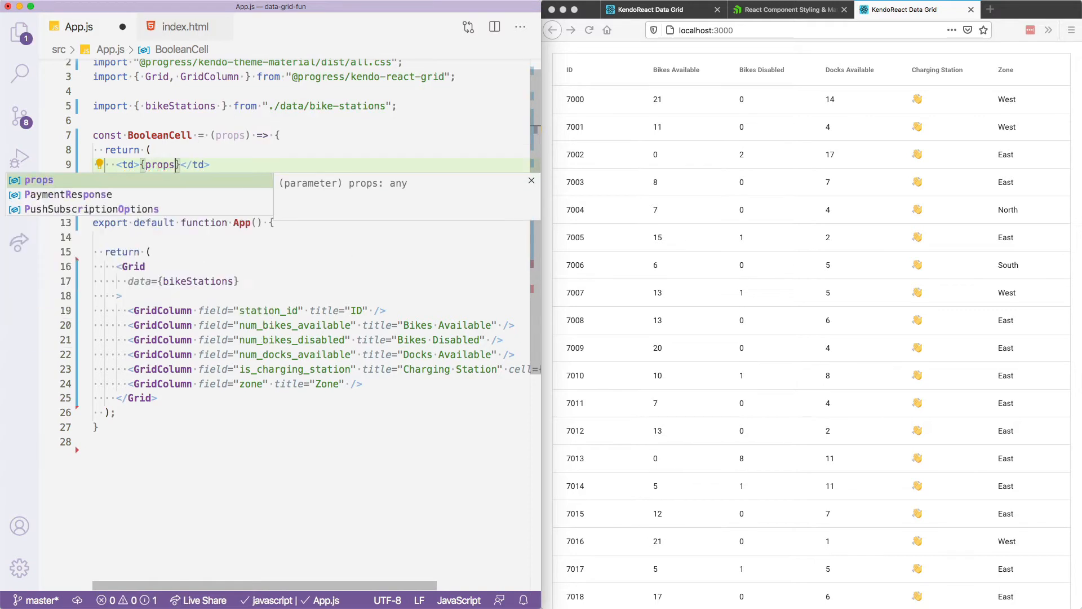
text(.dataItem)
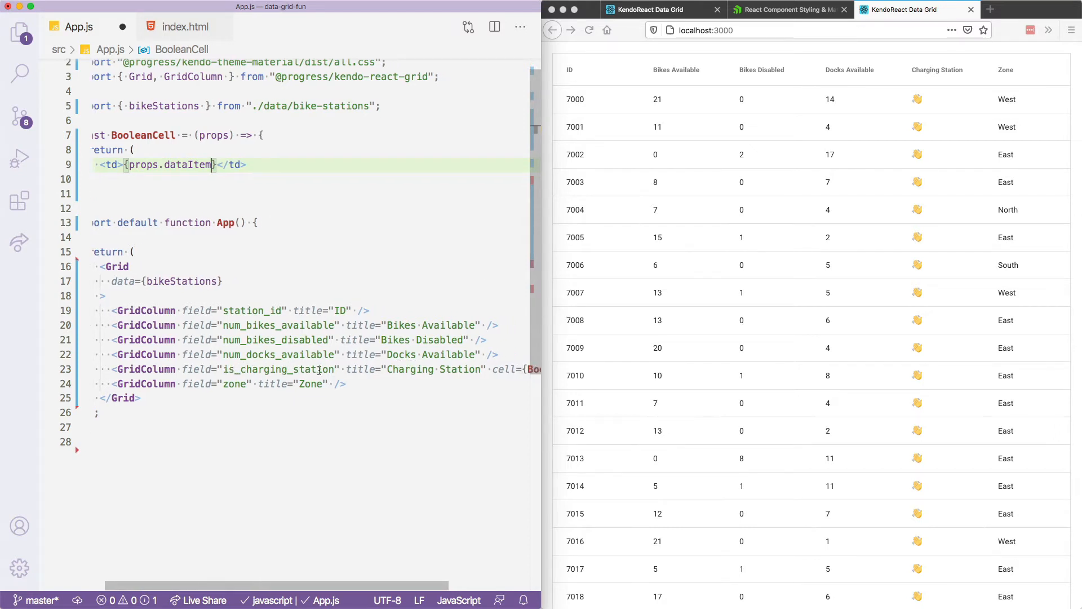
double_click(280, 369)
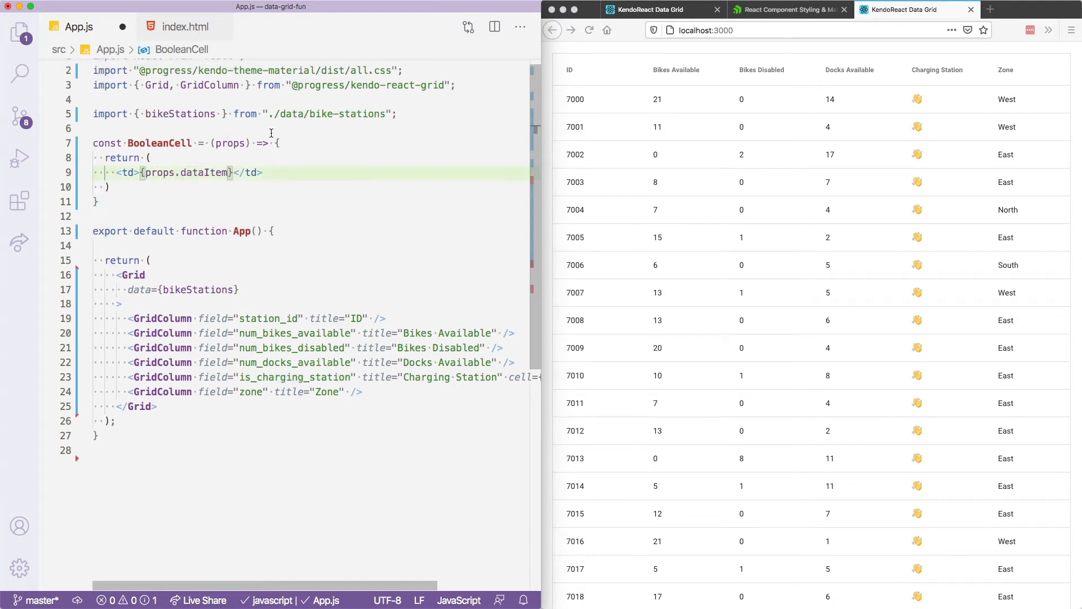
text([])
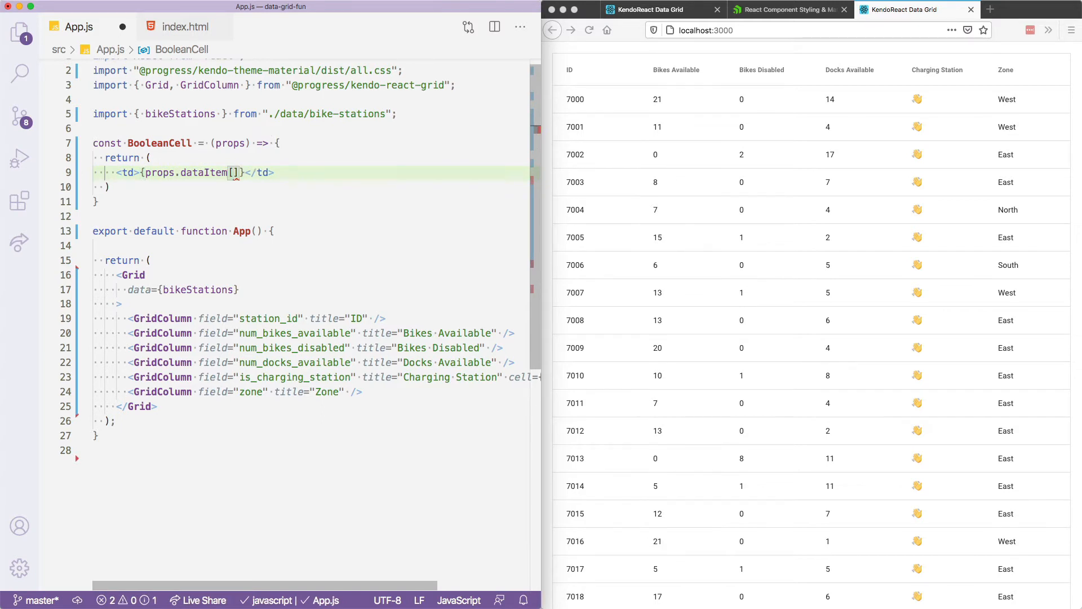
text(props.fi)
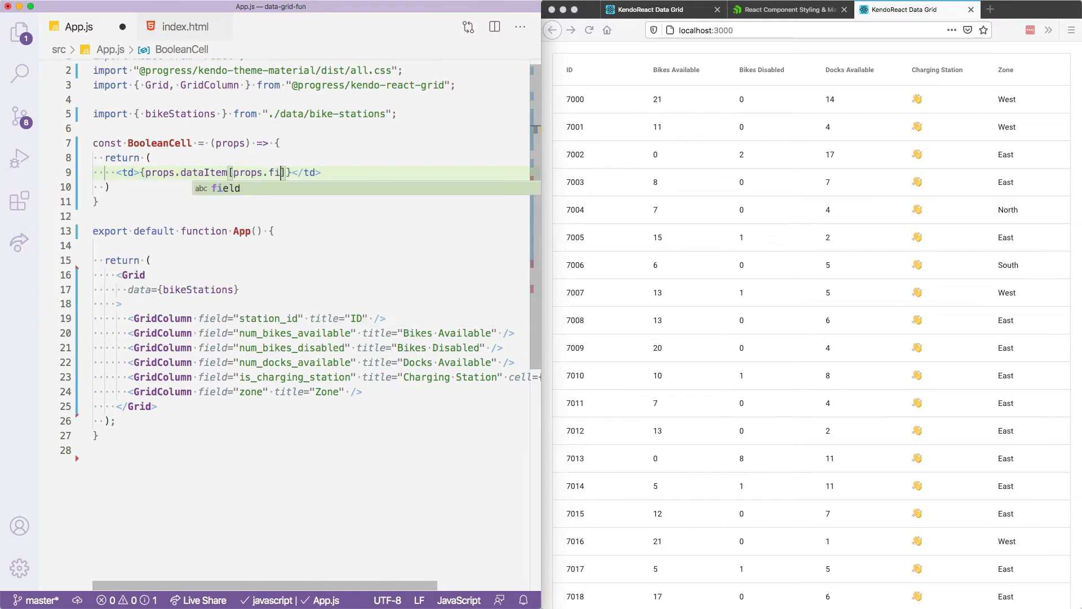
text(eld)
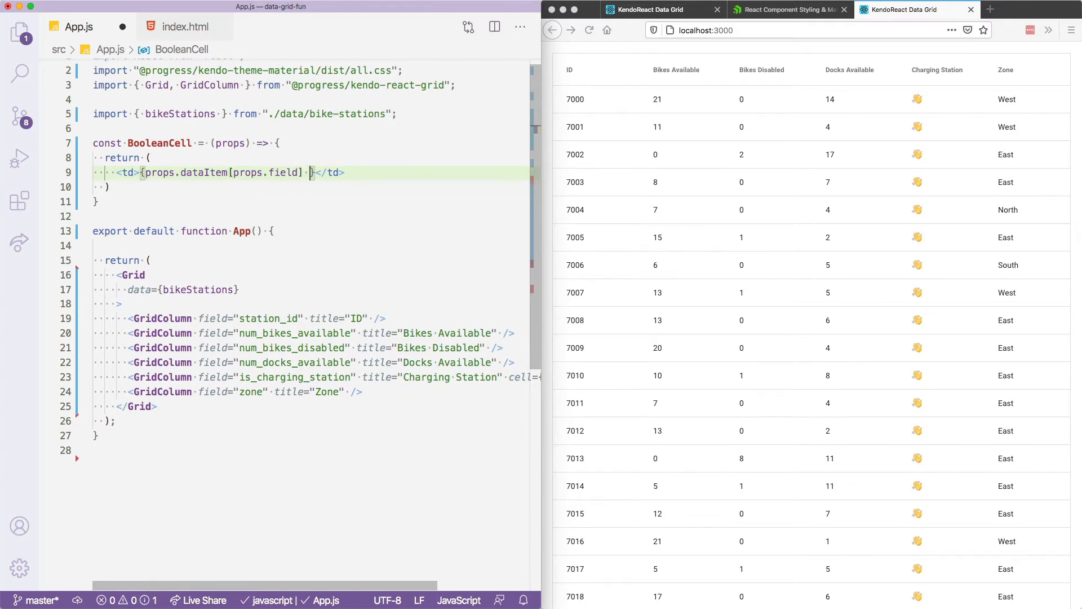
text(? '')
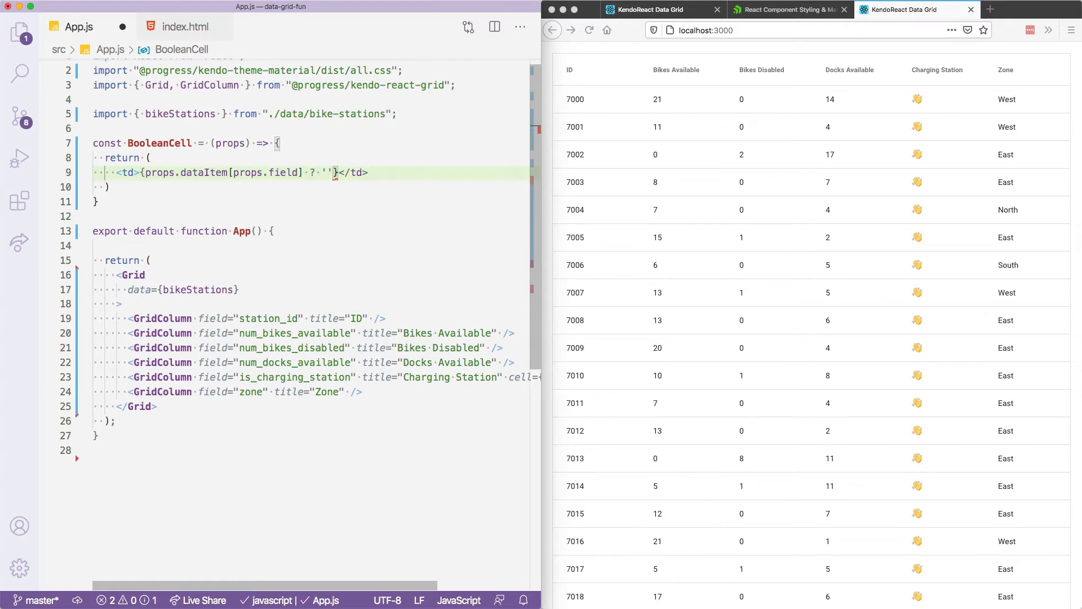
text(gre)
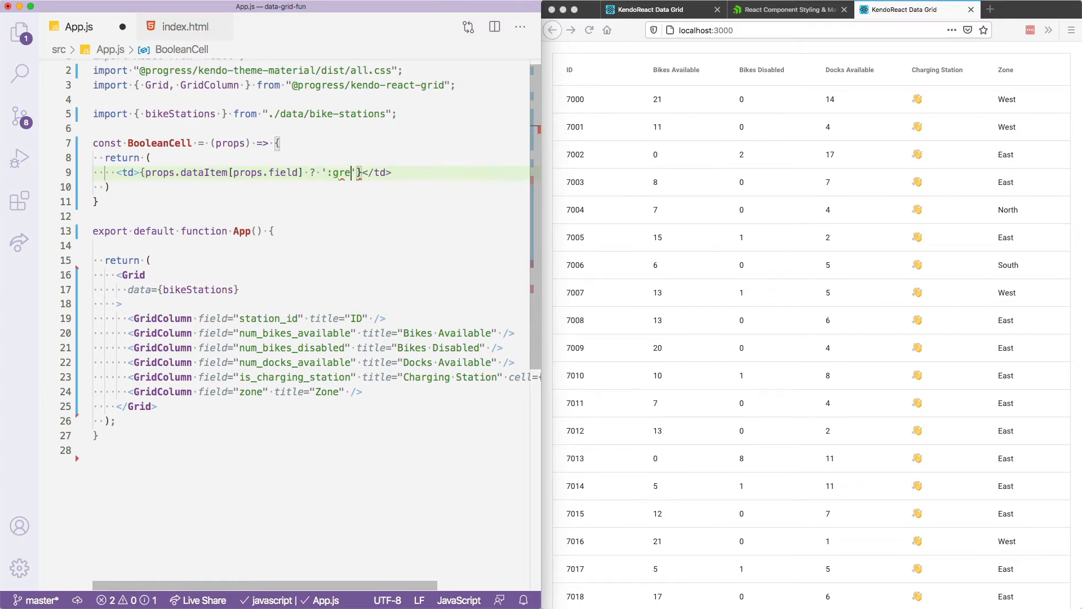
text(✅)
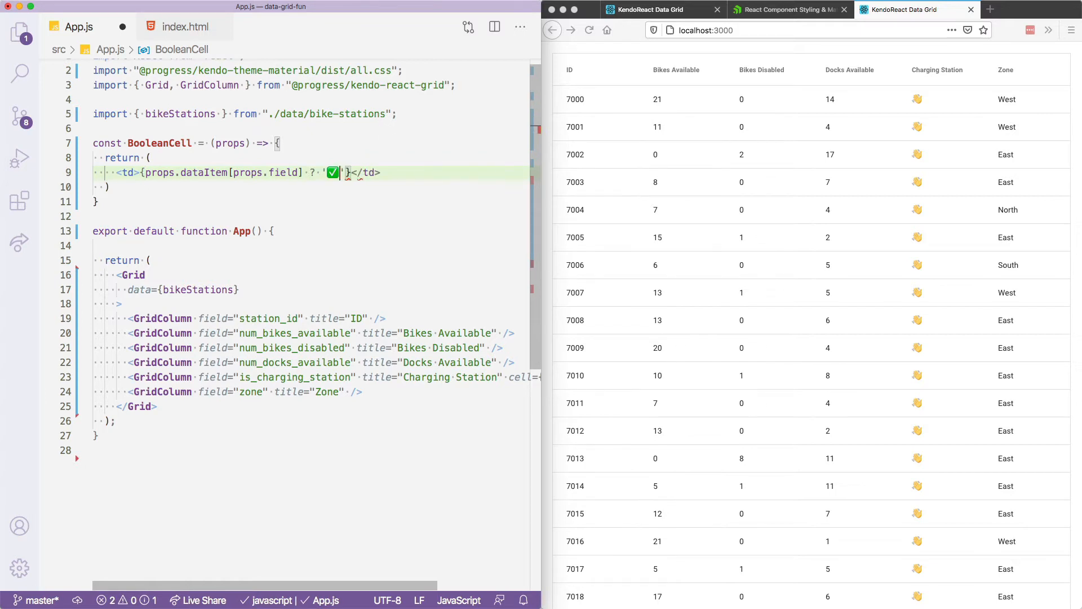
text(: ':')
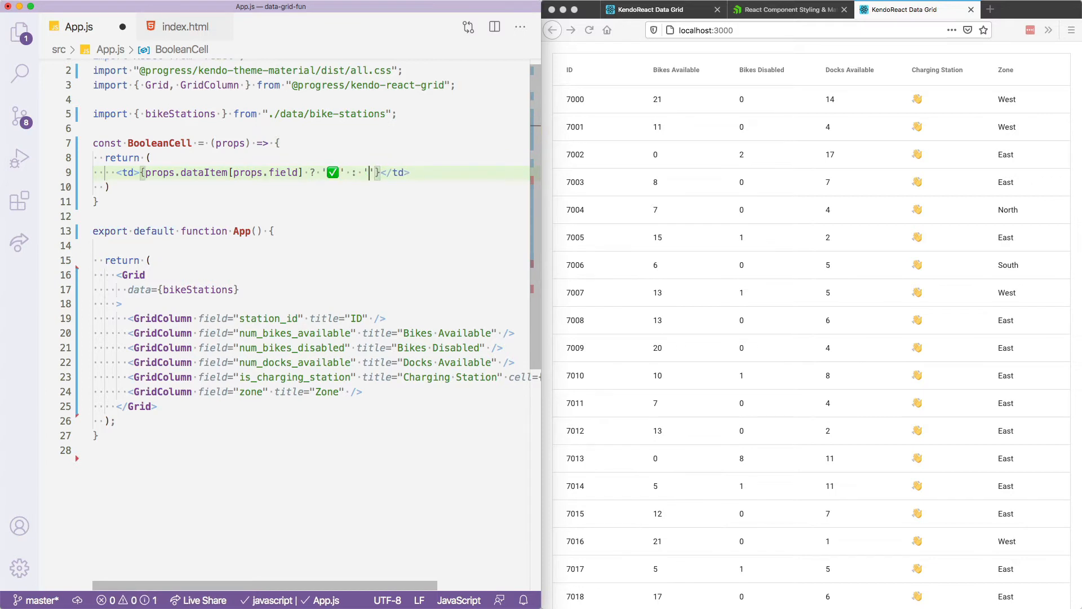
text(❌)
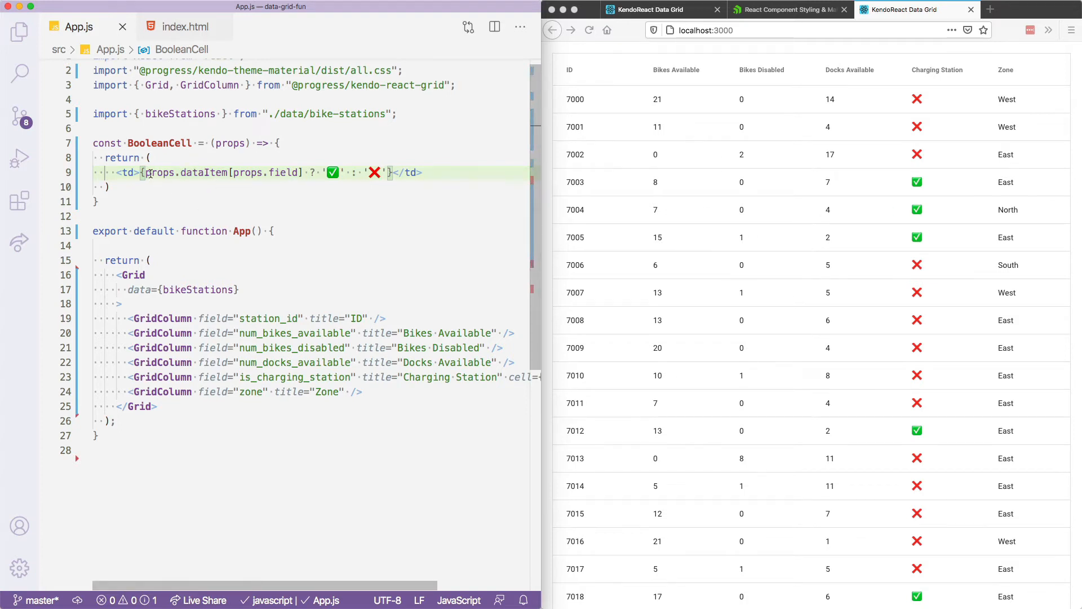
mouse_move(199, 229)
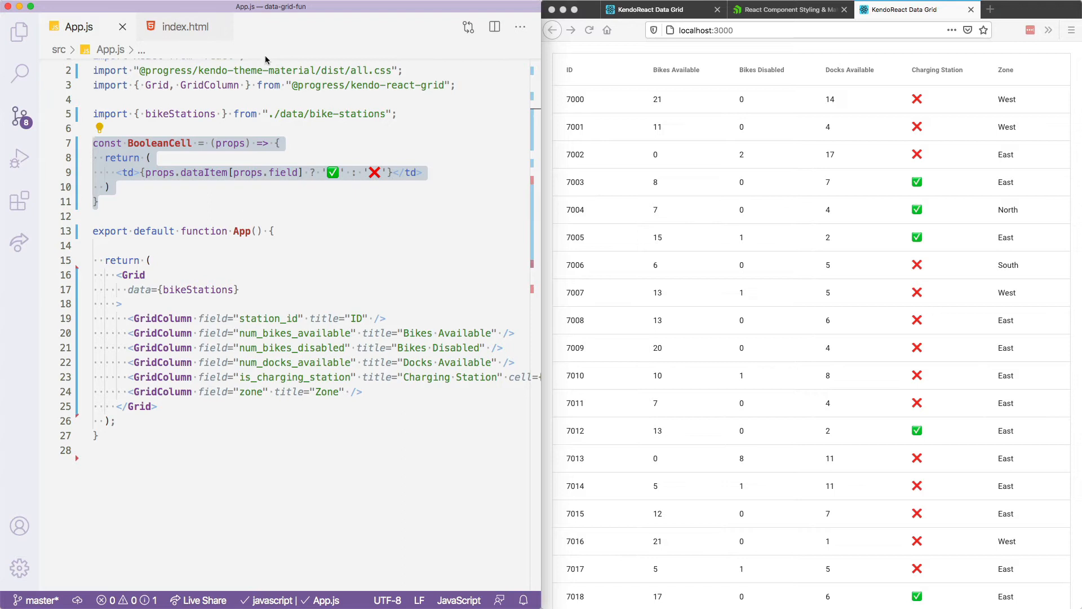
mouse_move(841, 64)
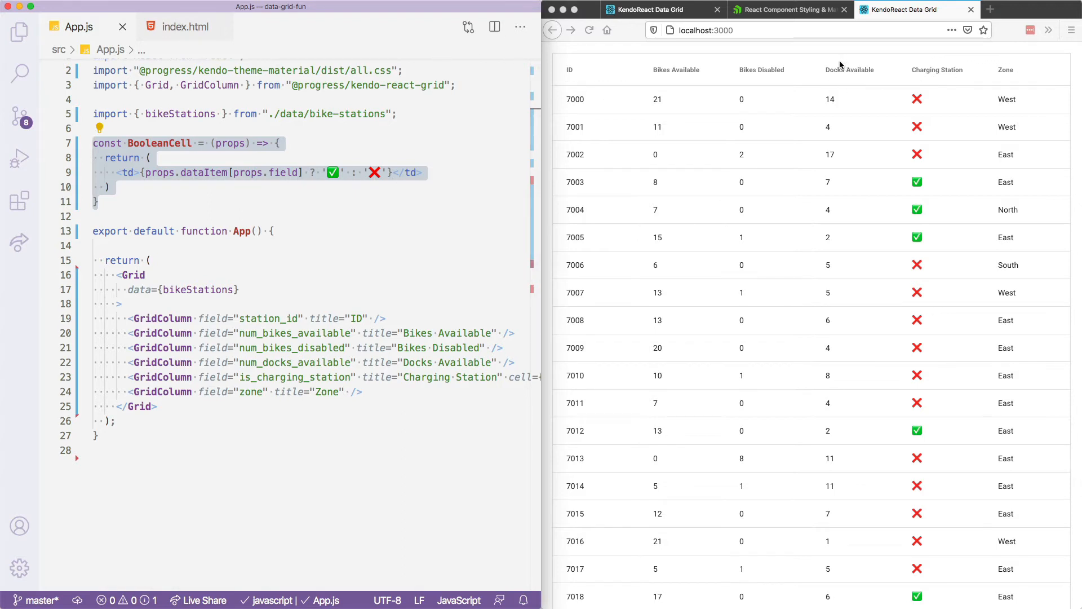
mouse_move(789, 99)
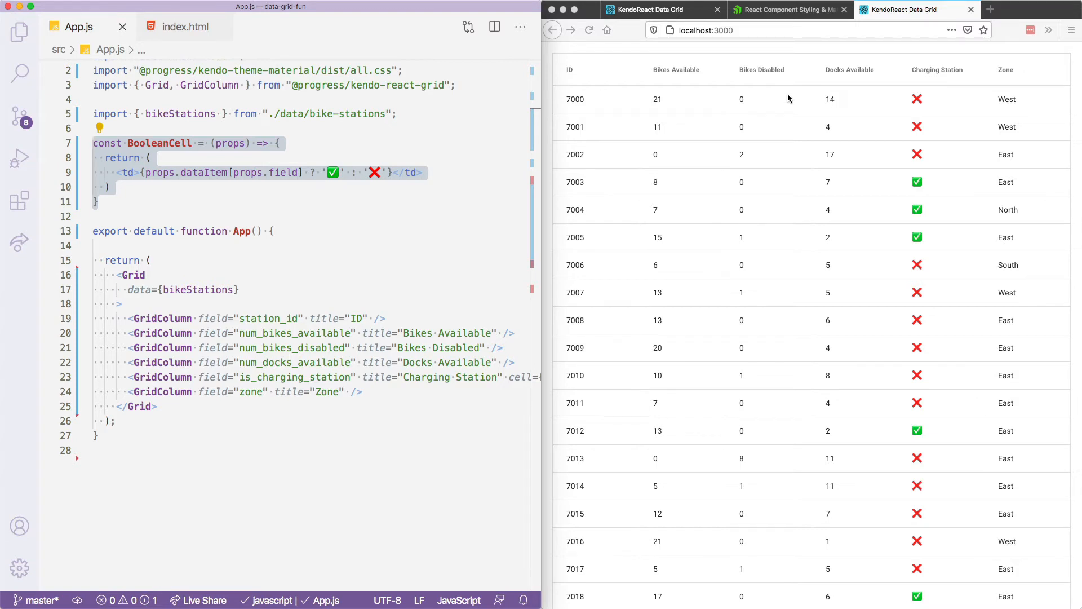
Add pageable={true}, empty skip/take, an onPageChange stub and total={bikeStations.length} to the Grid
scroll(down, 3)
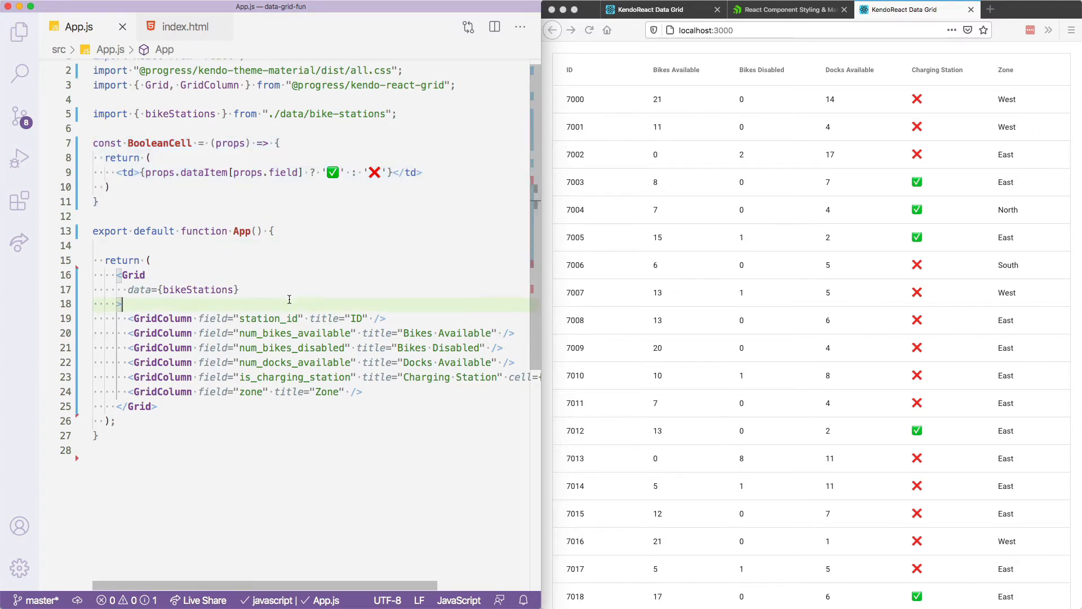
text(pageable={)
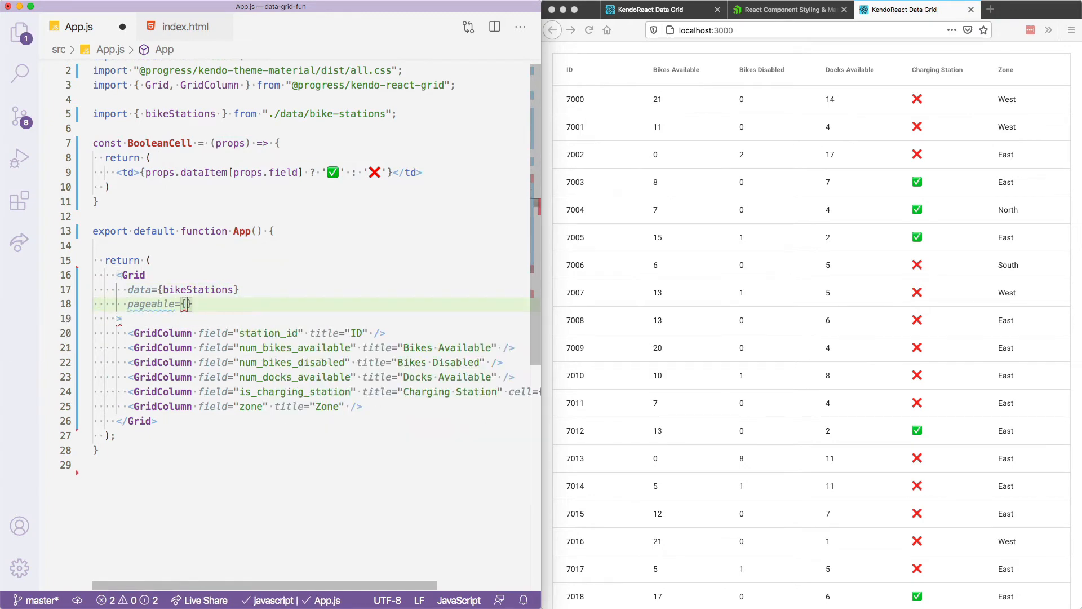
text(true)
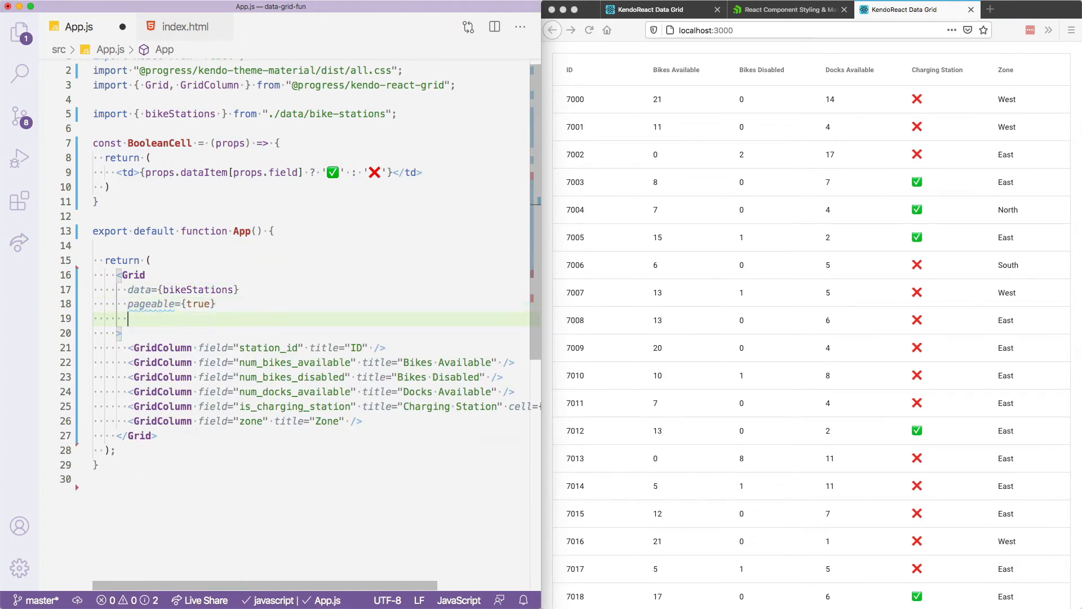
text(skip={})
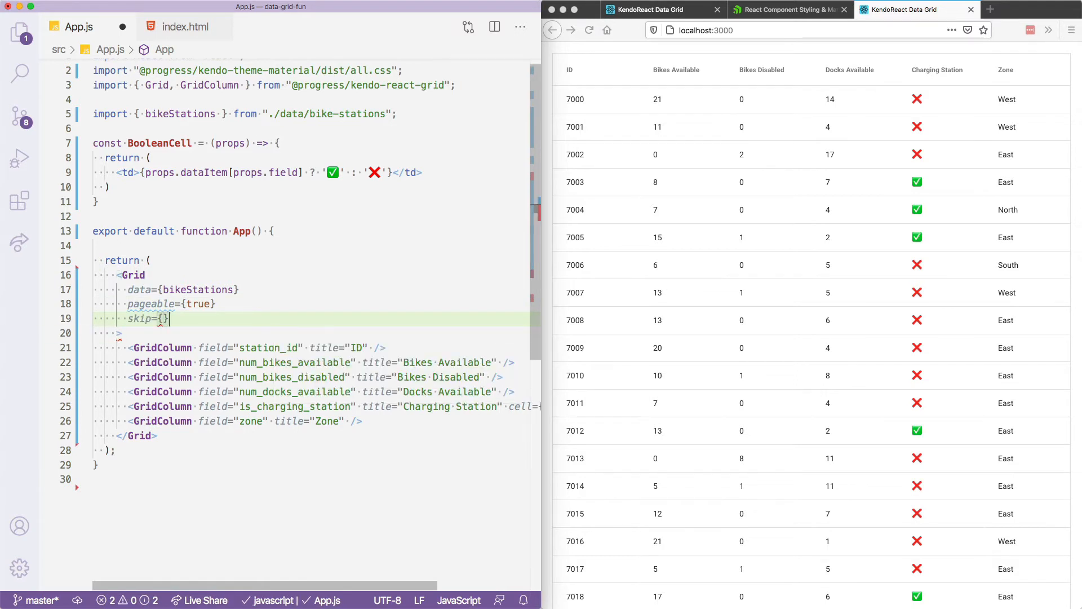
text(take={})
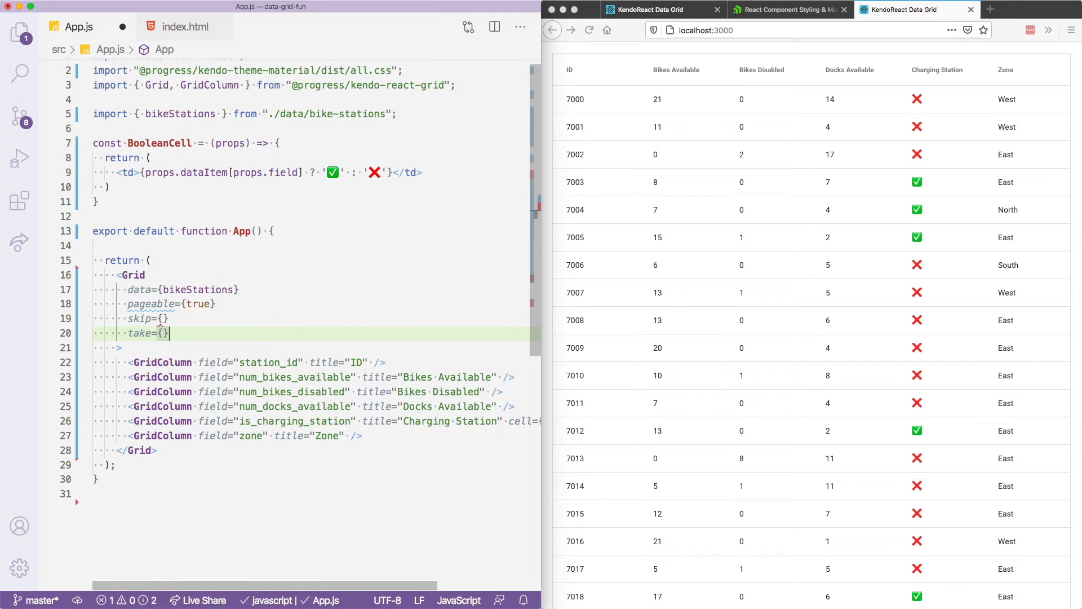
text(onPageChan)
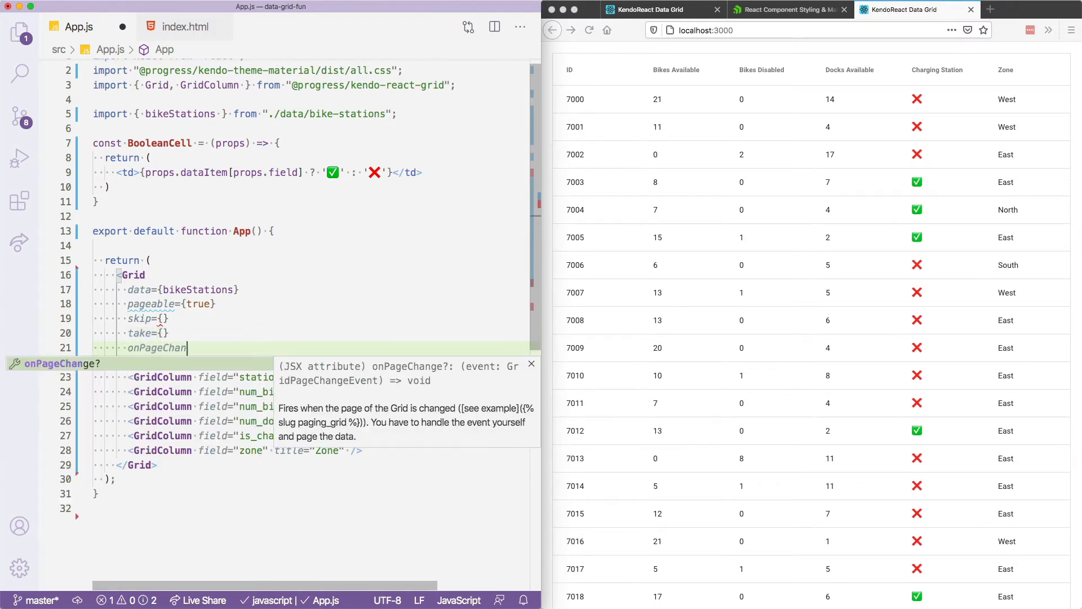
text(={()})
text(tota)
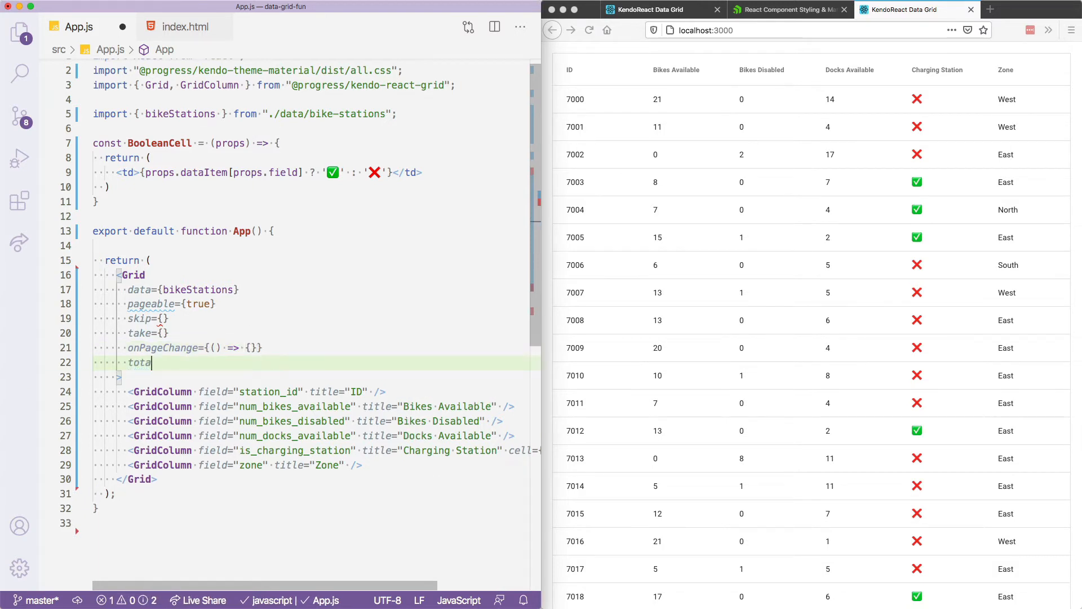
text(l={})
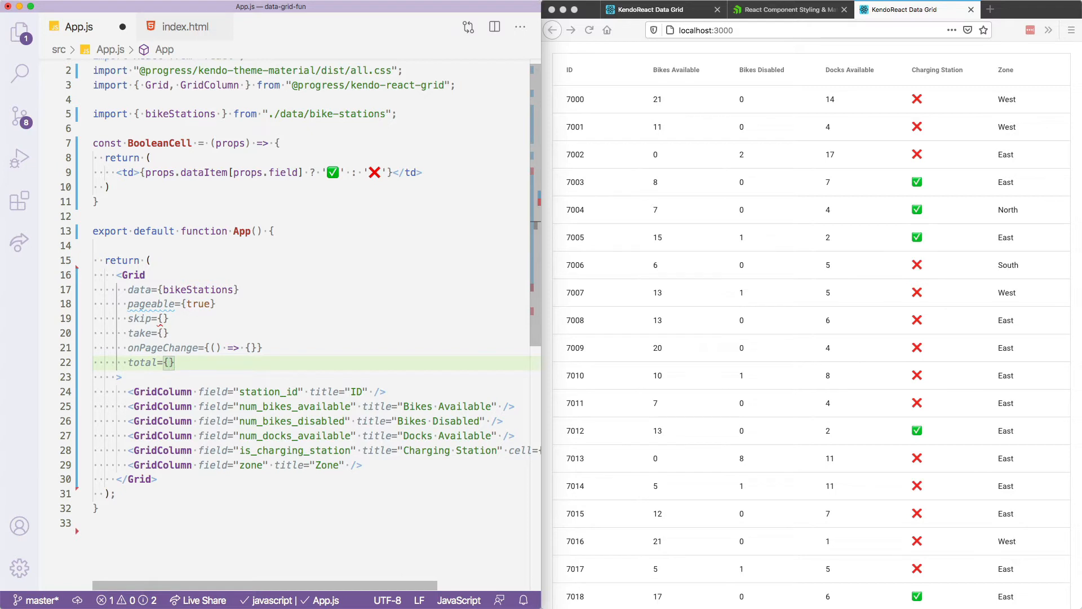
text(bikeStations)
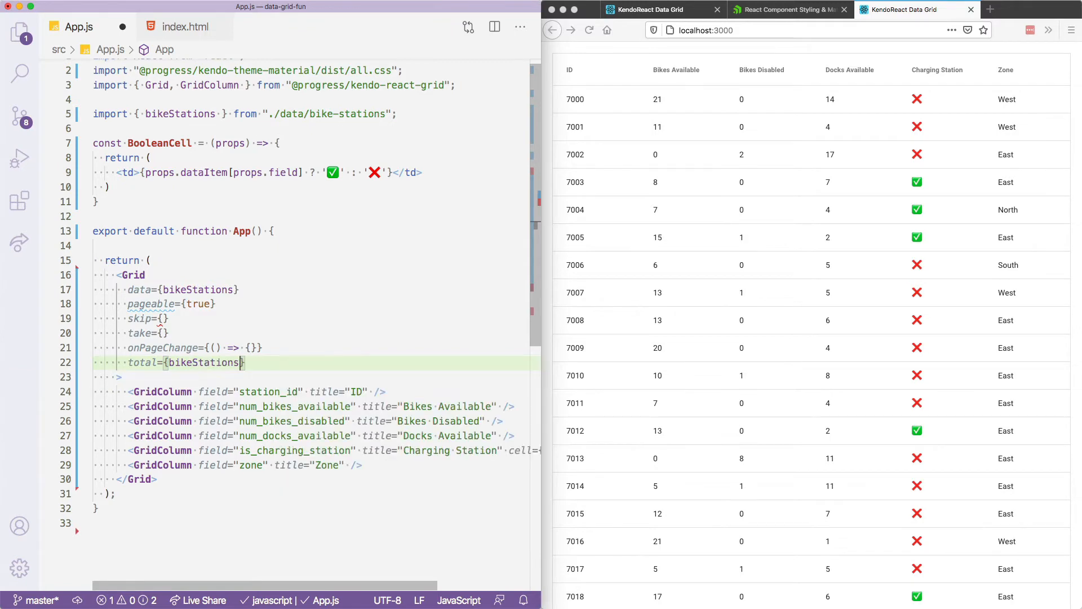
text(.length)
text(const [take, setTake] = React.useState(10);)
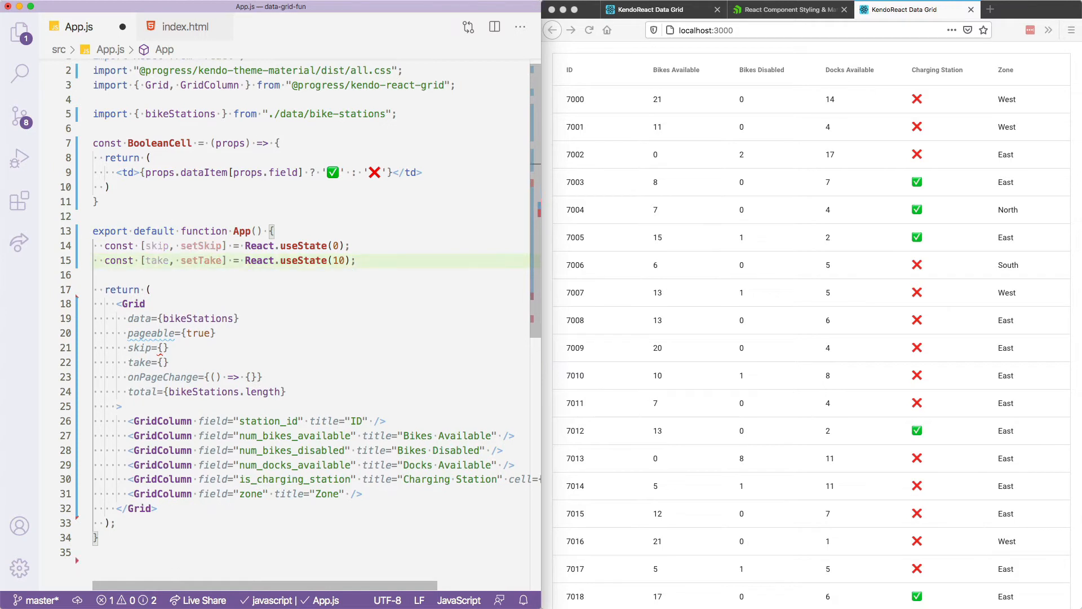
Set skip={skip} and take={take}, and change data to bikeStations.slice(skip, skip + take)
double_click(157, 245)
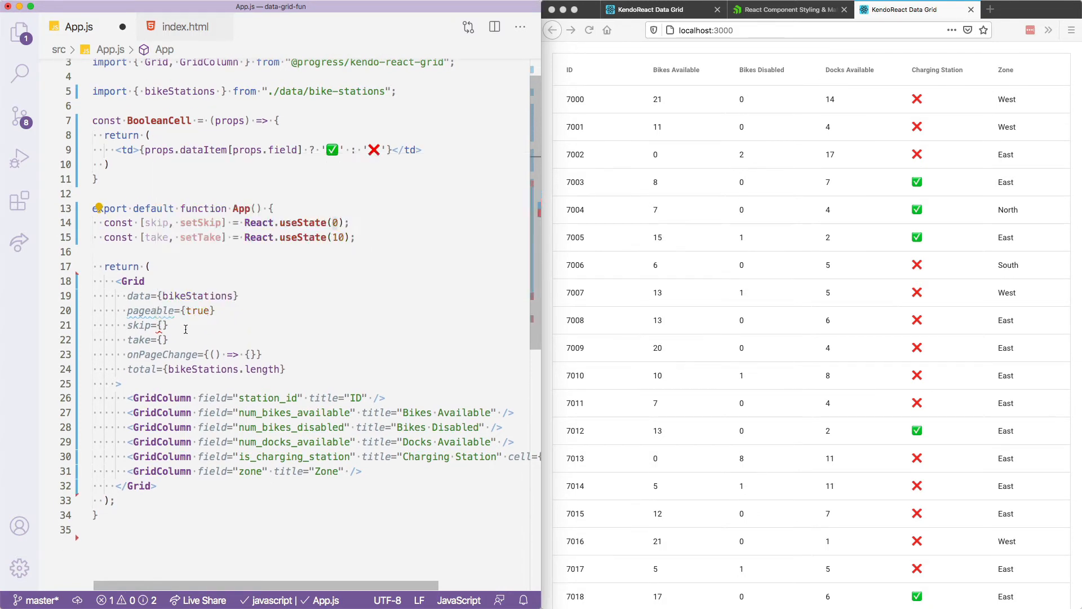
text(skip)
text(take)
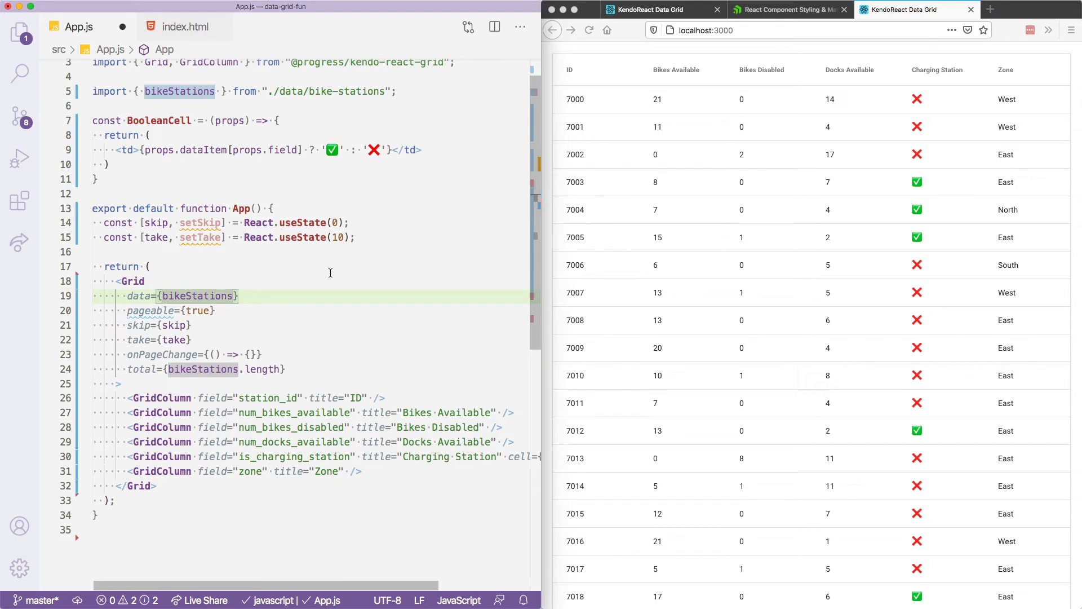
text(.slice()
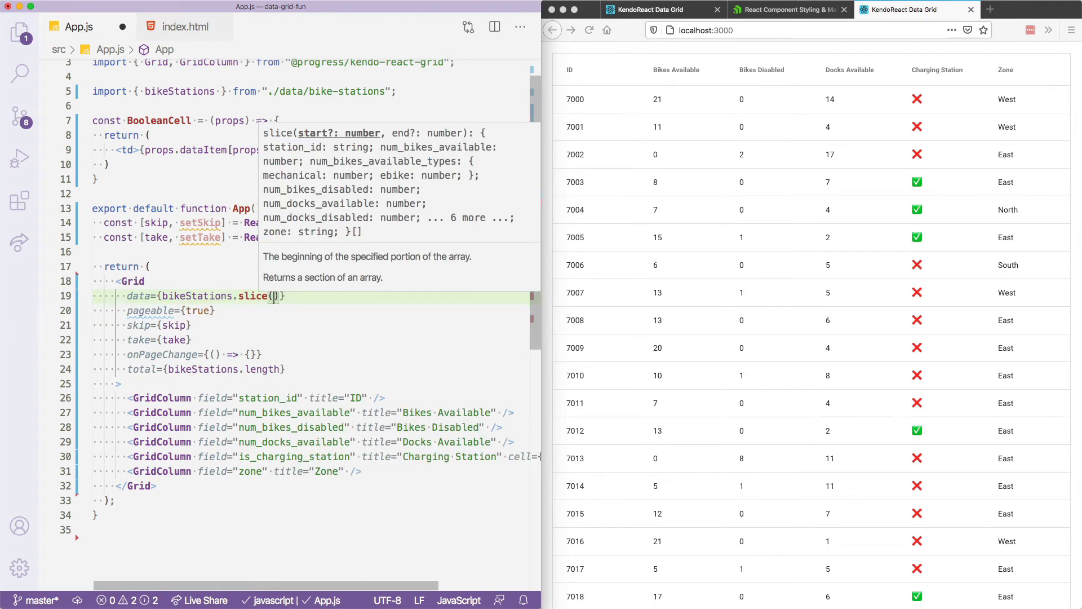
text(skip, skip + take)
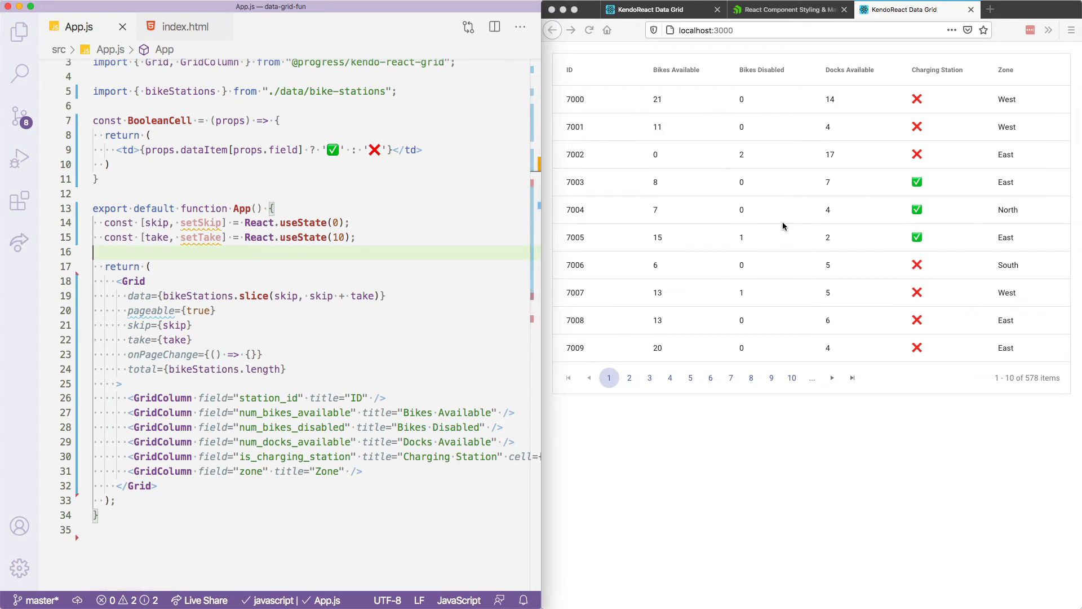
mouse_move(778, 200)
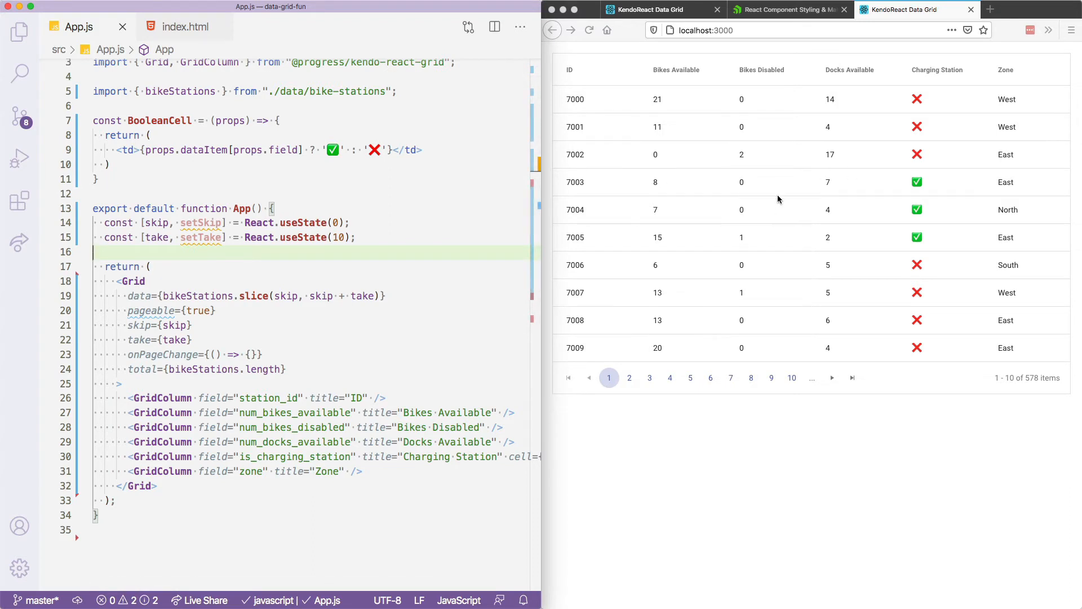
mouse_move(783, 385)
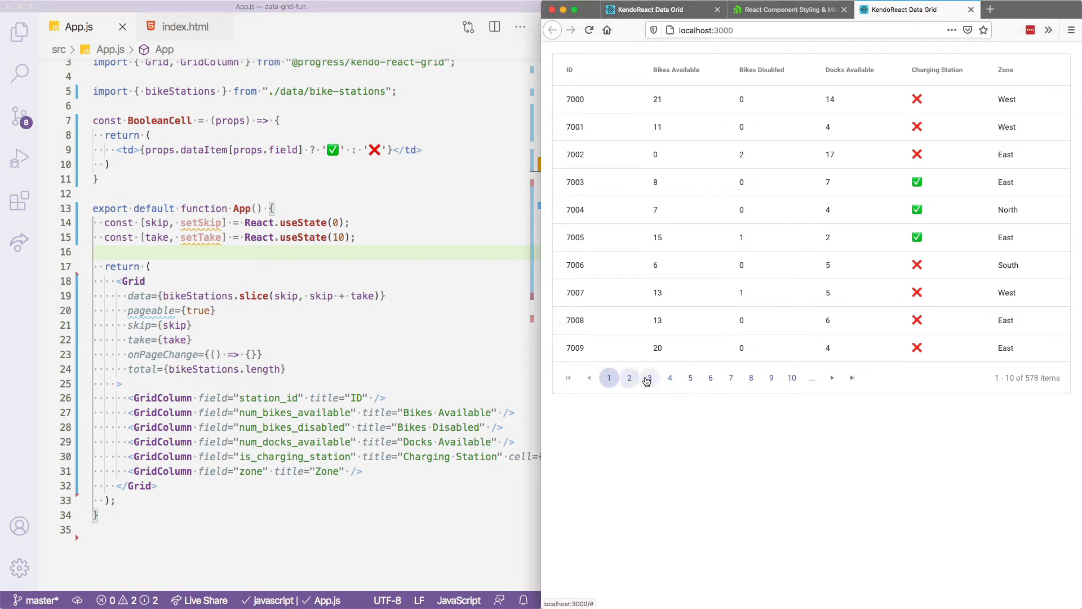
mouse_move(667, 378)
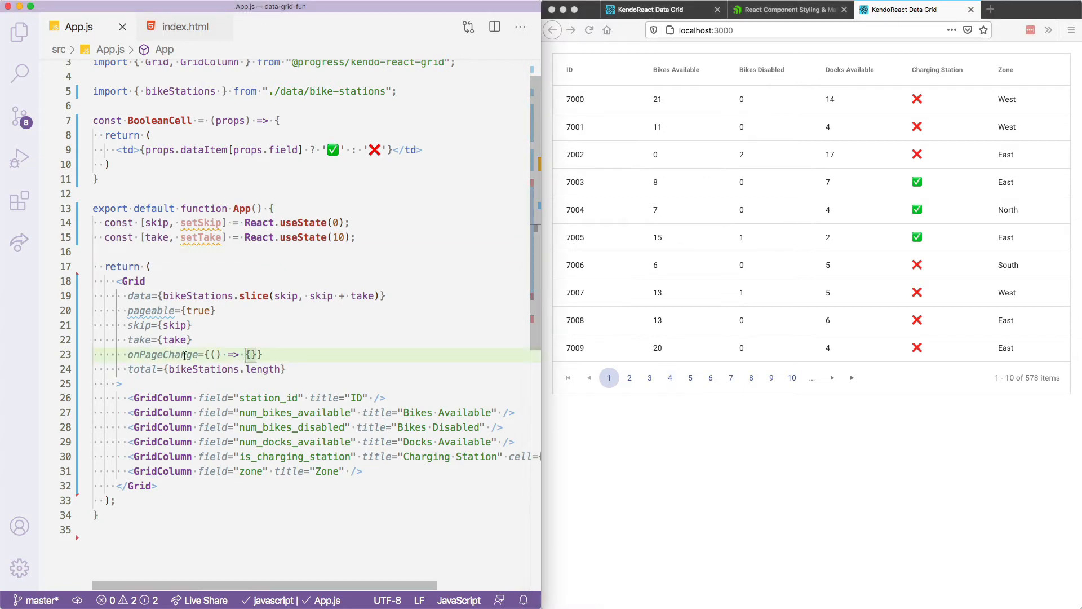
mouse_move(163, 355)
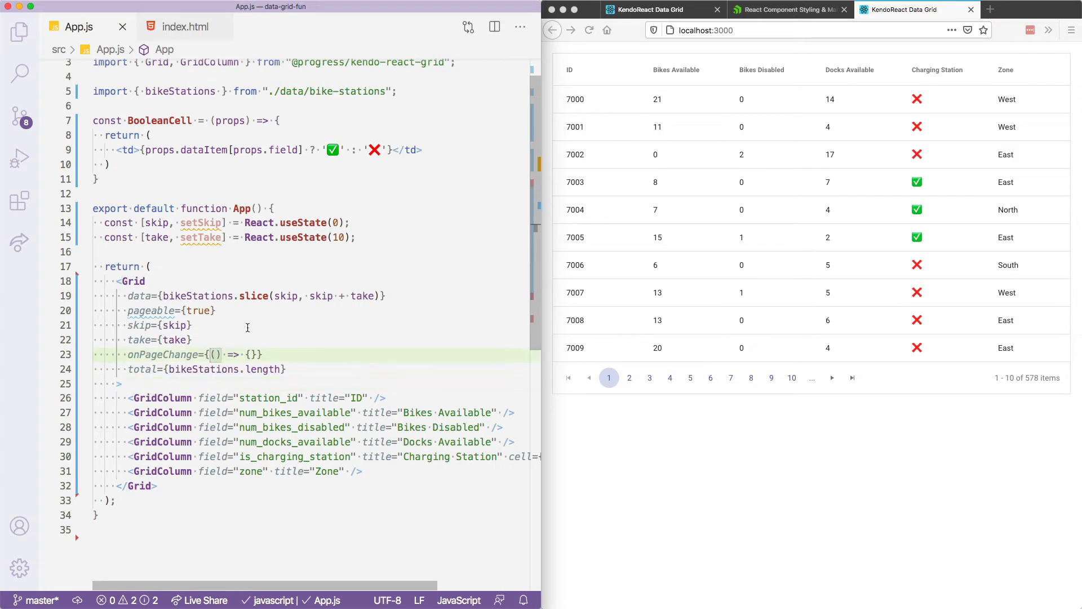
Pass the onPageChange handler to the Grid and page through stations to page 7
text(onPageChange = (event) => {)
text(setTake(event.page.take);)
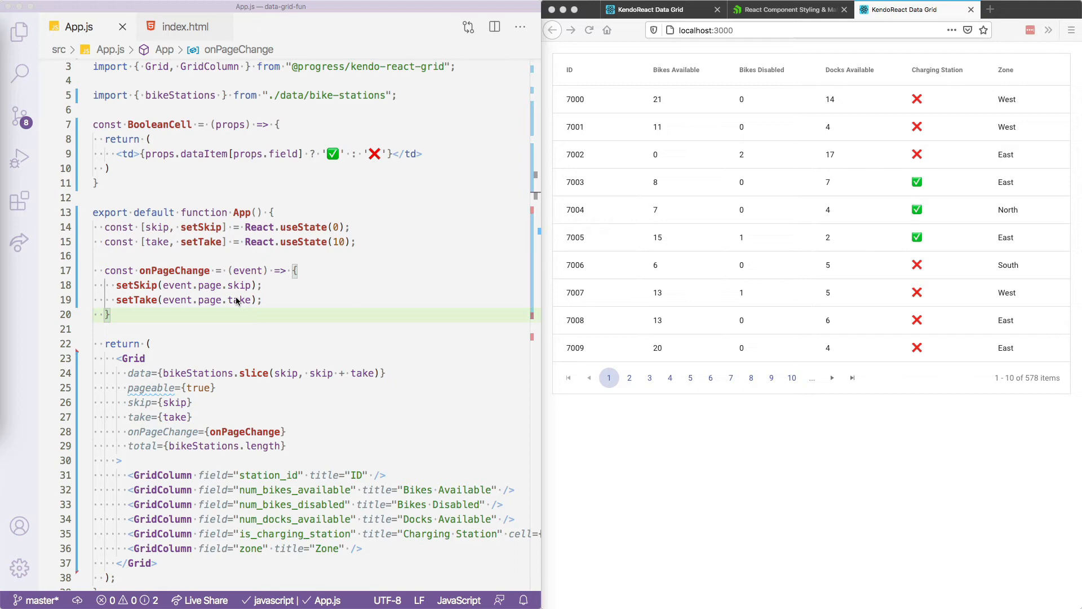
mouse_move(211, 199)
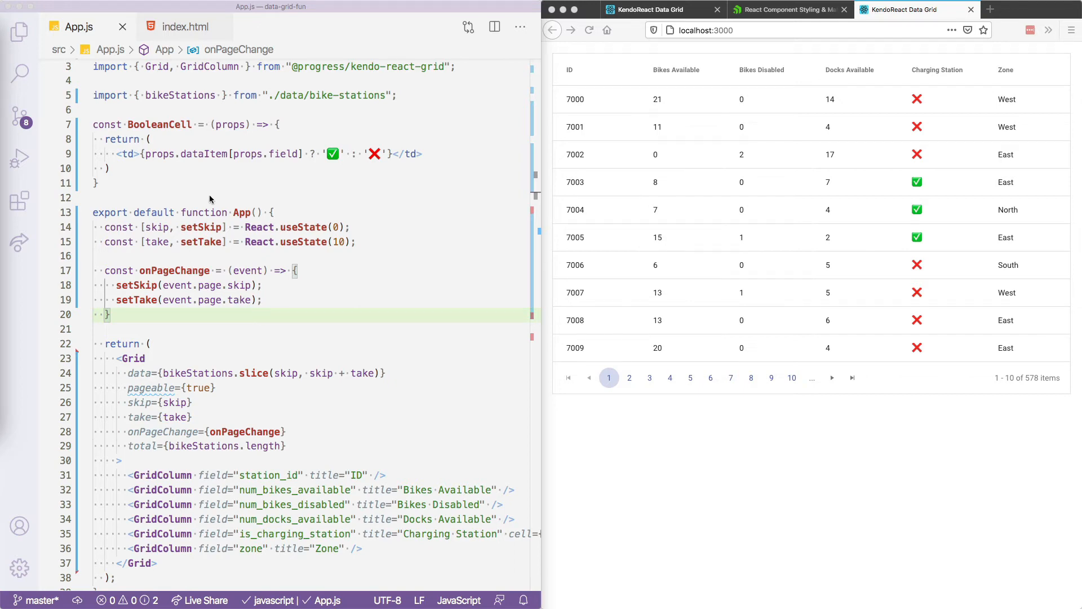
mouse_move(185, 412)
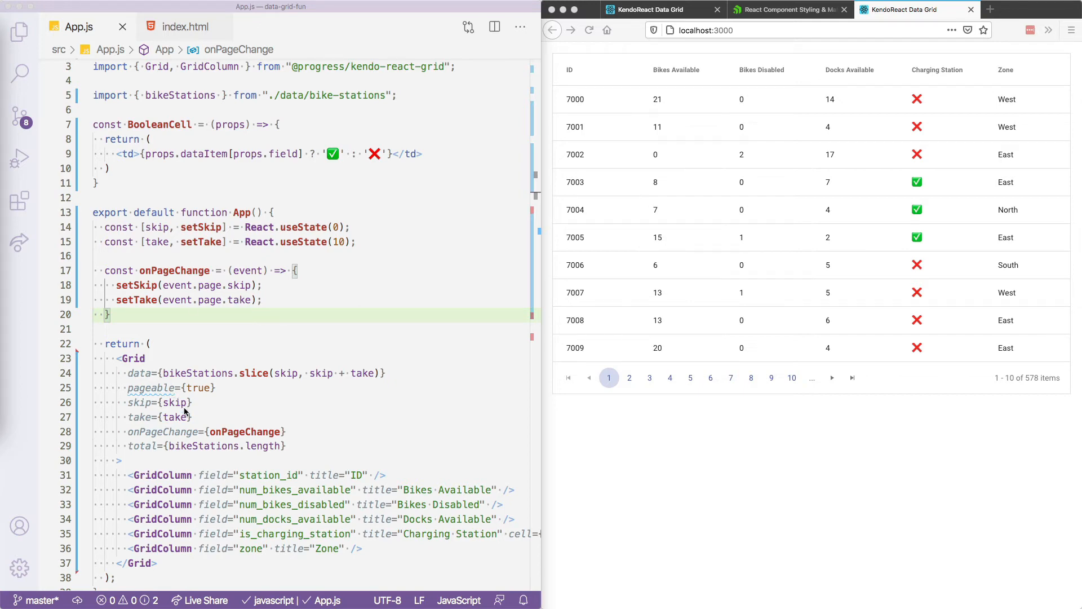
click(629, 378)
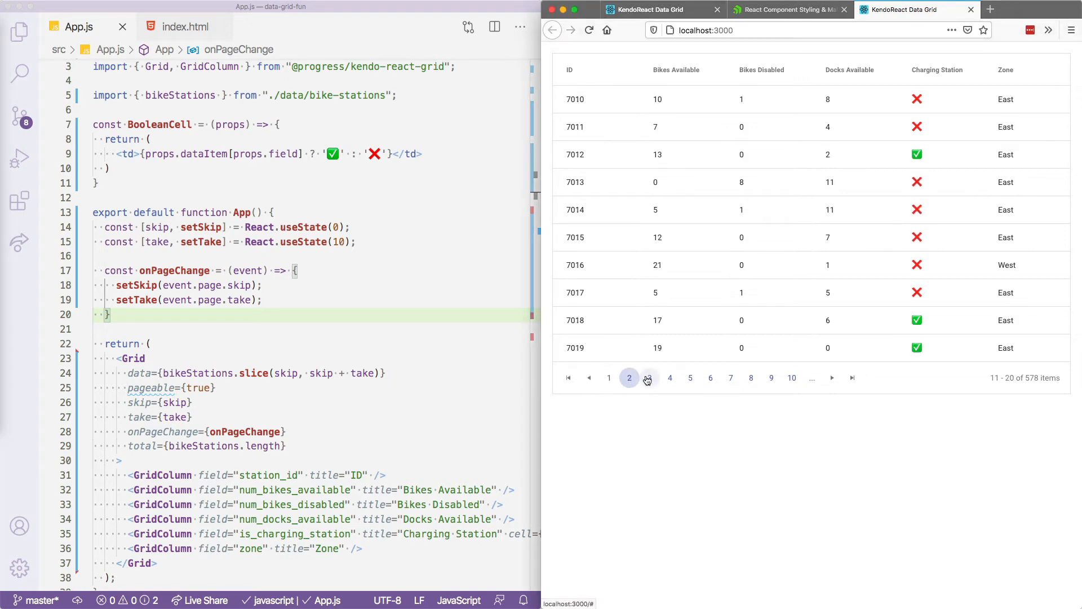
click(731, 378)
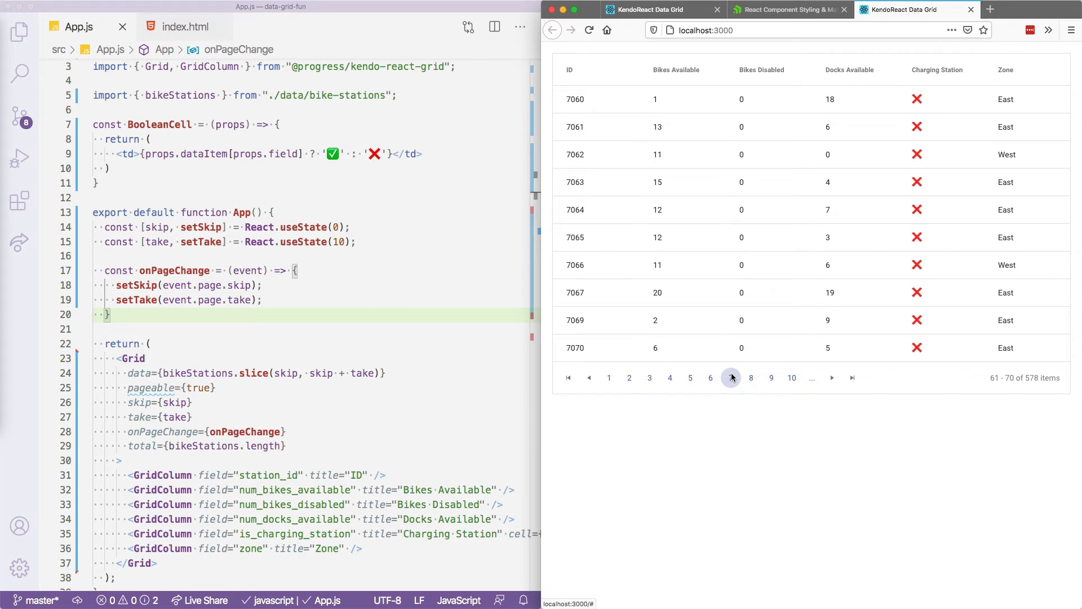
click(731, 378)
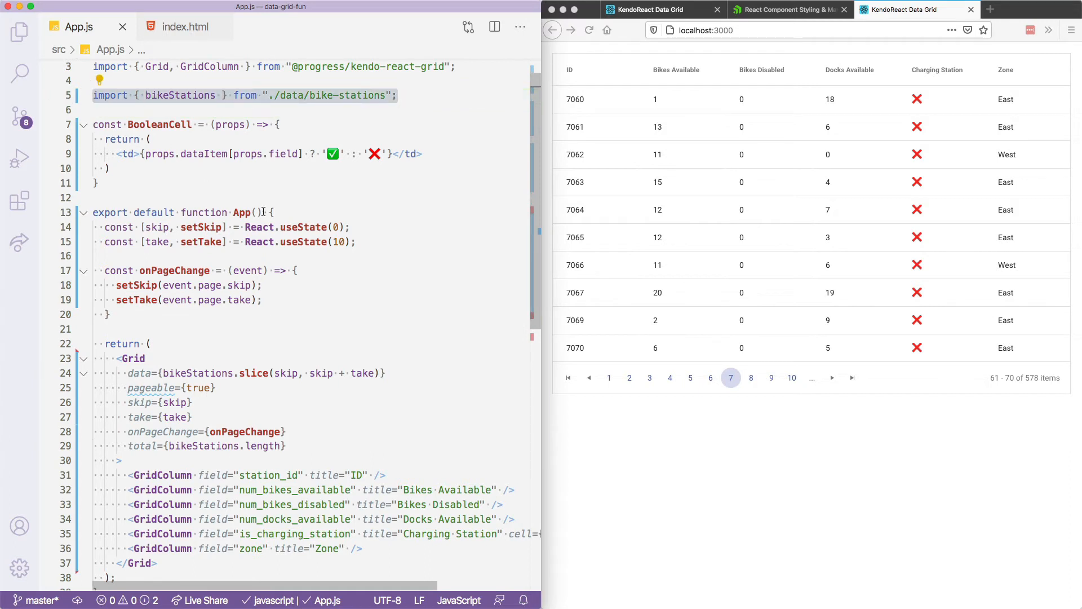
mouse_move(259, 242)
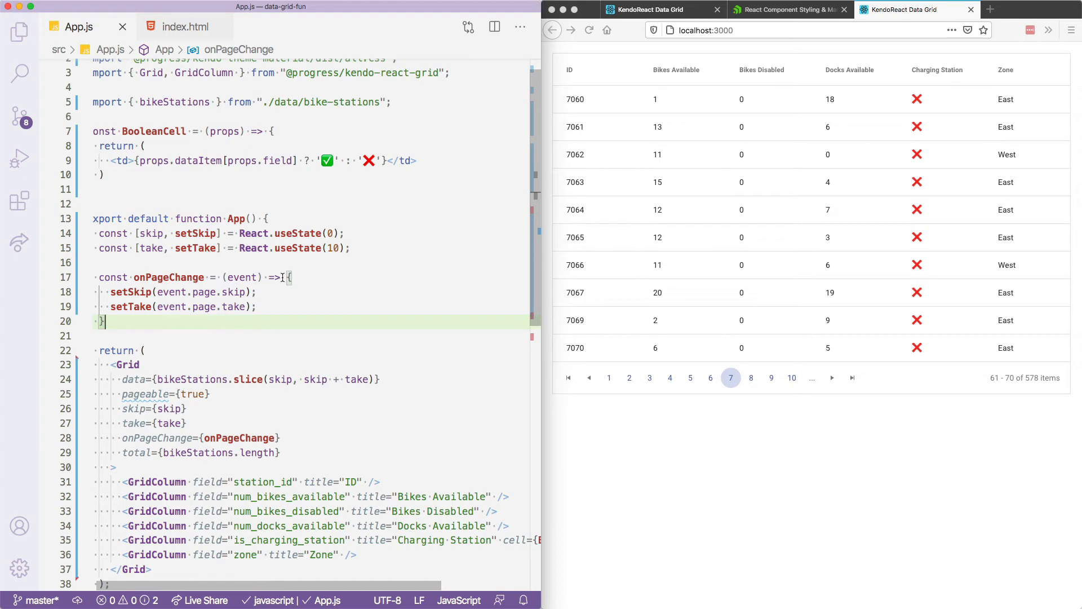
mouse_move(285, 297)
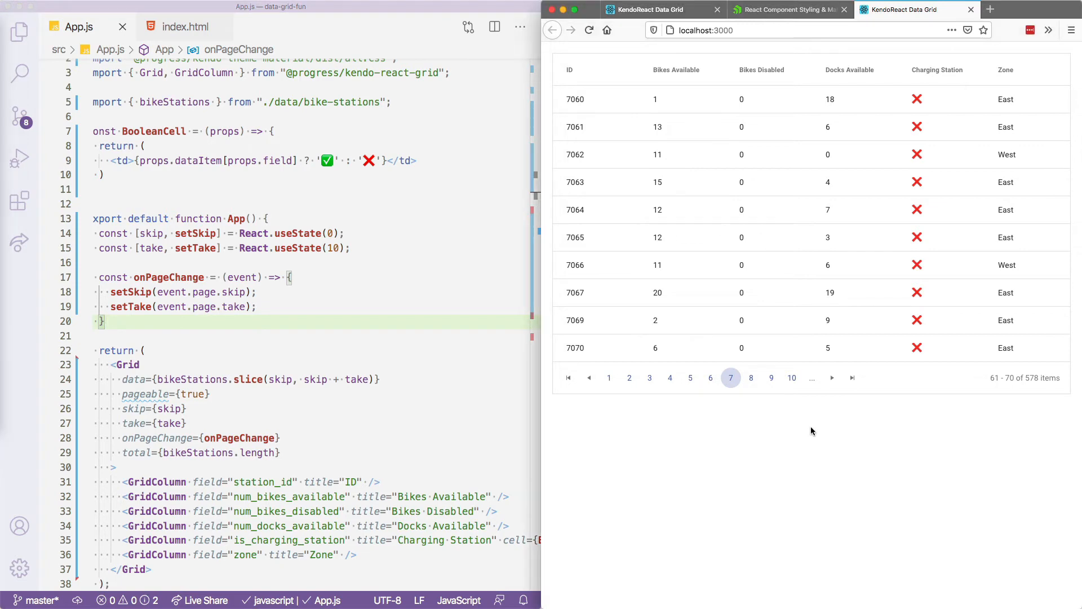
Click page 4, then page 3 in the grid pager to show items 21–30
click(670, 378)
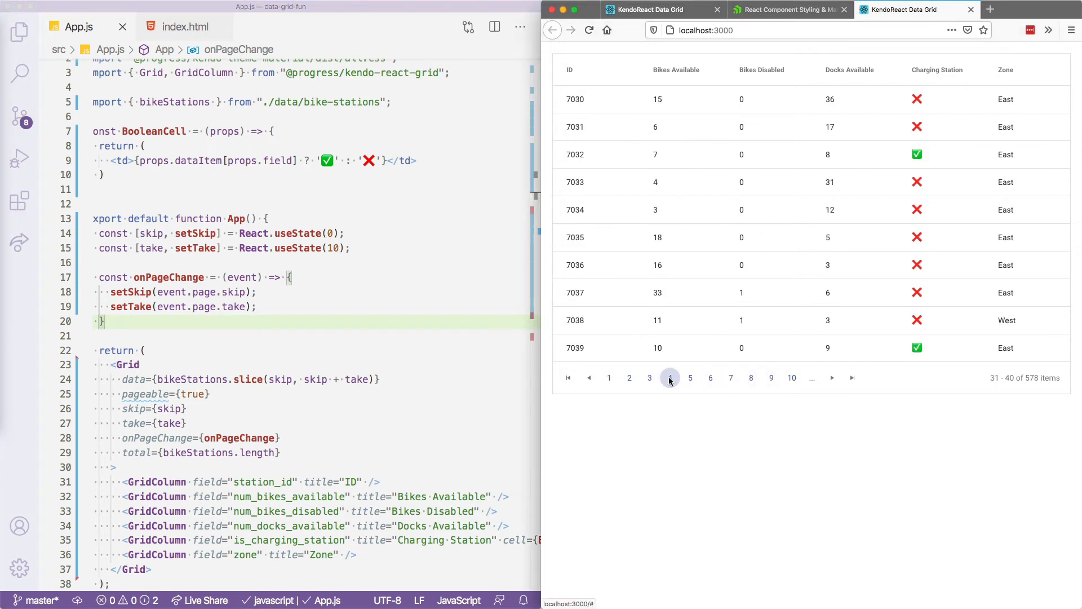
click(648, 378)
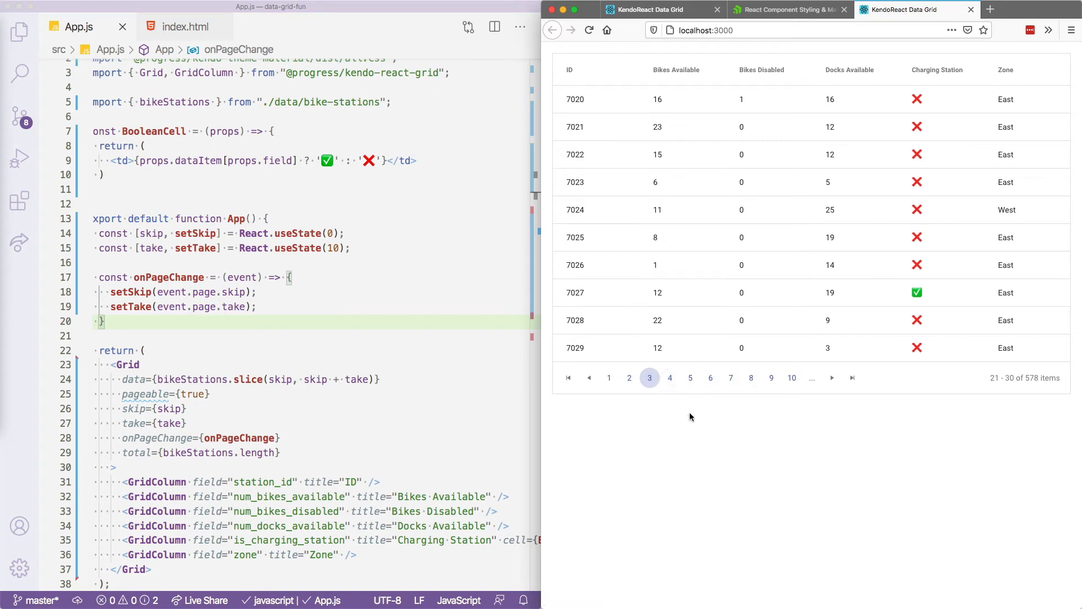
mouse_move(703, 402)
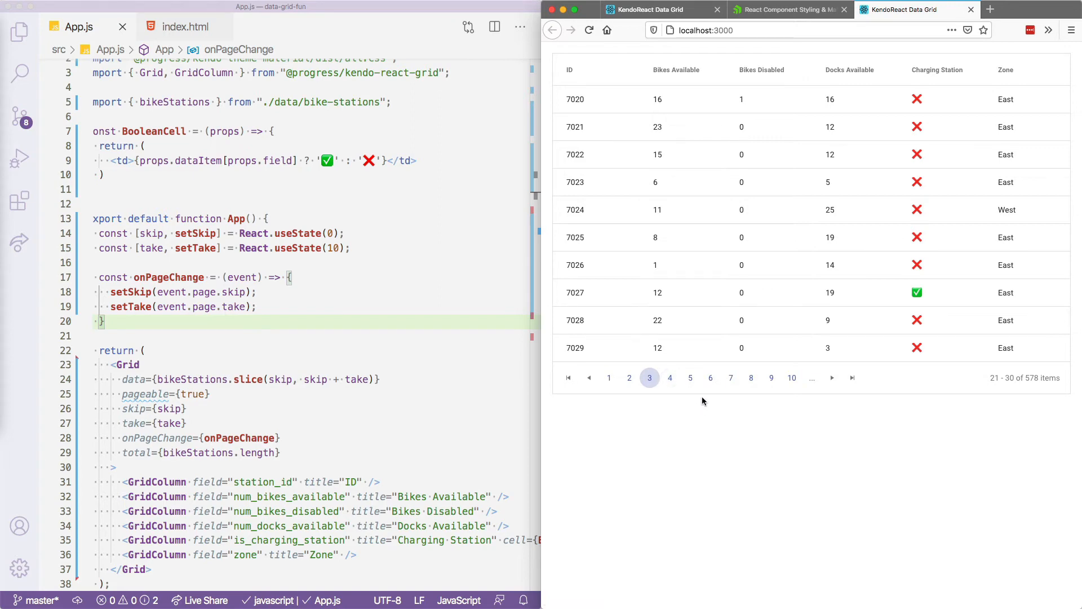
mouse_move(909, 319)
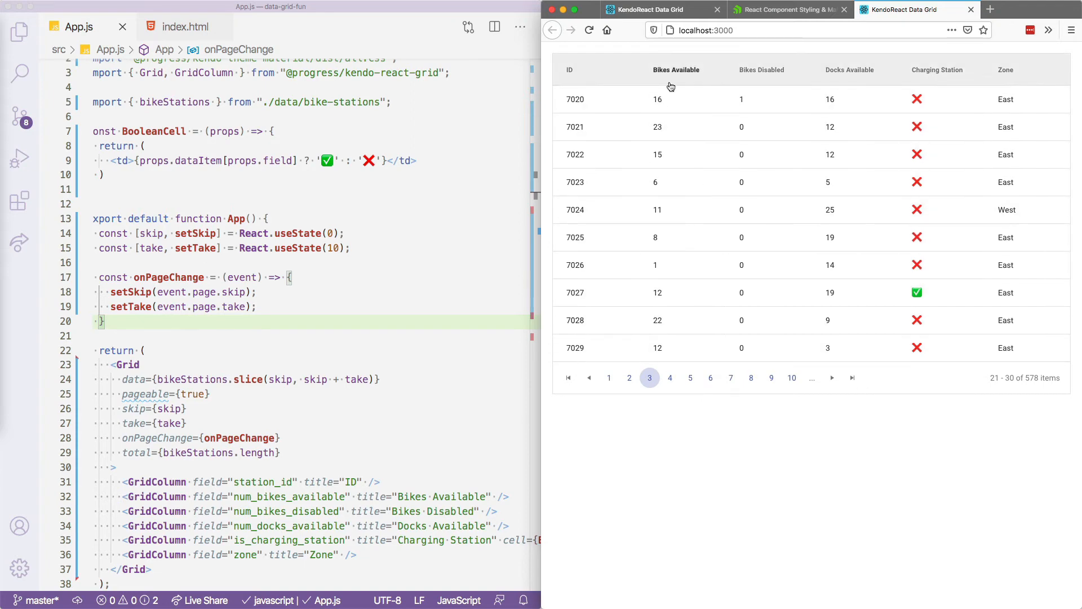
mouse_move(676, 240)
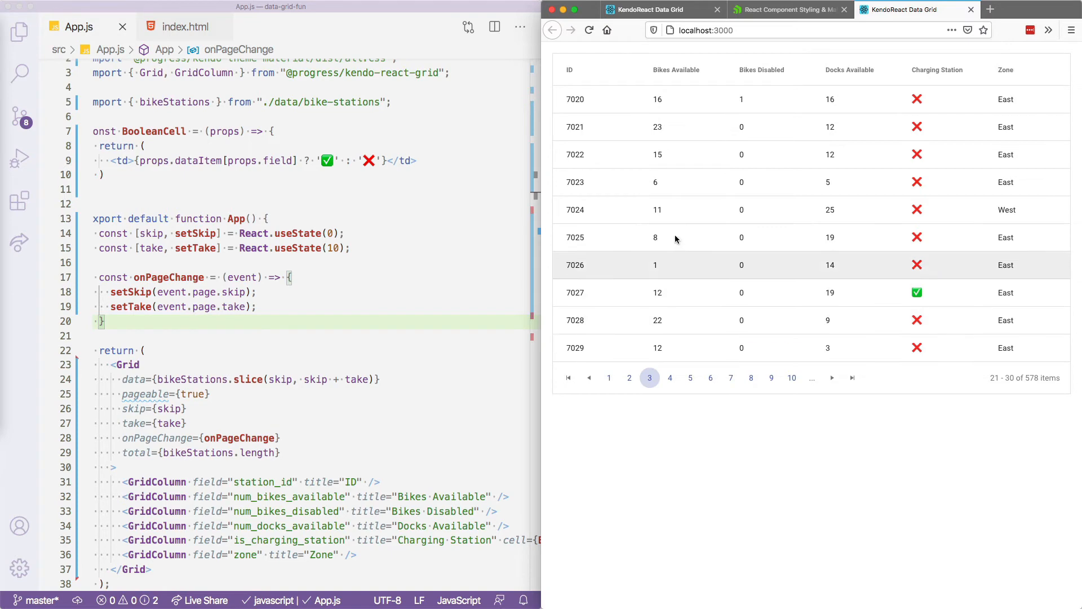
mouse_move(994, 99)
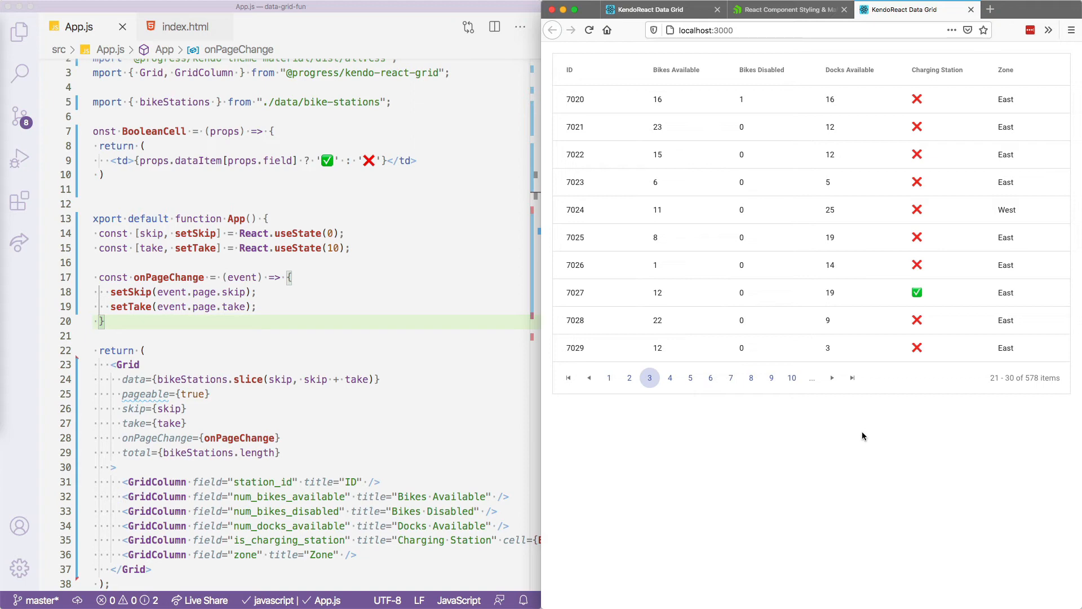
scroll(down, 3)
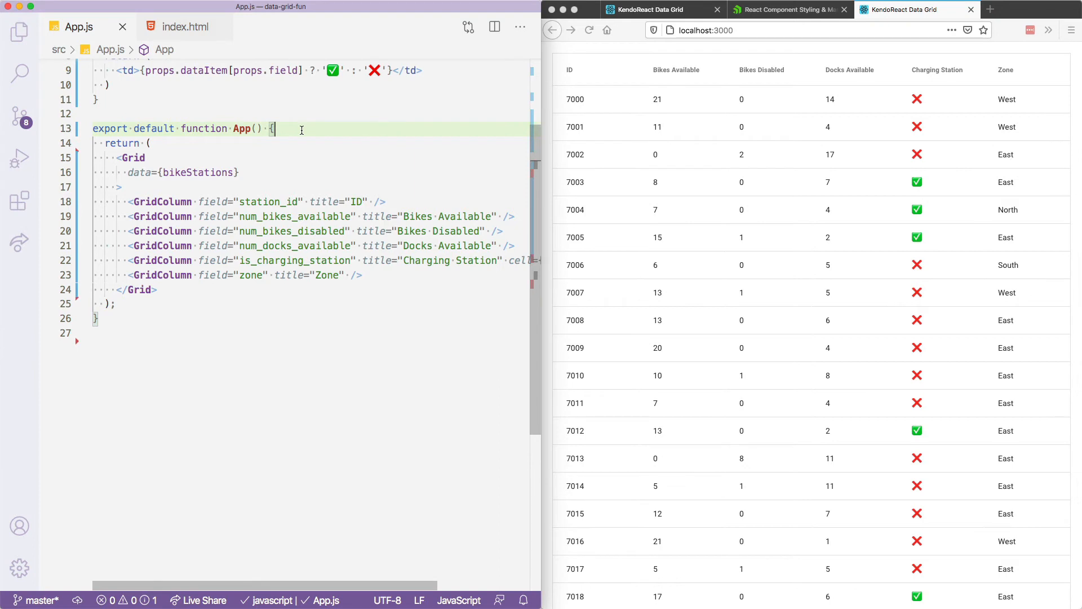
Declare dataState and result React.useState hooks inside App
text(const [dataState, setDataState] = React.useState())
text(const [result, setResult] = React.useState();)
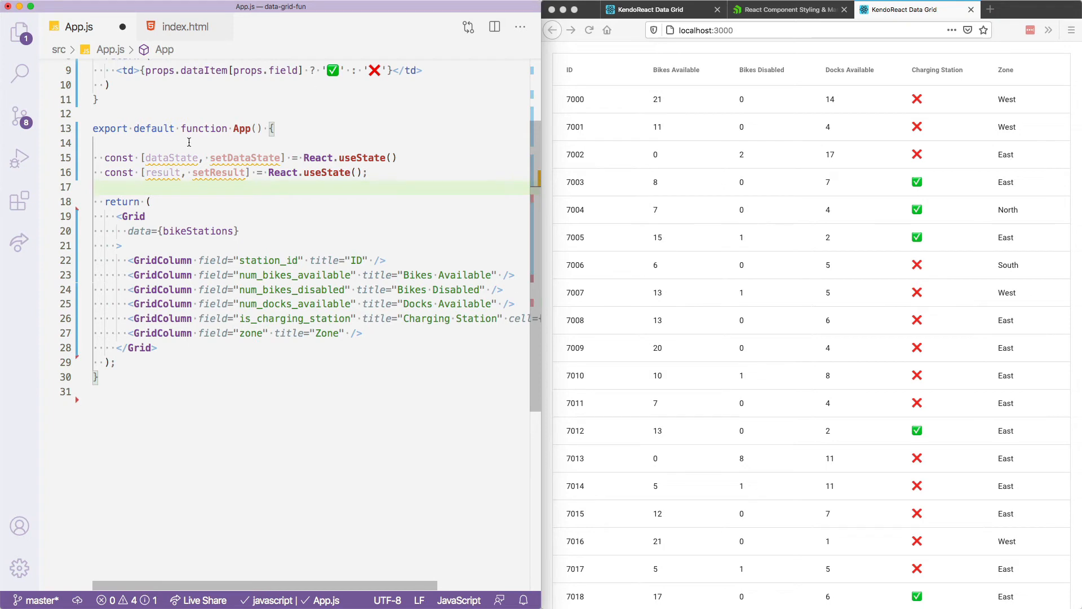
double_click(170, 157)
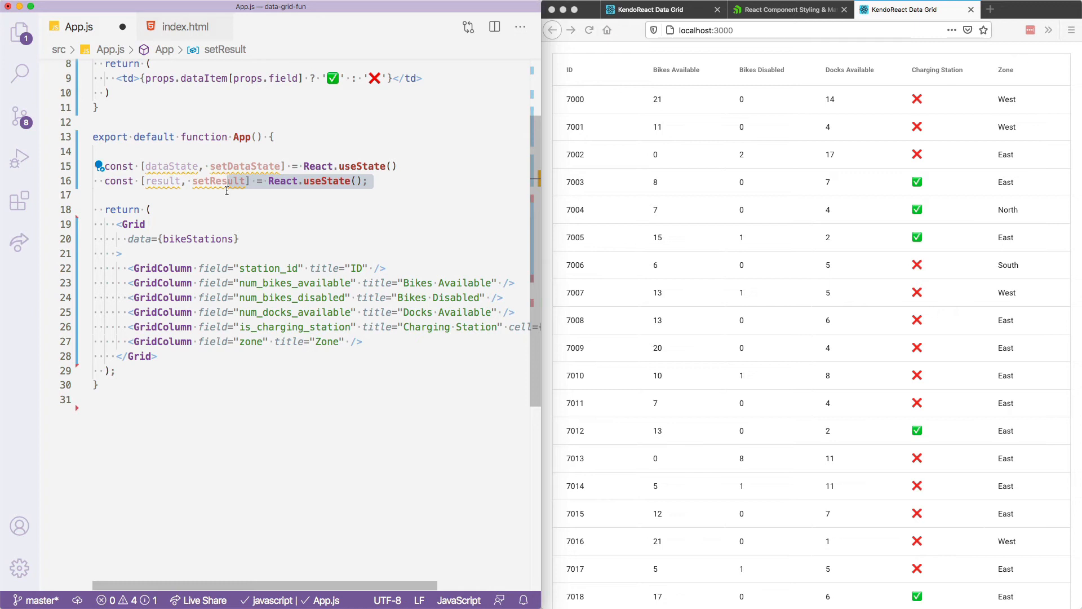
double_click(163, 181)
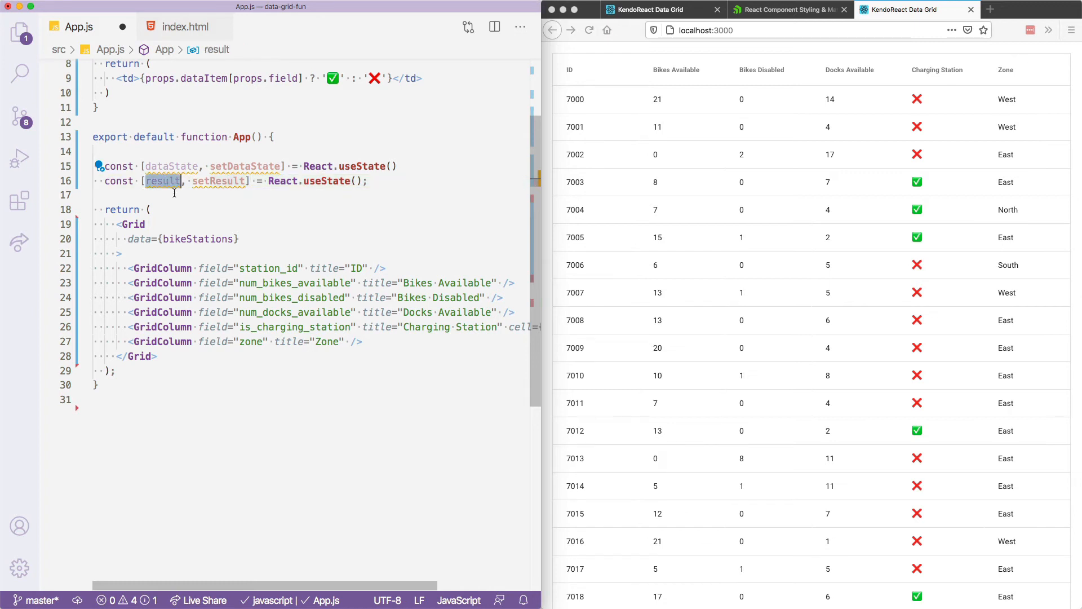
mouse_move(200, 199)
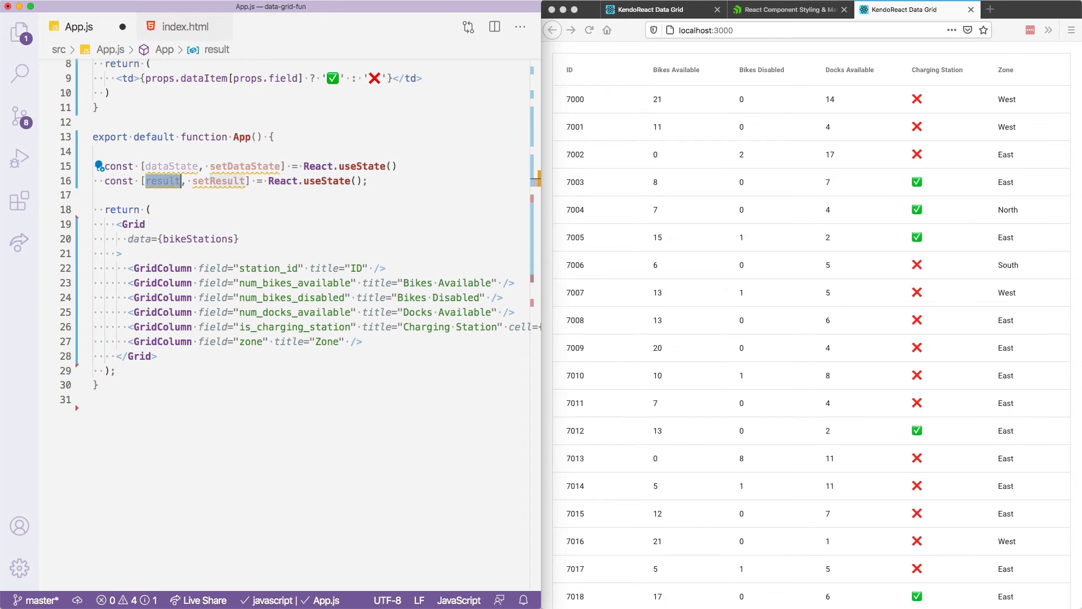
Add filterable={true} and onDataStateChange={onDataStateChange} props to the Grid
click(249, 239)
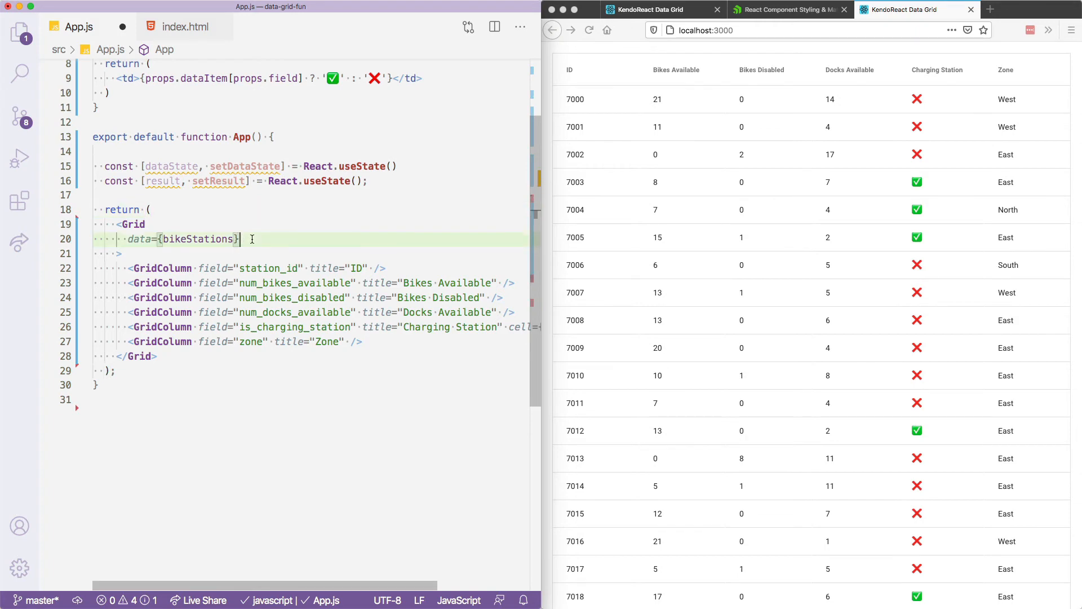
text(filterable=)
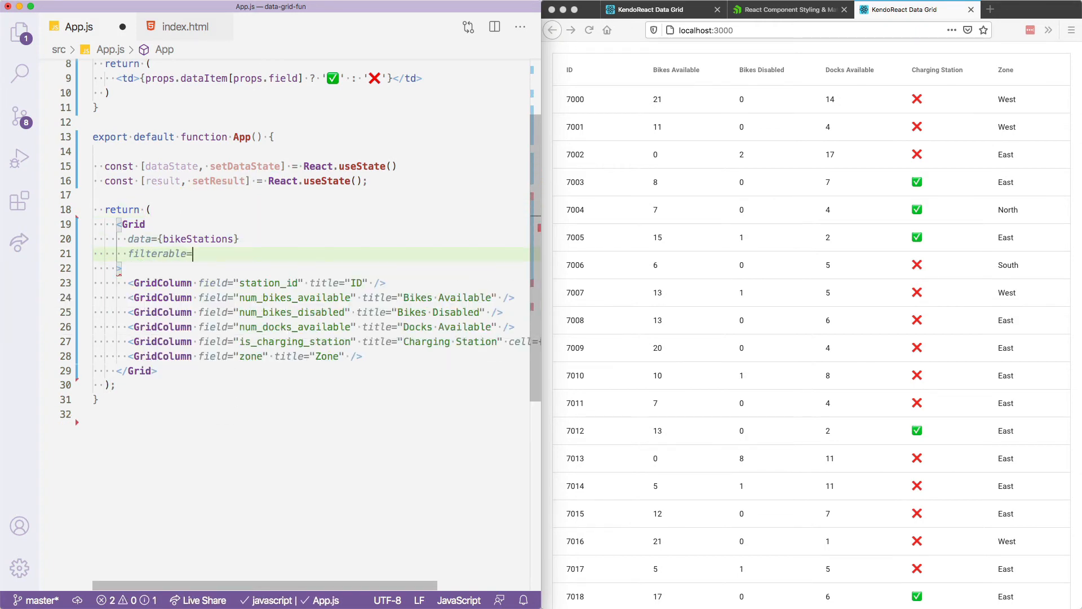
text({true})
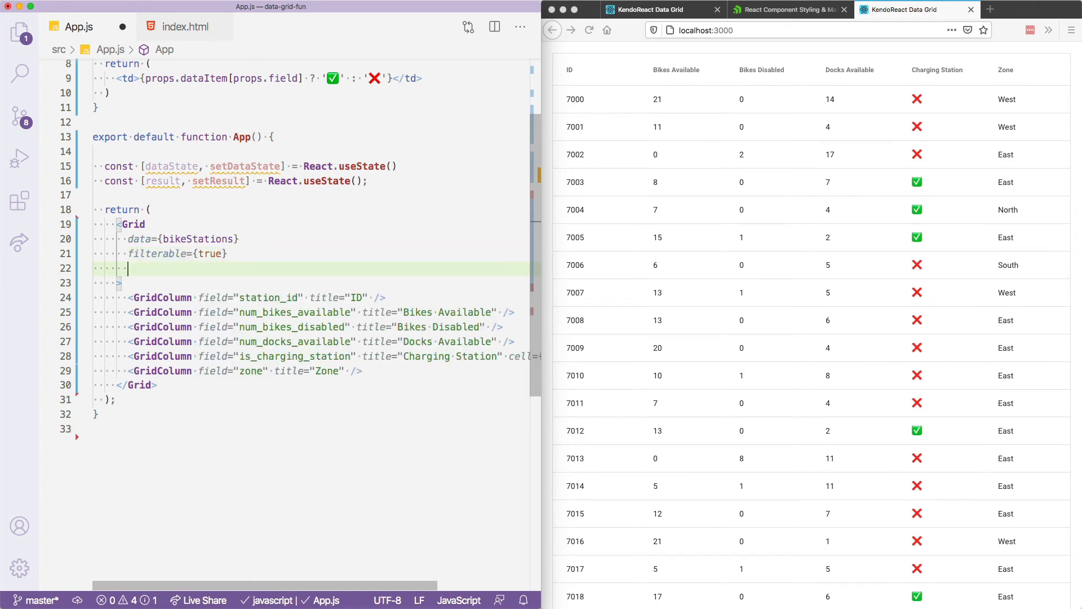
text(onDataStateChange)
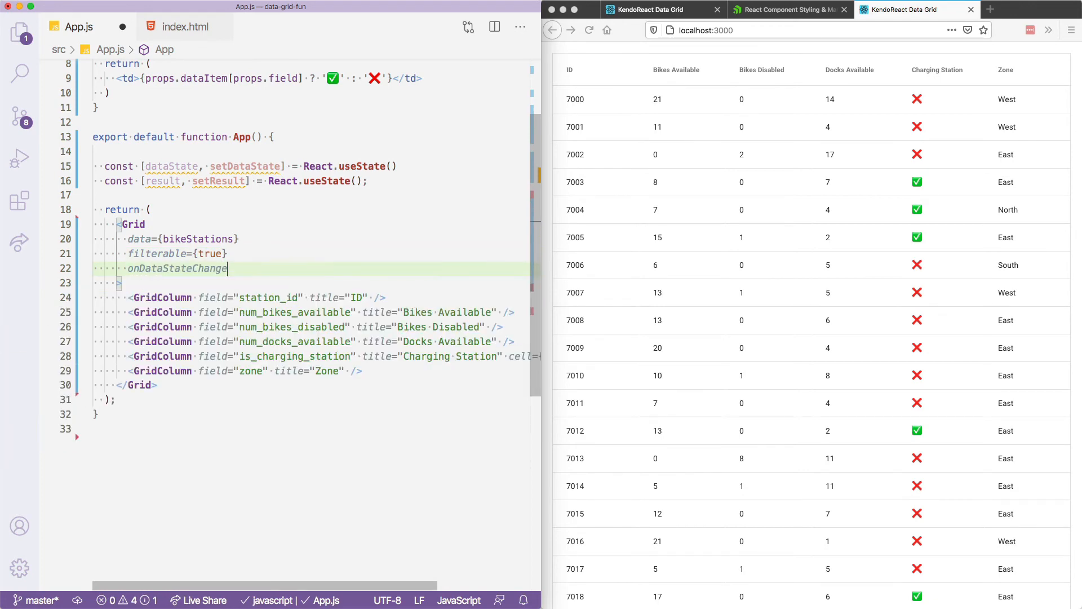
text(={})
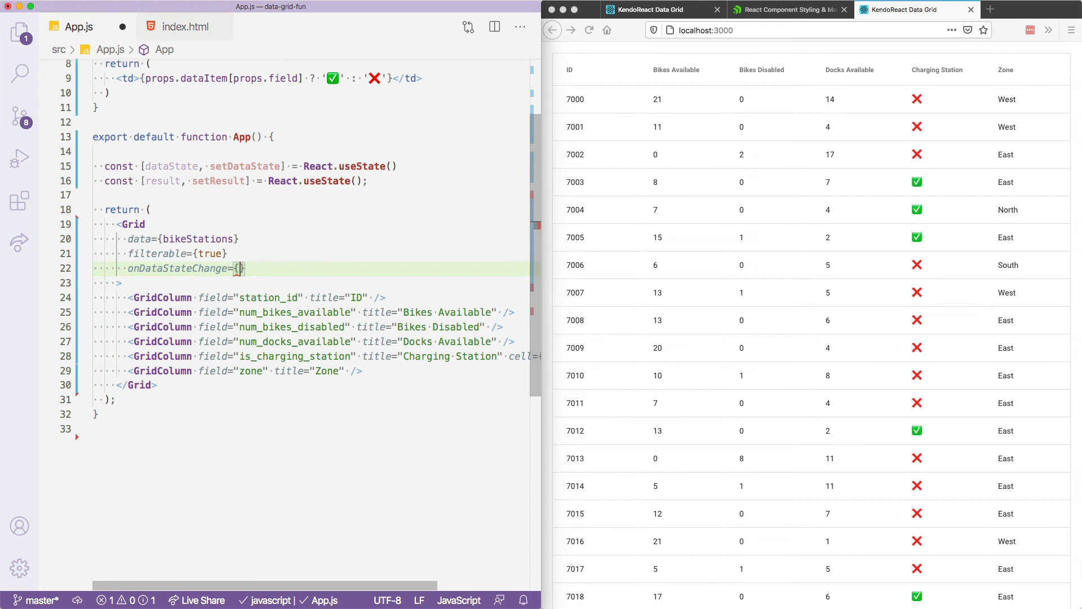
Define the onDataStateChange handler calling setDataState(event.dataState)
text(onData)
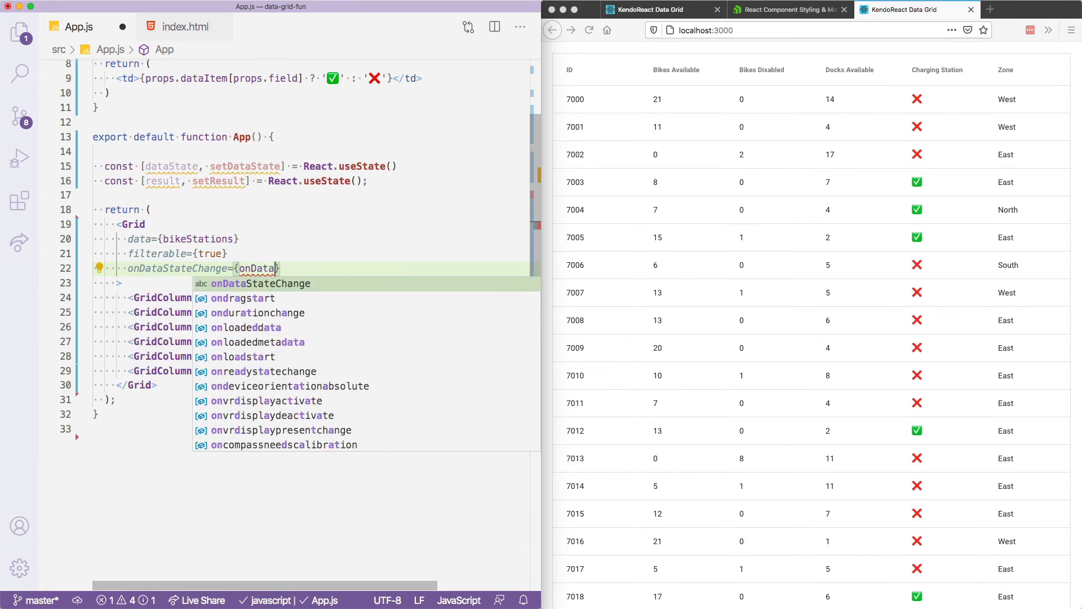
text(StateChange)
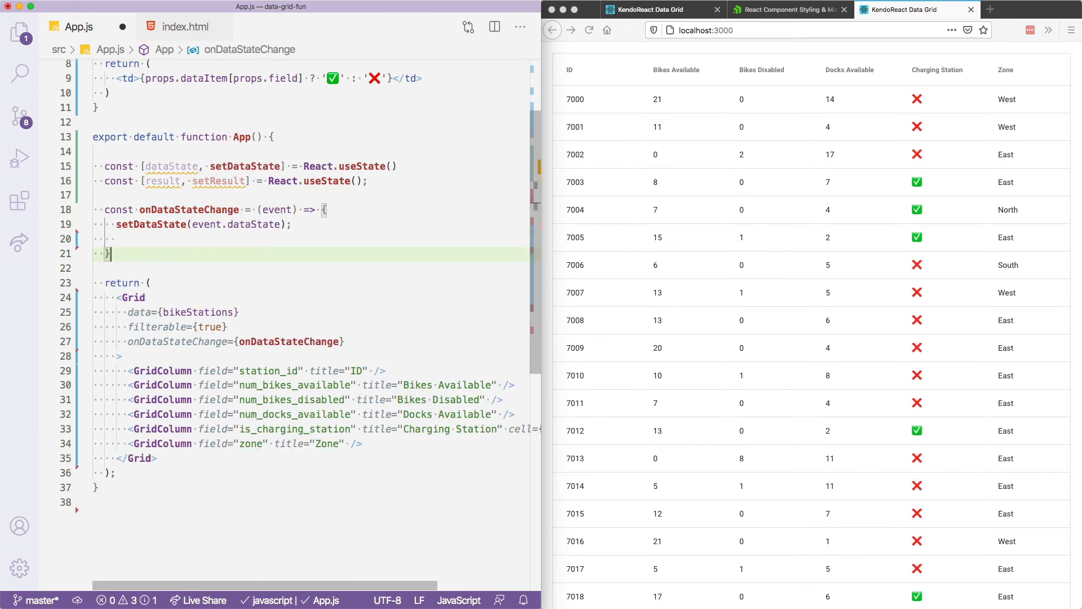
double_click(277, 210)
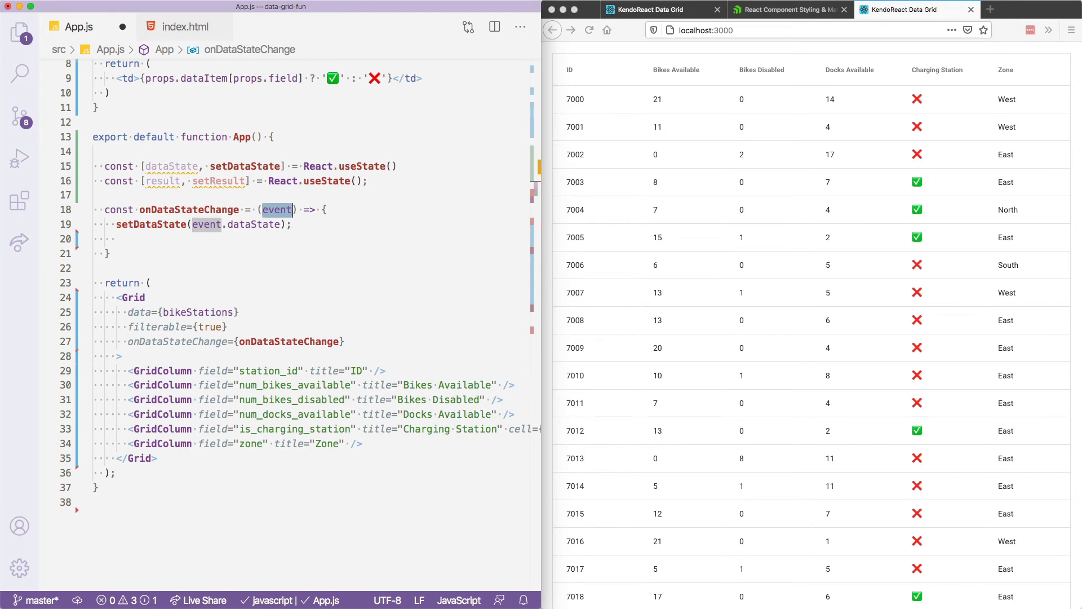
mouse_move(61, 144)
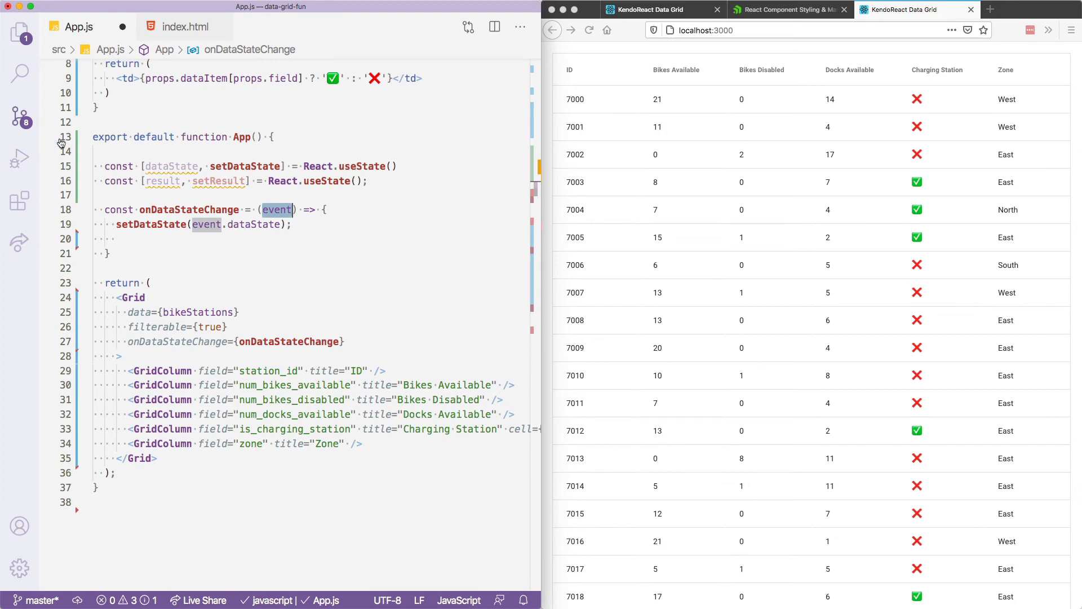
click(296, 223)
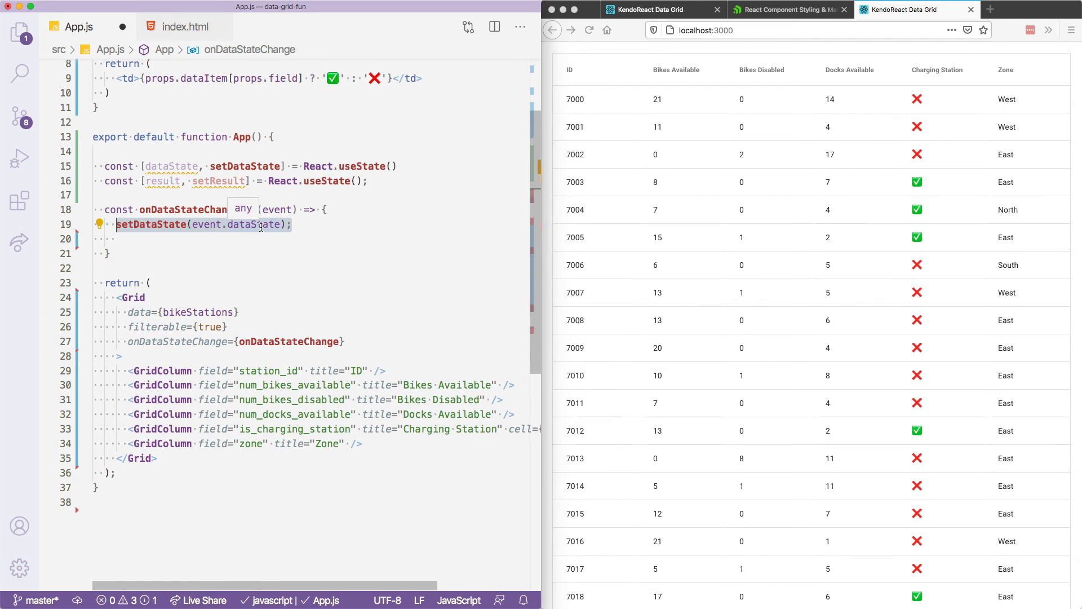
mouse_move(163, 181)
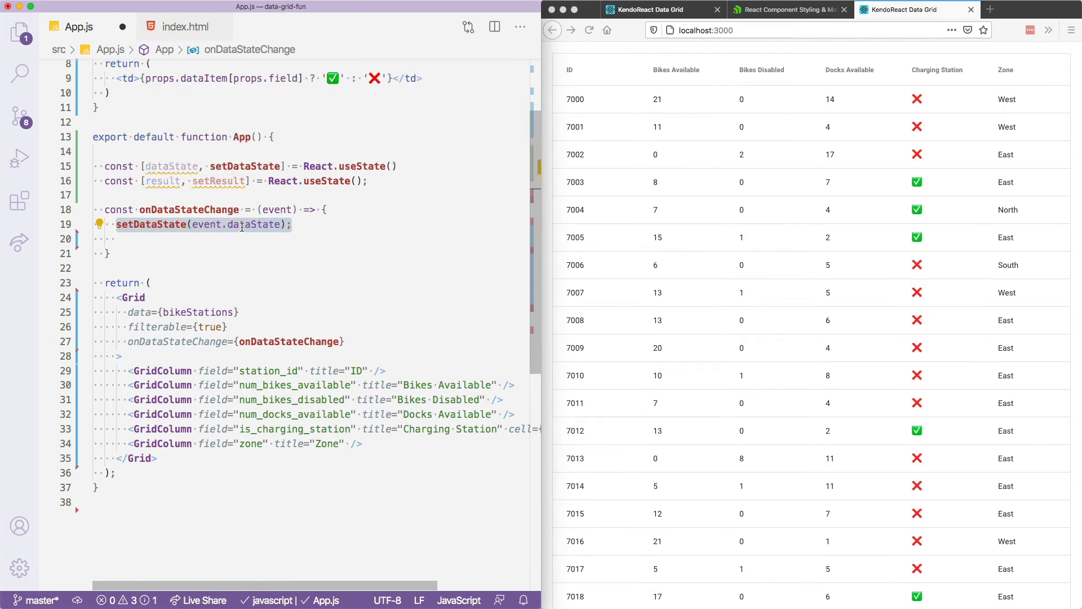
double_click(253, 224)
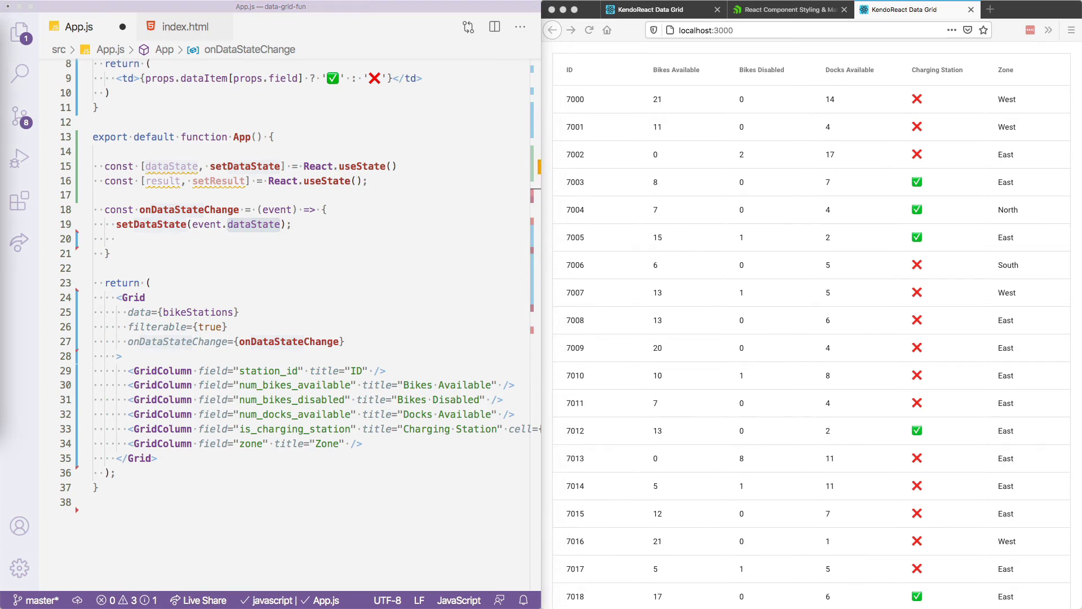
mouse_move(115, 249)
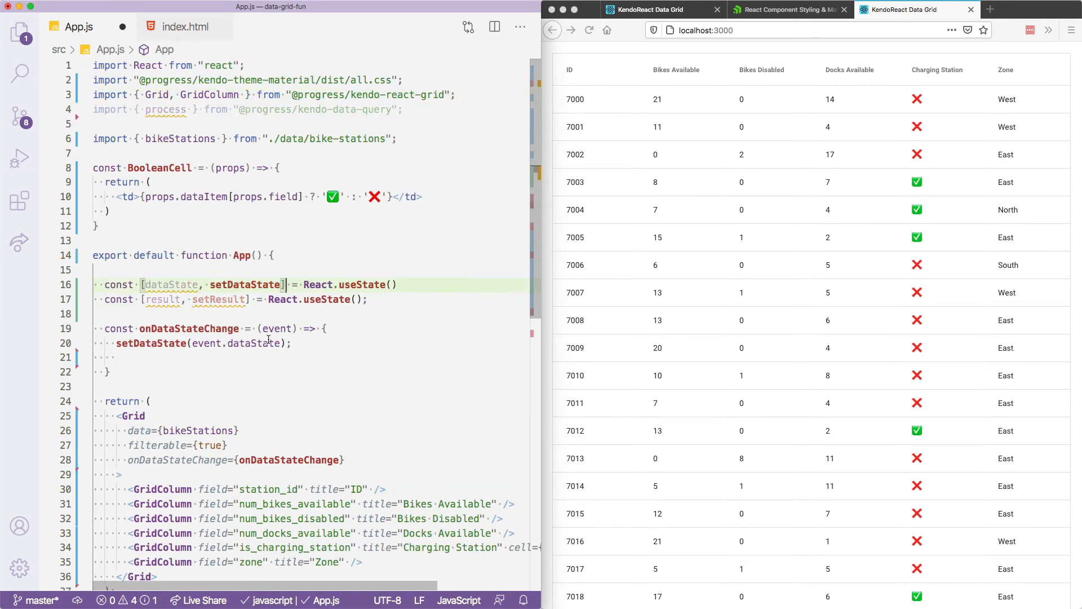
Add setResult(process(bikeStations, event.dataState)) to the handler
text(setResult(process(bikeStations, event.dataState));)
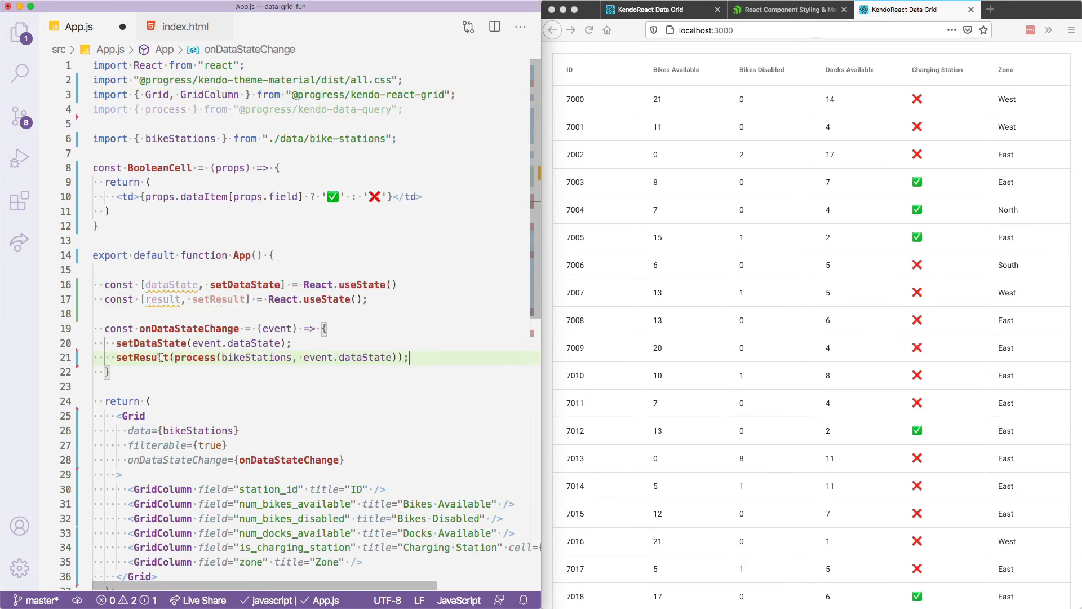
double_click(142, 357)
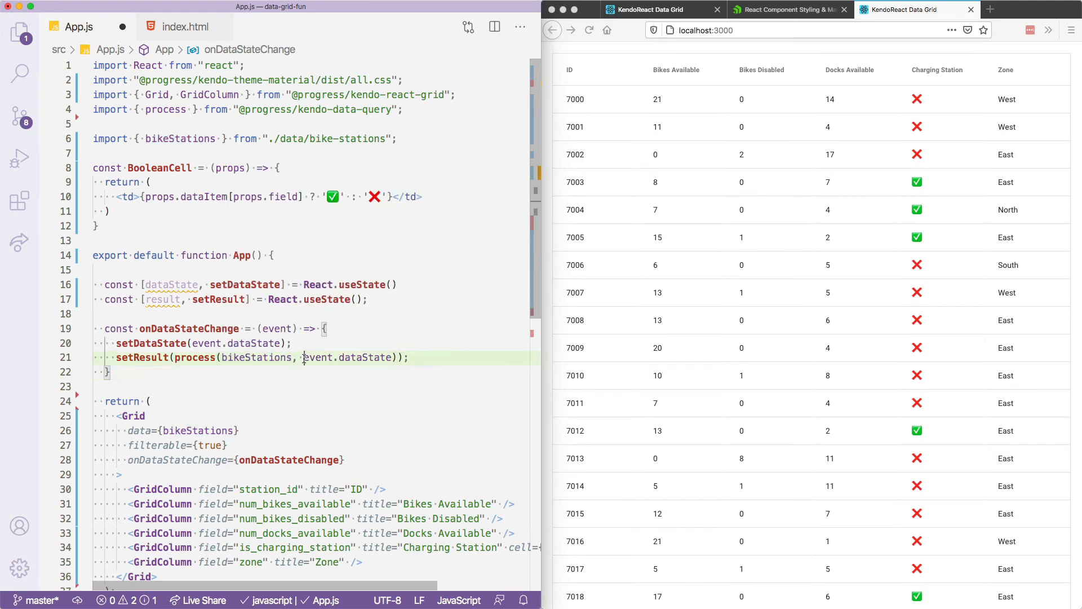
double_click(348, 357)
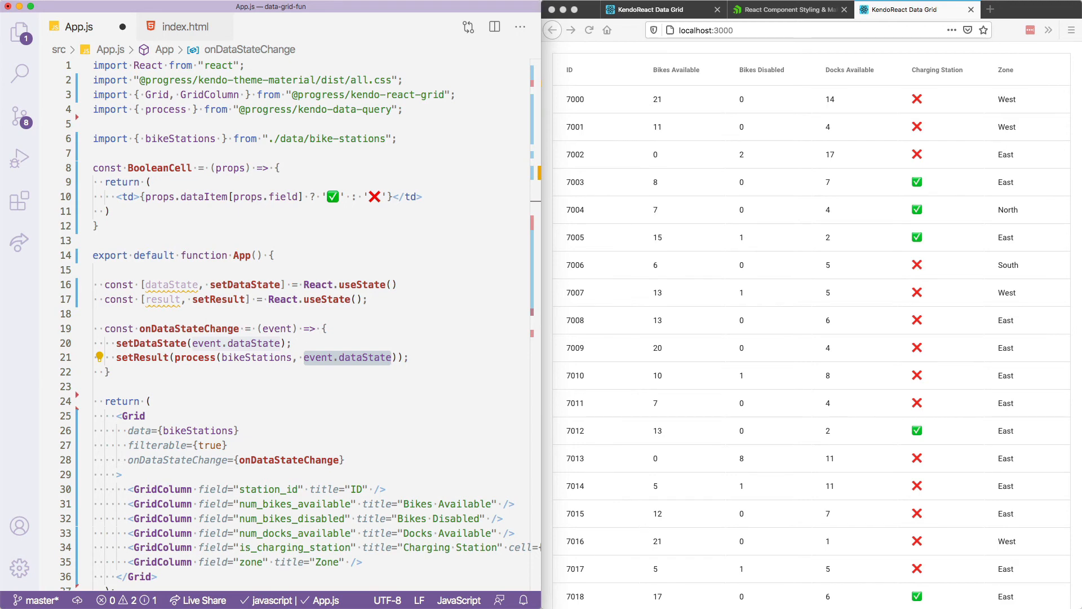
mouse_move(219, 299)
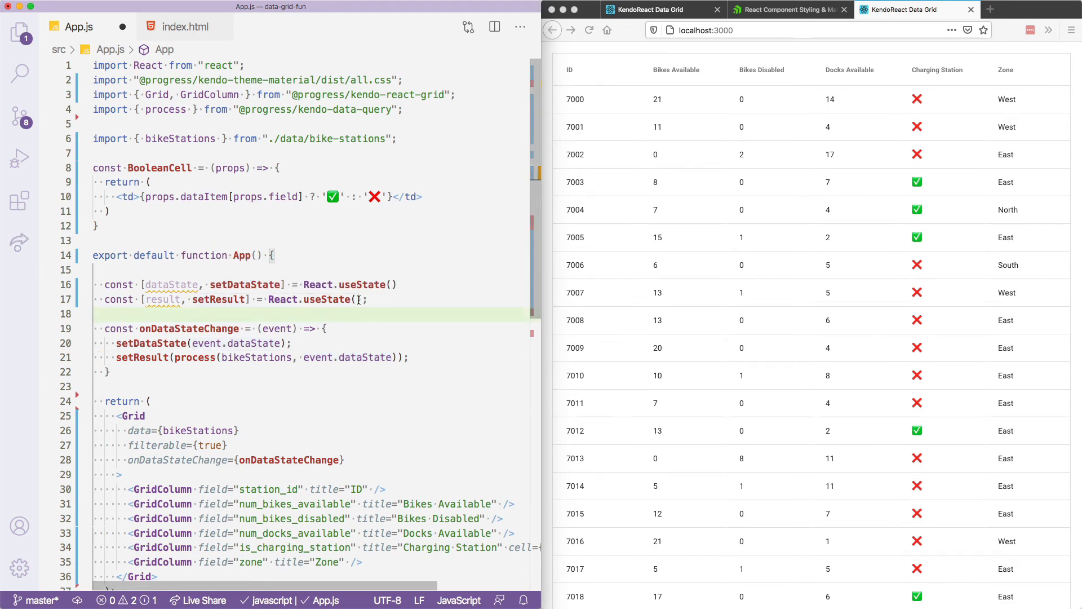
Initialise result with bikeStations and spread {...dataState} onto the Grid
text(bikeS)
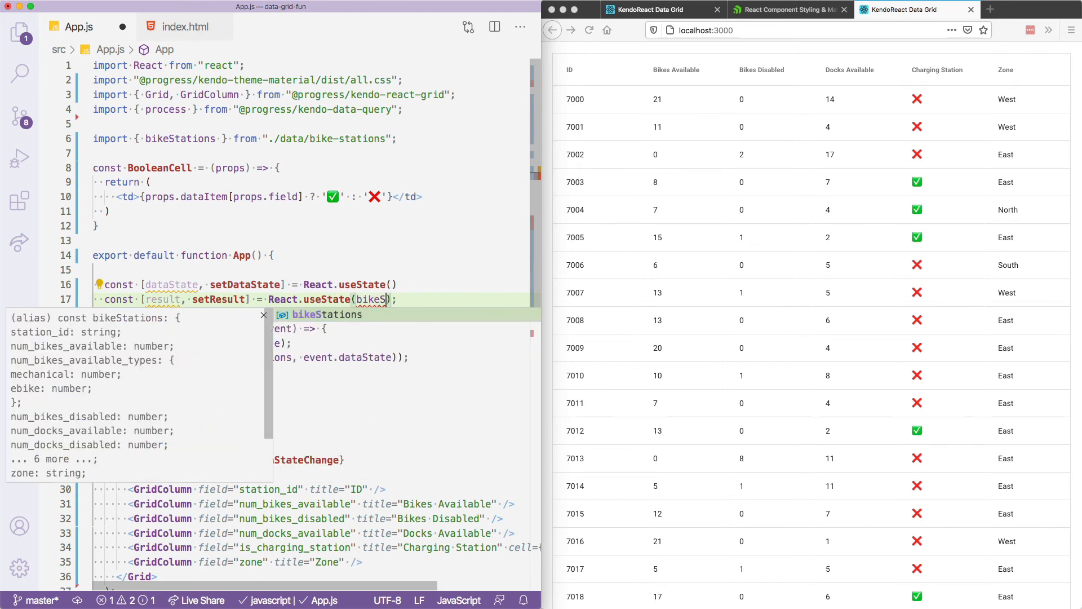
text(tations)
text({)
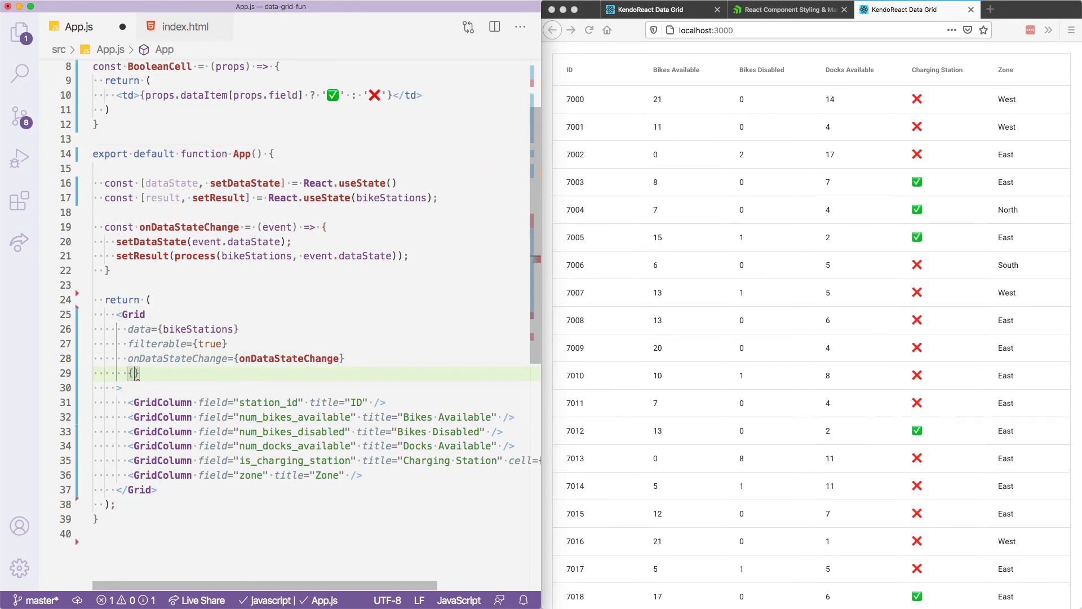
text(...dataState)
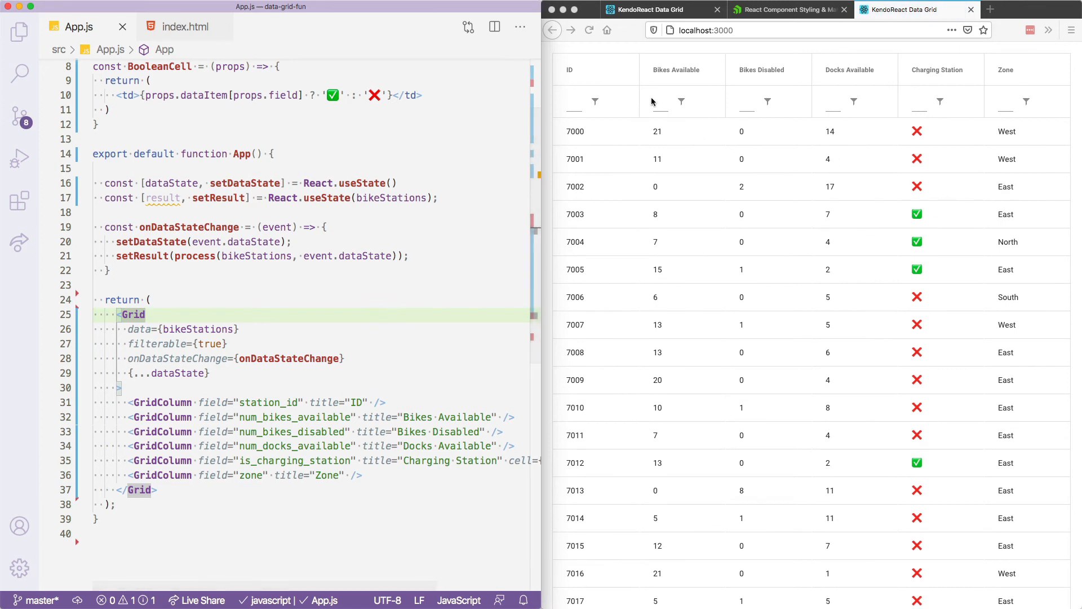
Set the Grid data to {result}, then filter by 0 and Zone N
text(121)
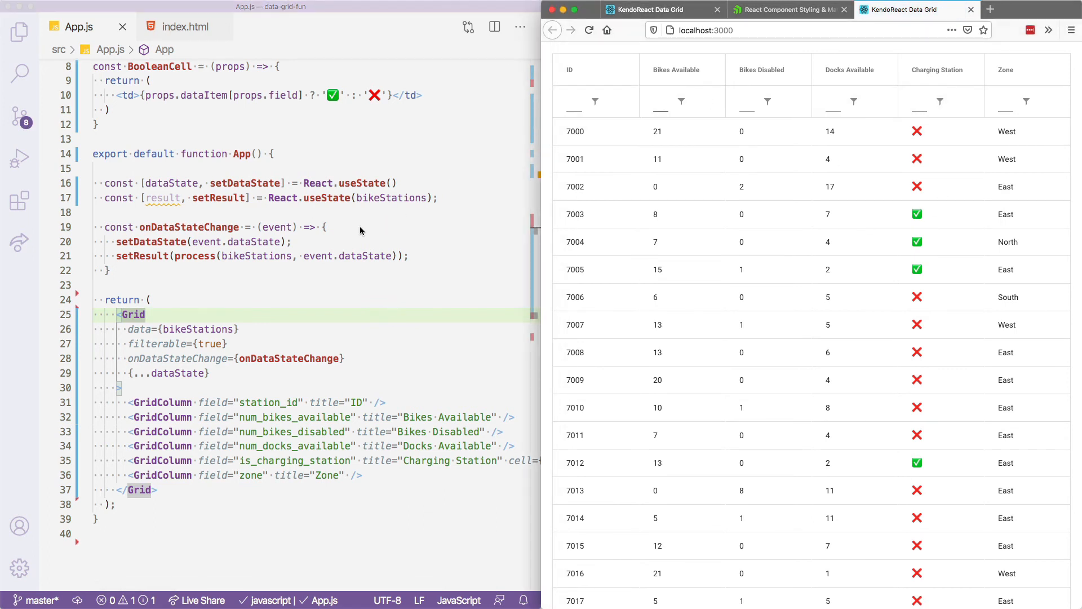
double_click(138, 329)
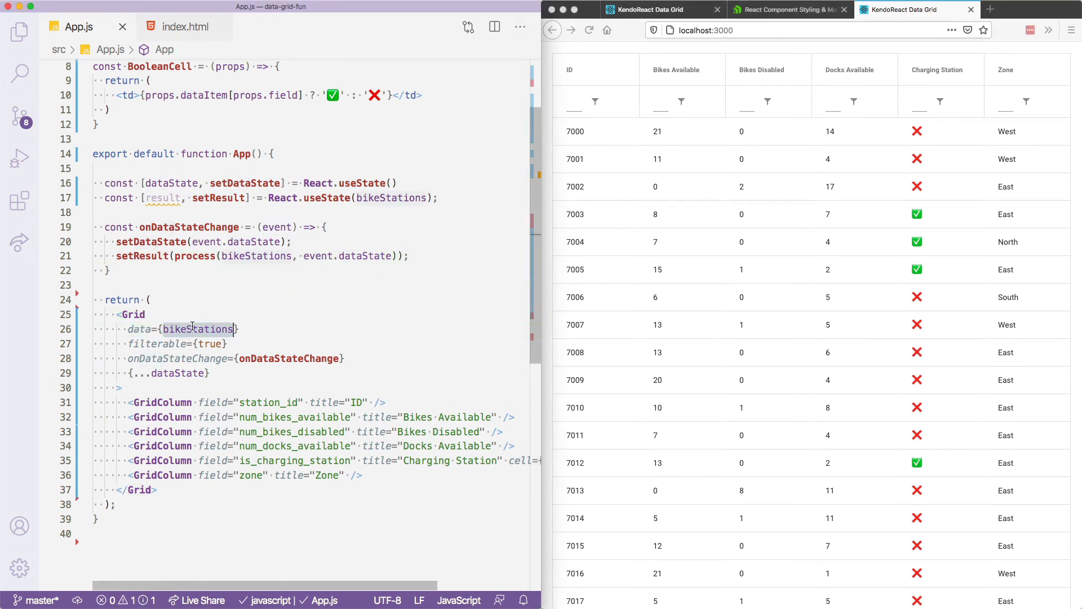
text(result})
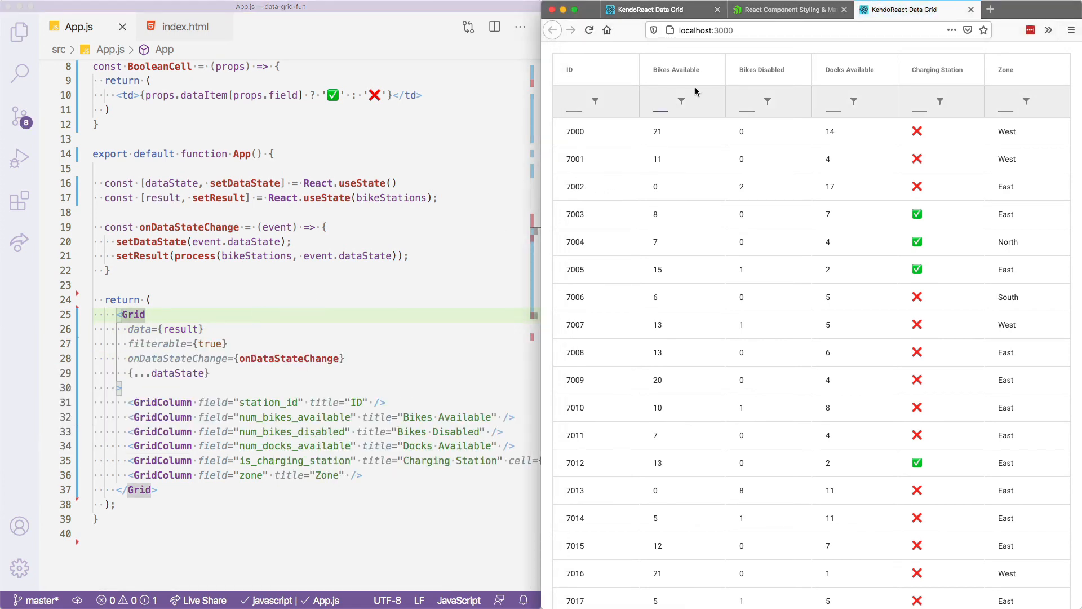
text(21)
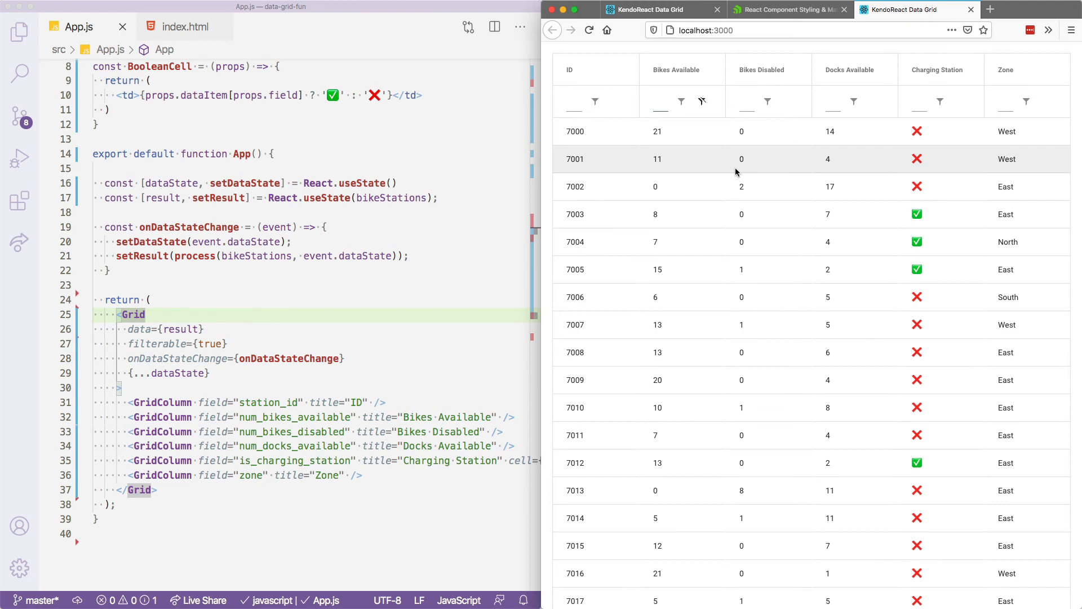
text(0)
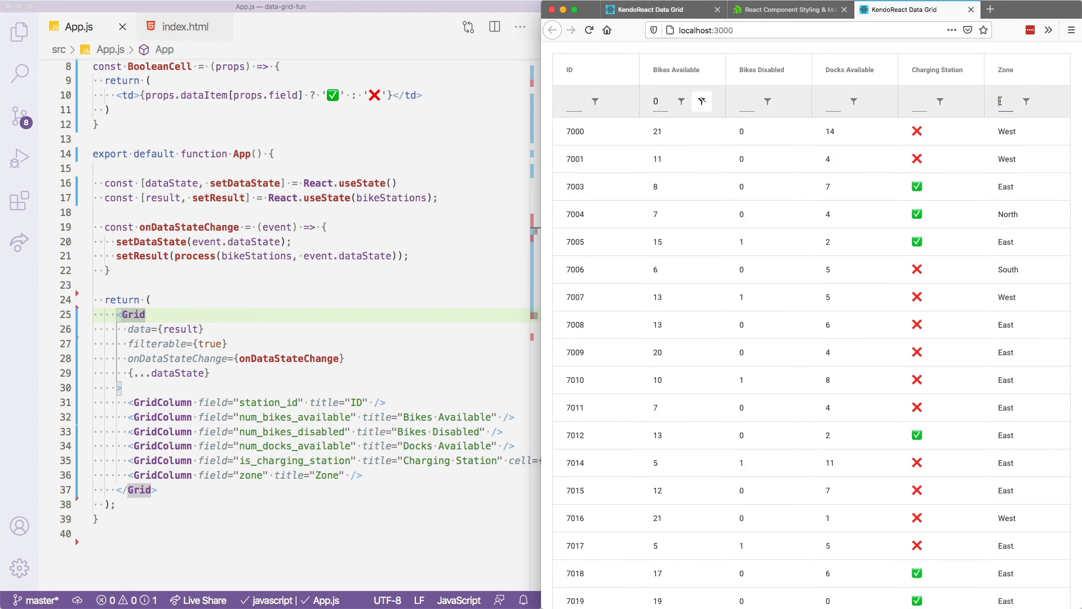
text(N)
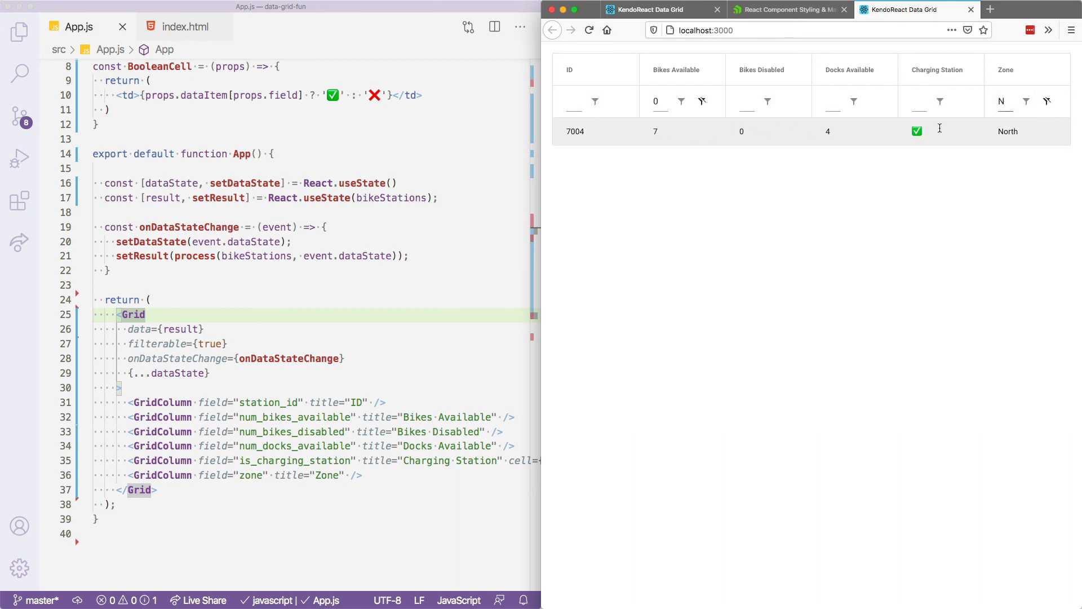
mouse_move(741, 166)
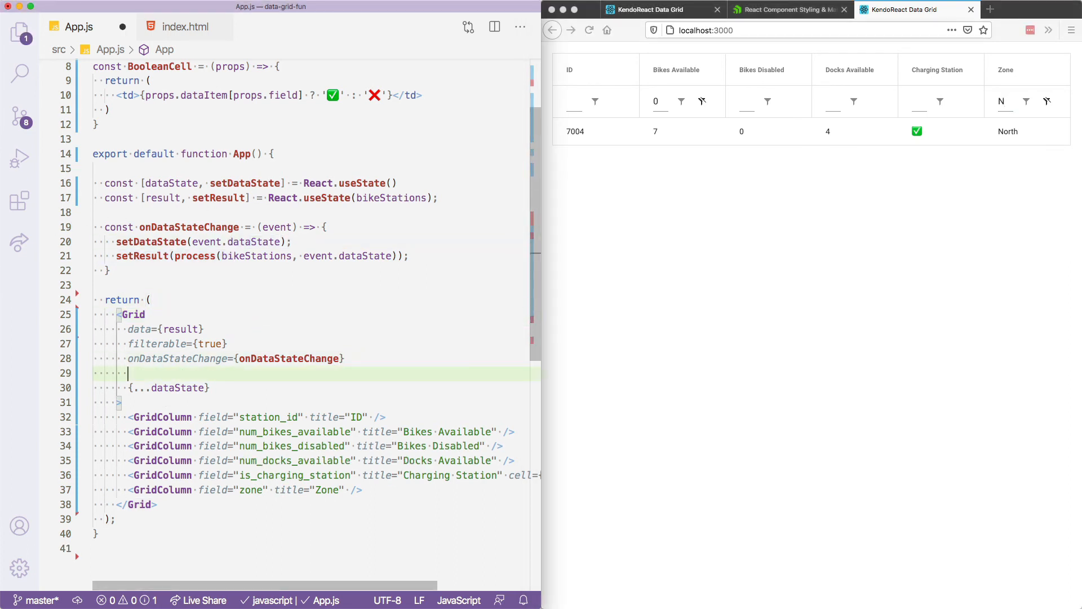
Add pageable={true} and total={bikeStations.length} to the Grid
text(pageable={true)
text(total)
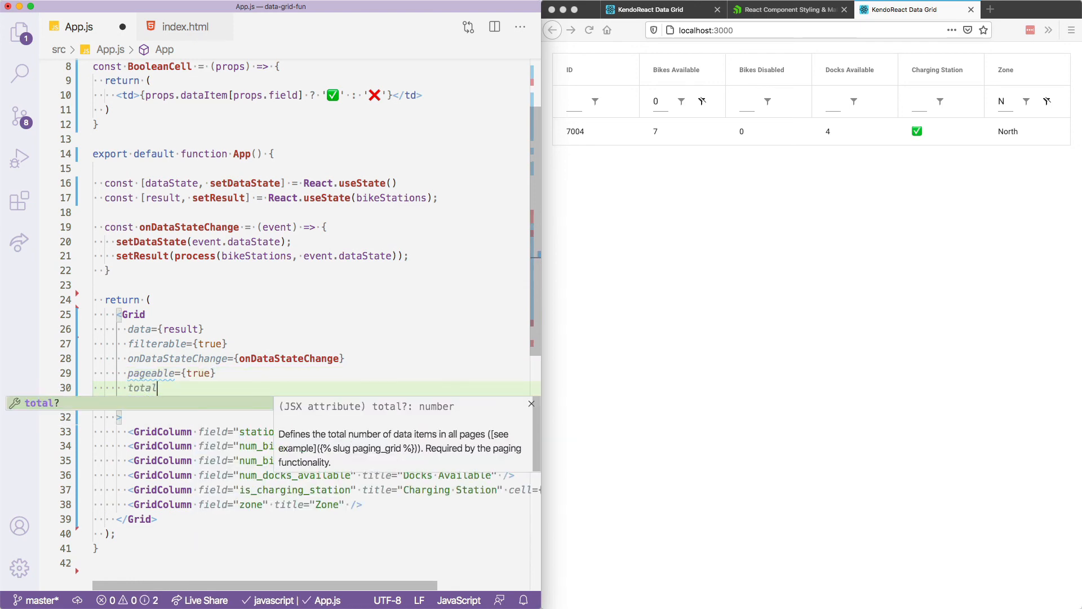
text(={bikeStations})
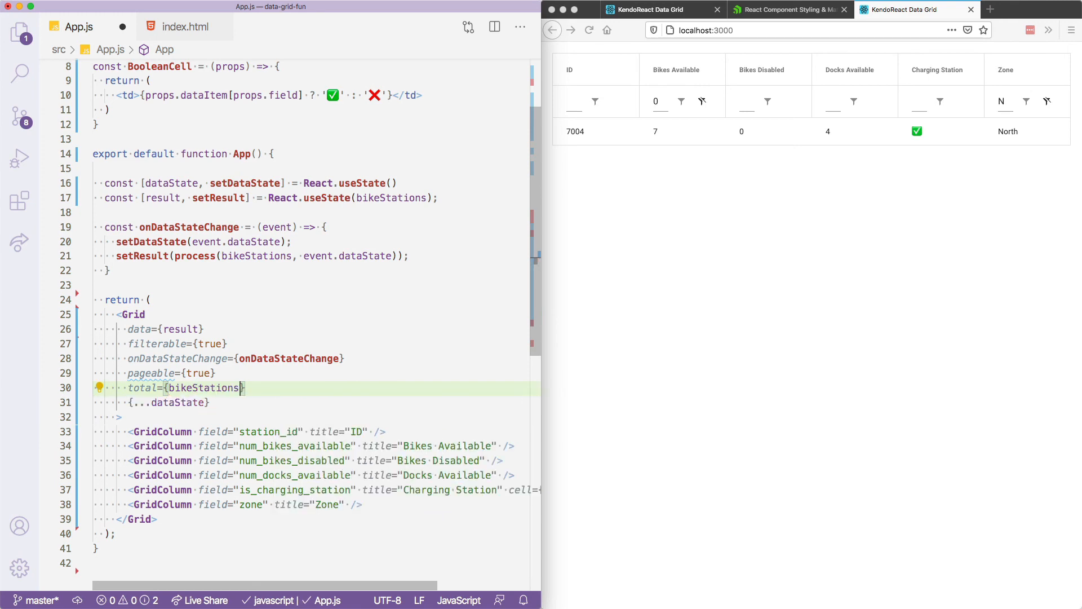
text(.length)
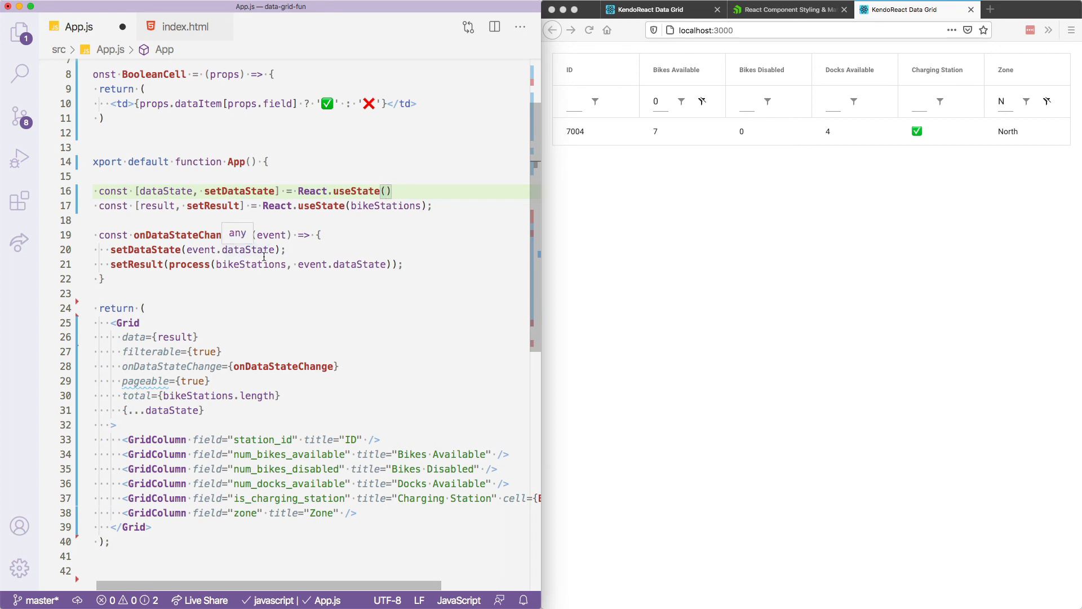
Start dataState at skip 0, take 10, initialise result via process, and view page 2
text({ skip: 0 })
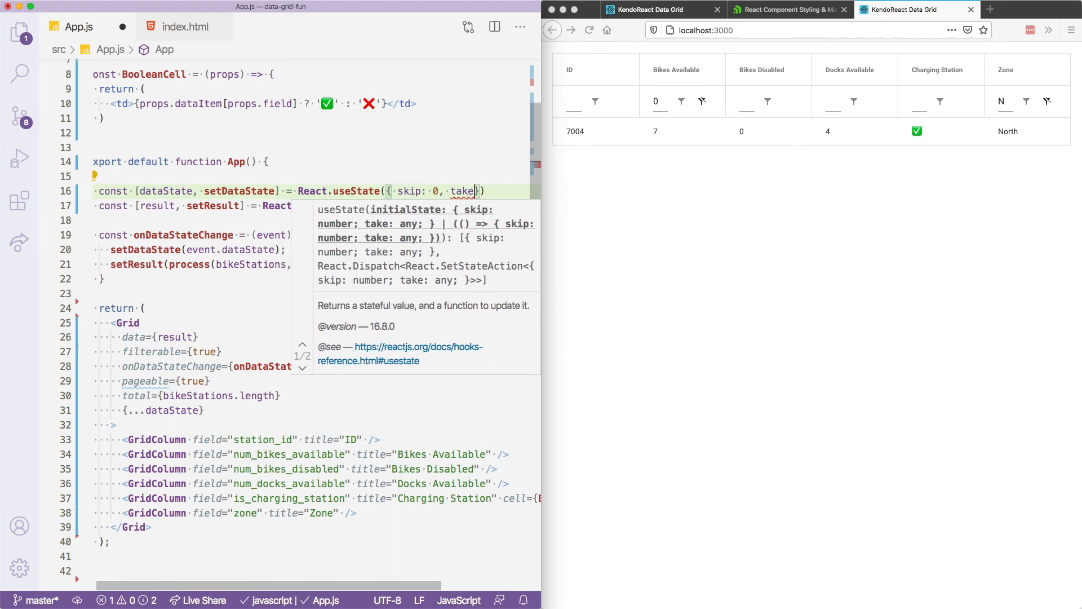
text(10)
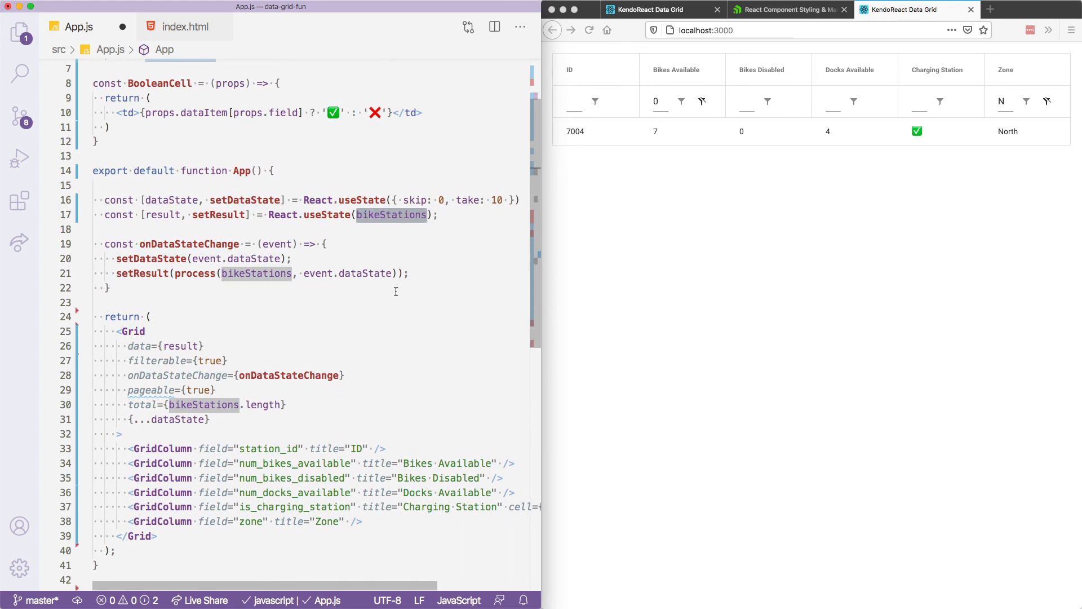
text(process()
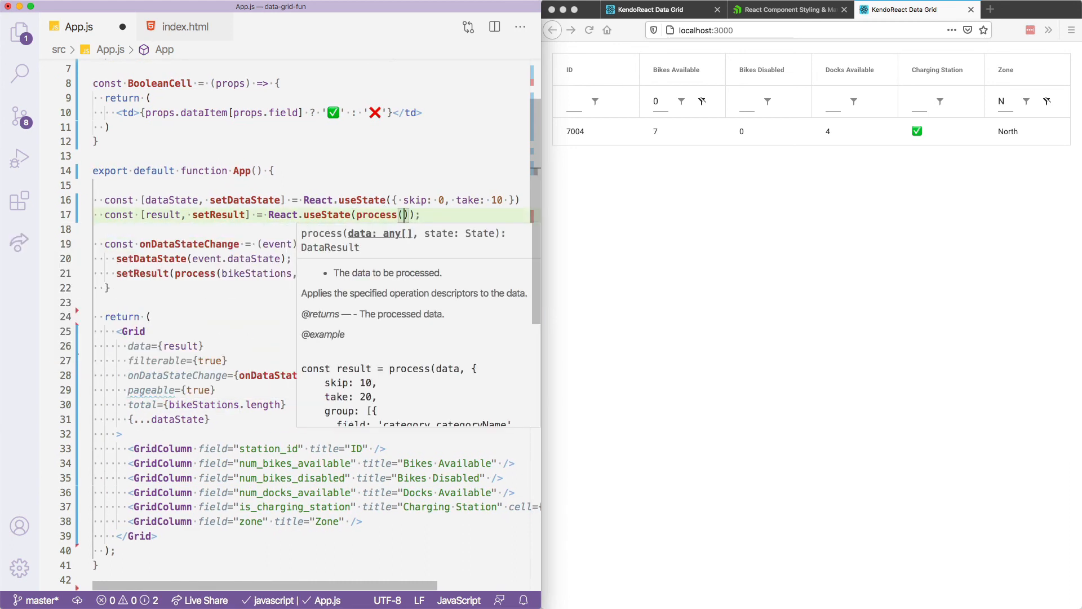
text(bikeStations, dataState)
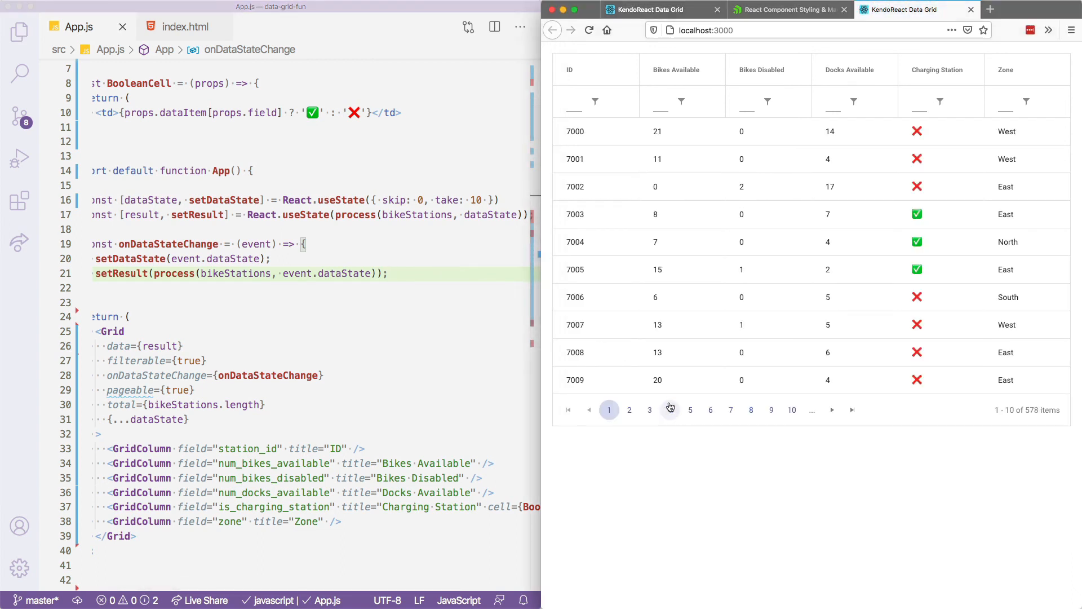
click(629, 409)
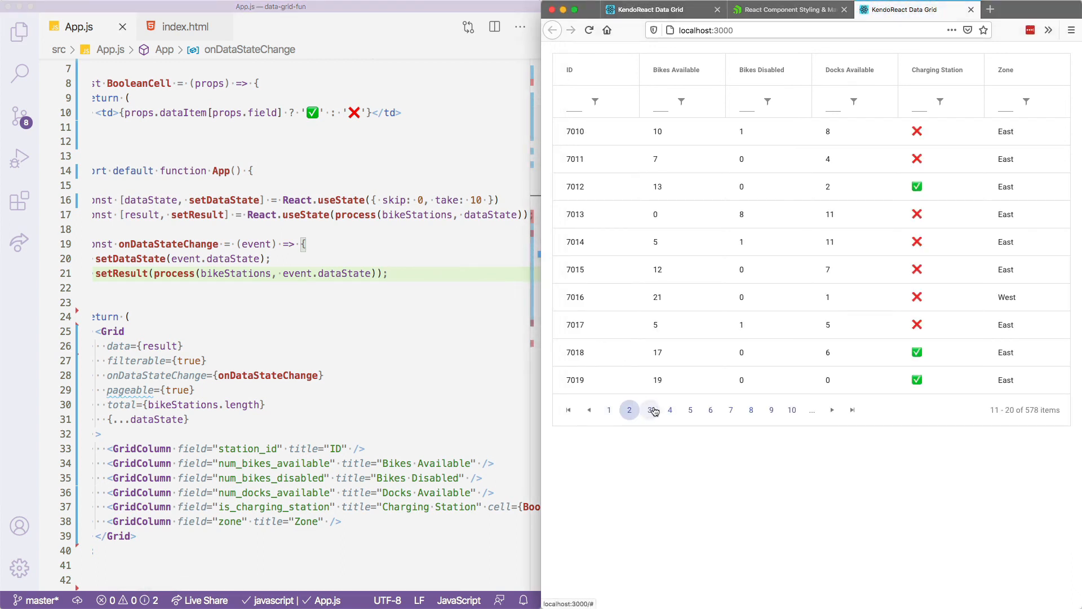